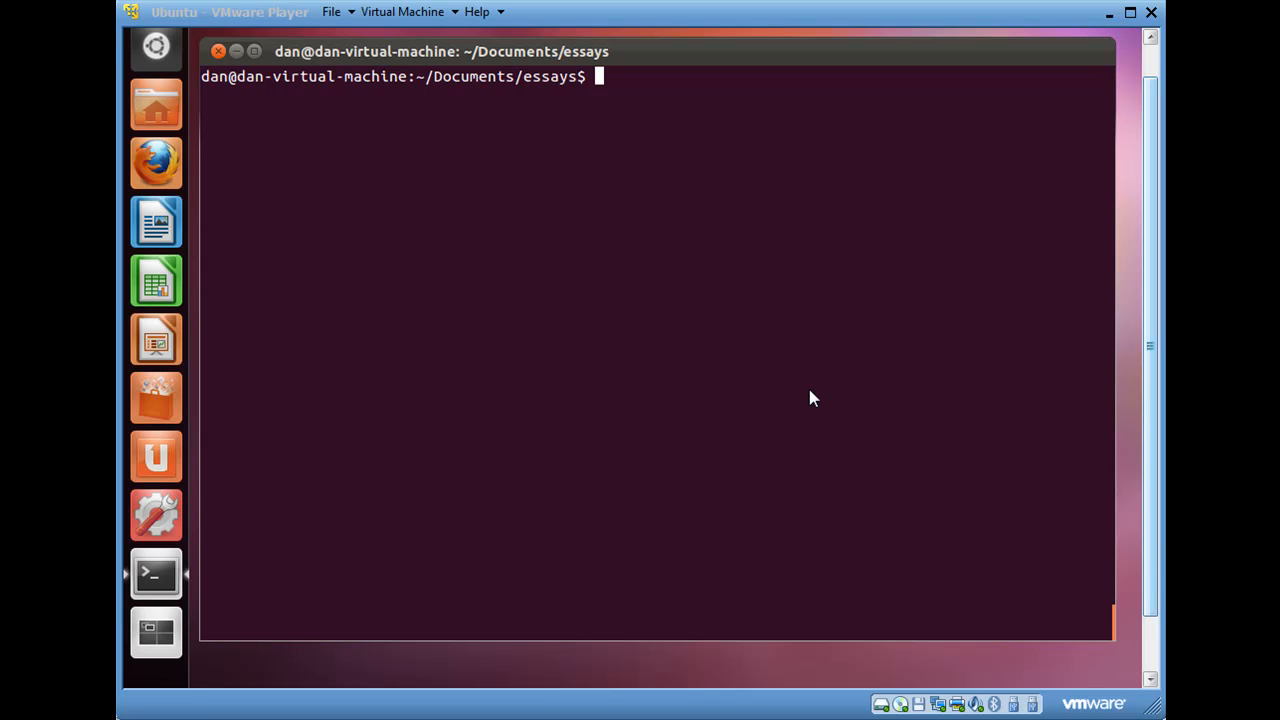
{"action": "mouse_move", "coordinate": [728, 308]}
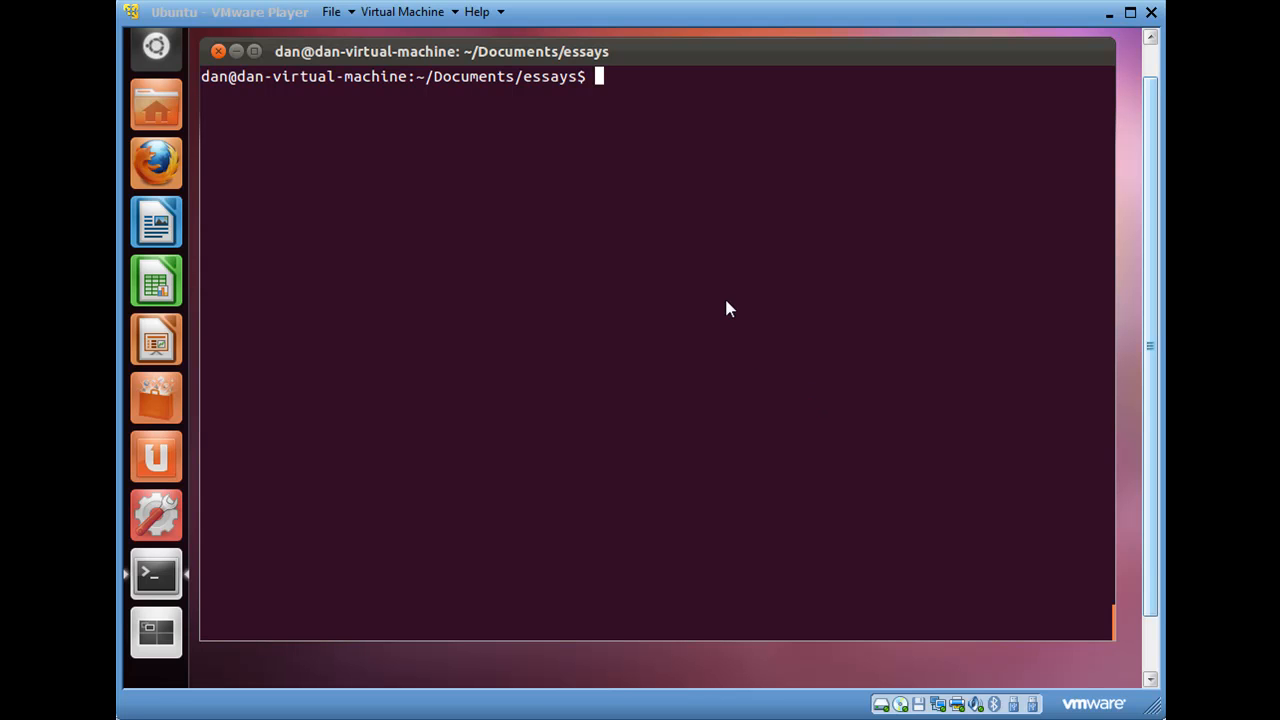
{"action": "mouse_move", "coordinate": [518, 108]}
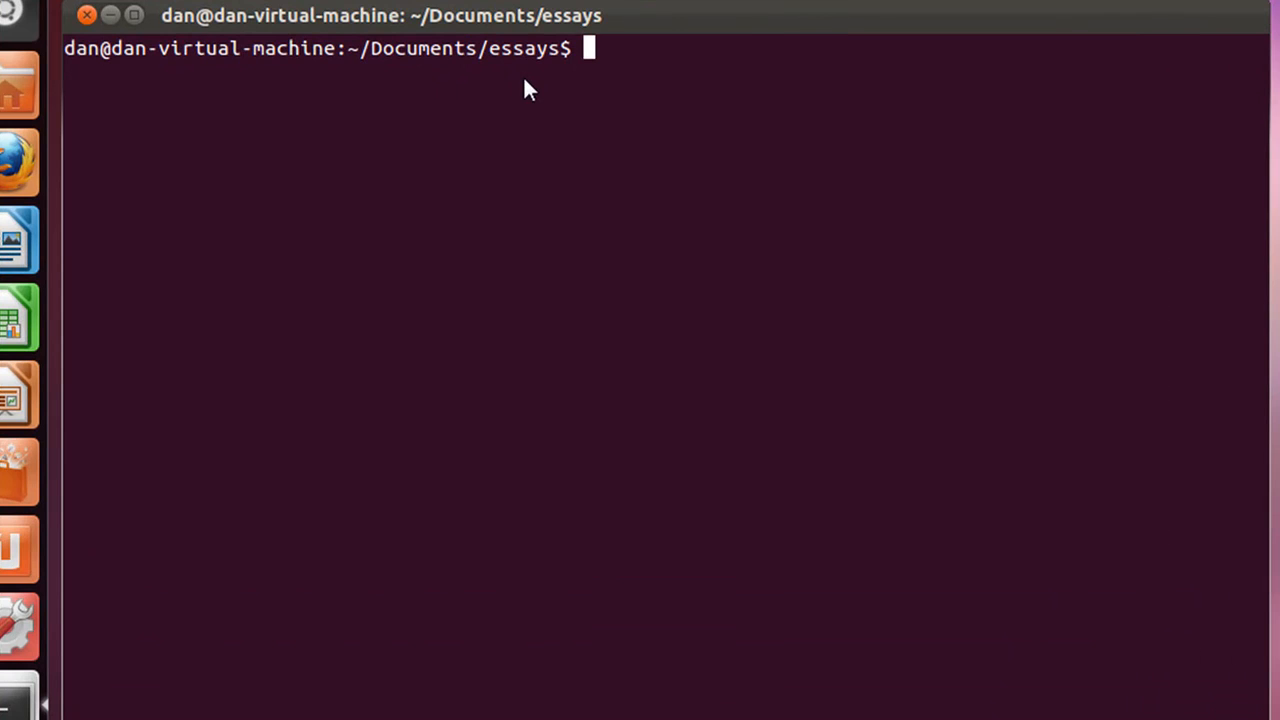
Run ls to list essay1.txt, essay2.txt, essay3.txt and essay4 in the essays folder
{"action": "type", "text": "l"}
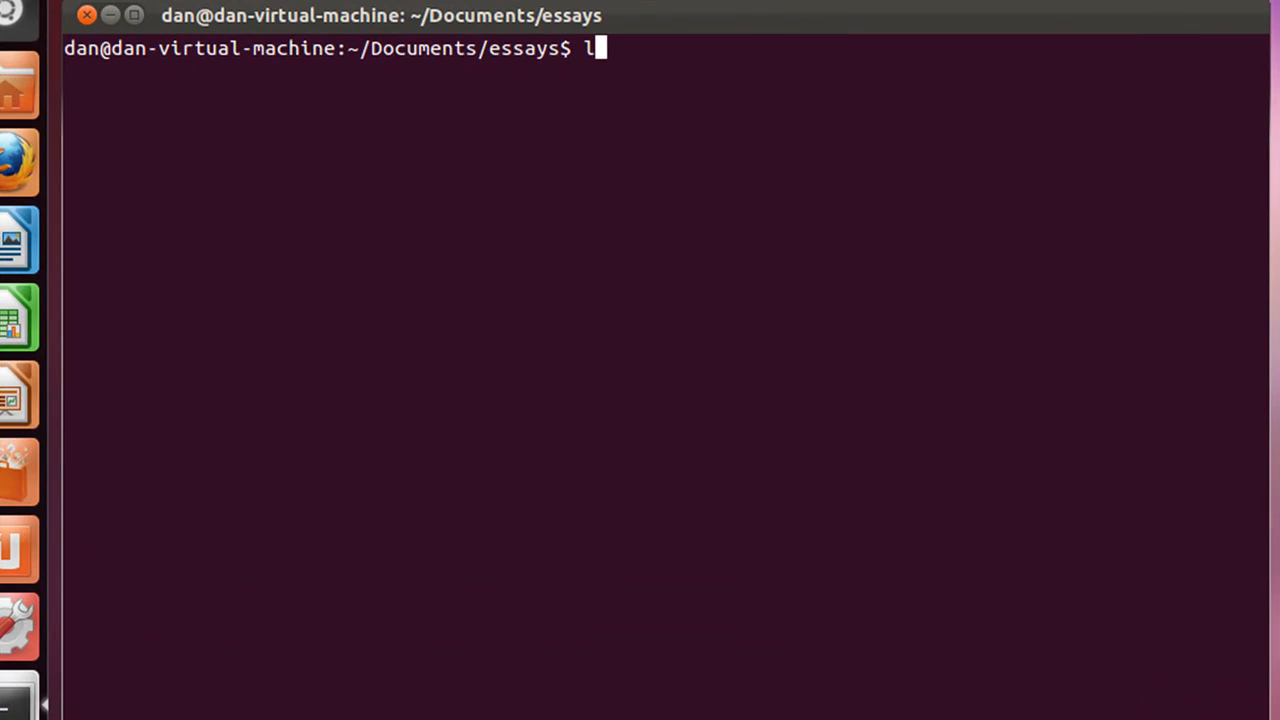
{"action": "key", "text": "Return"}
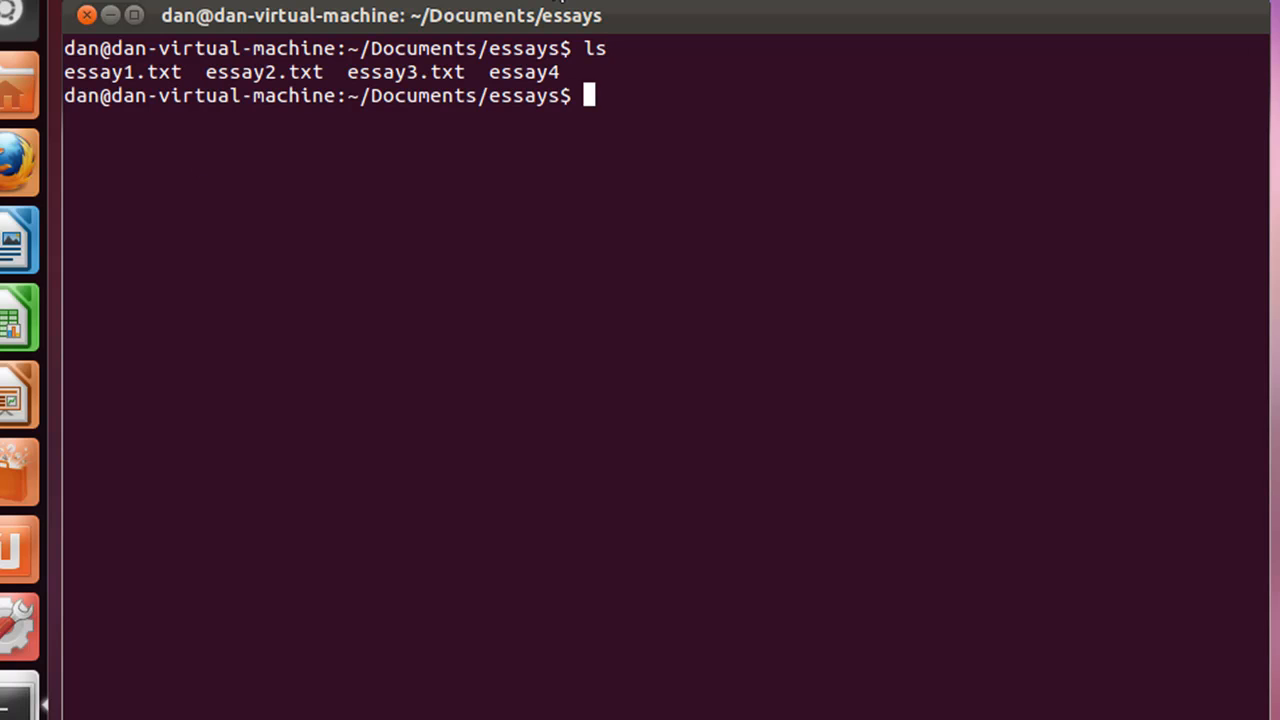
{"action": "mouse_move", "coordinate": [584, 72]}
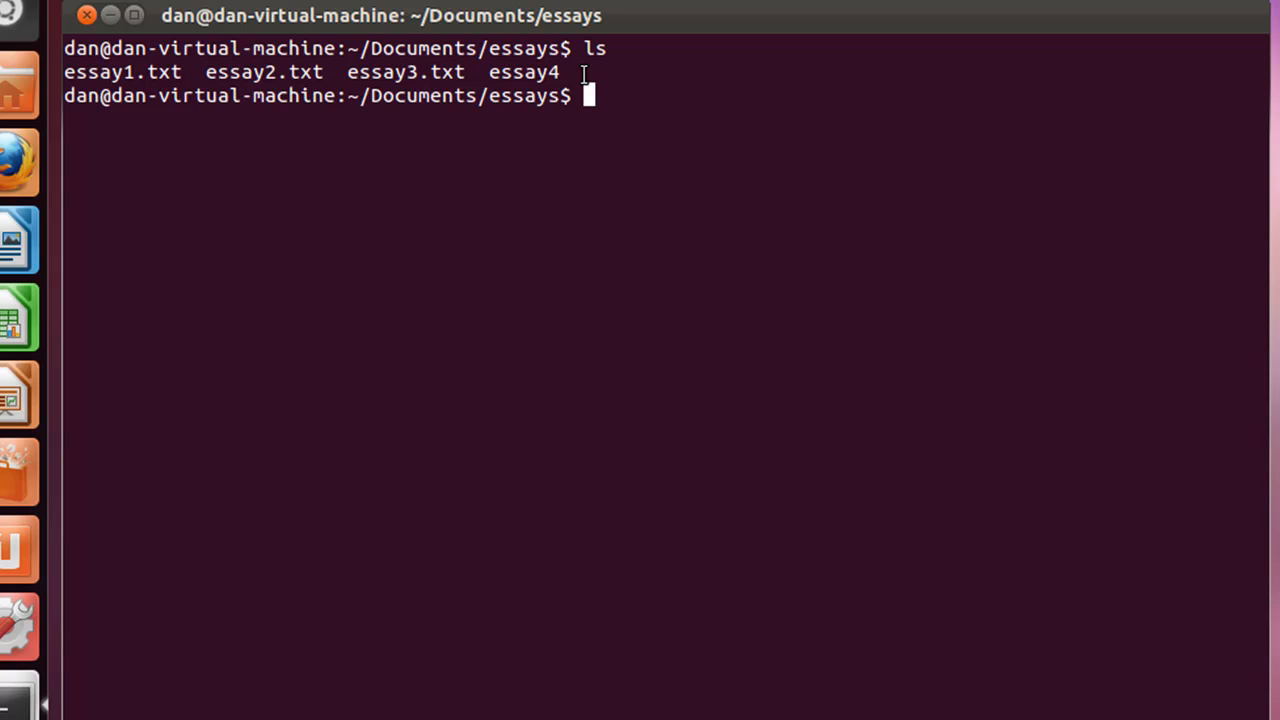
Change to the root directory / of the file system
{"action": "type", "text": "cd"}
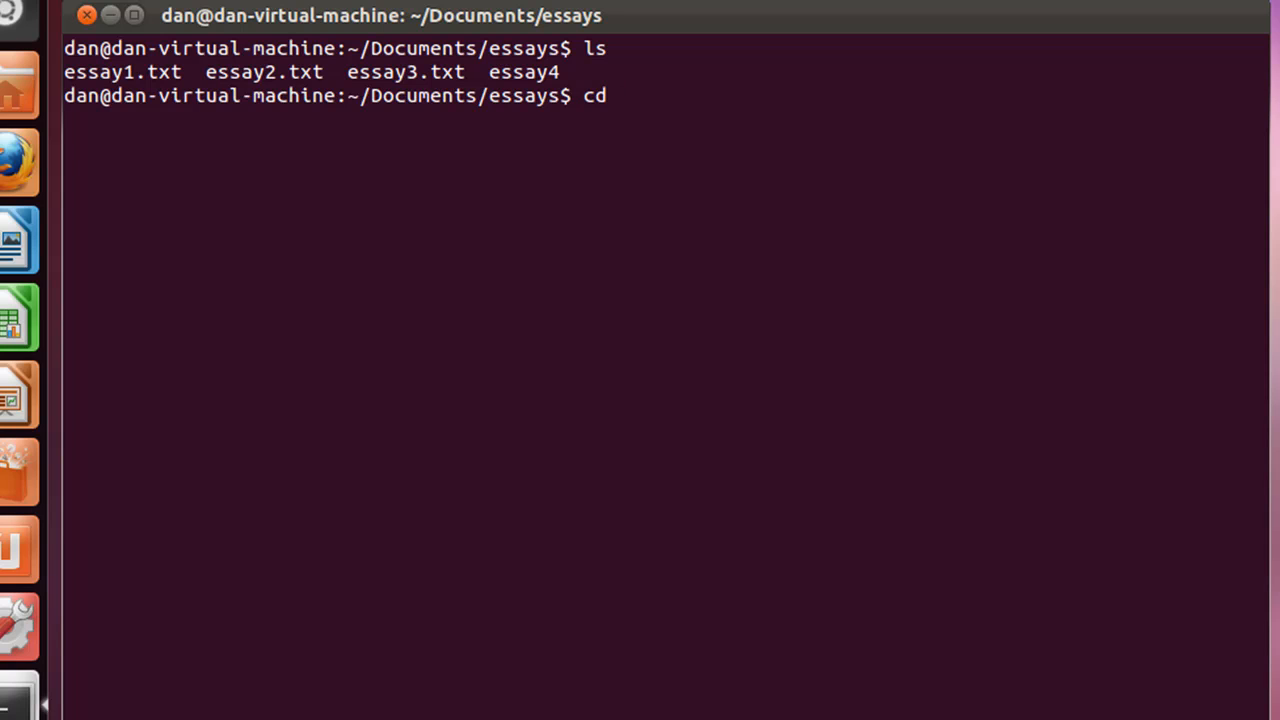
{"action": "key", "text": "Return"}
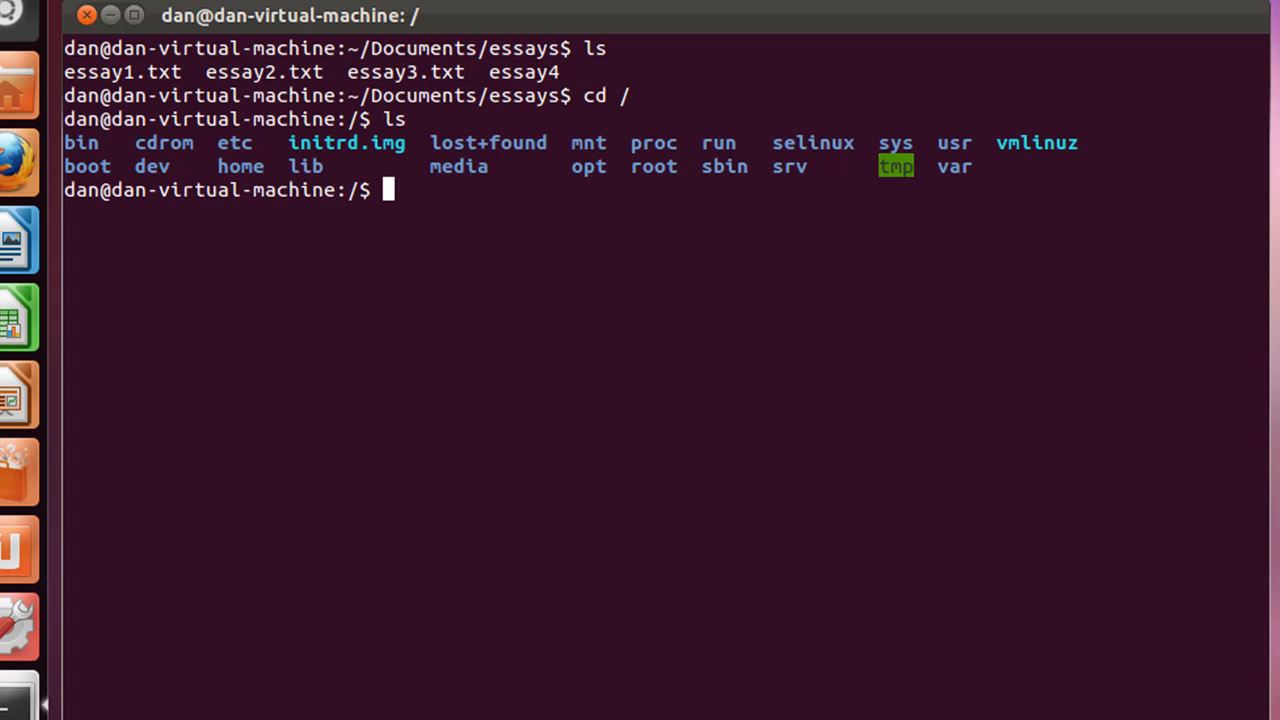
{"action": "mouse_move", "coordinate": [688, 12]}
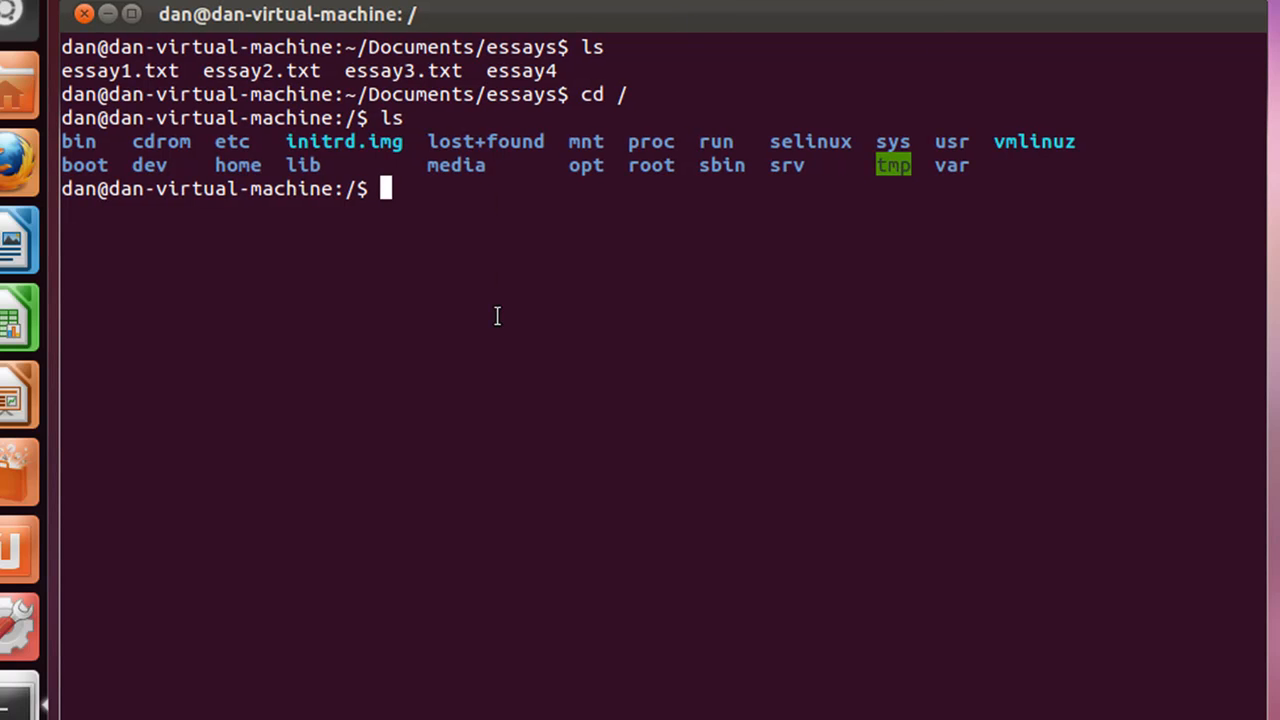
{"action": "type", "text": "lo"}
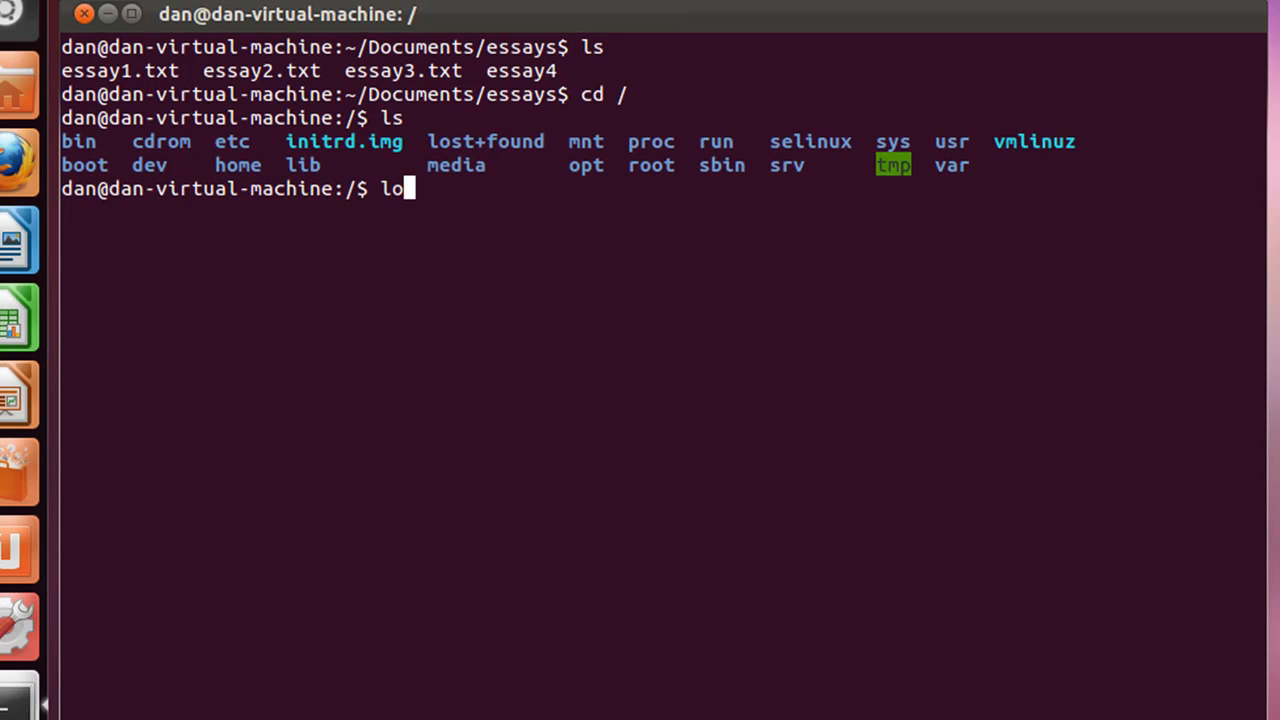
{"action": "type", "text": "cate"}
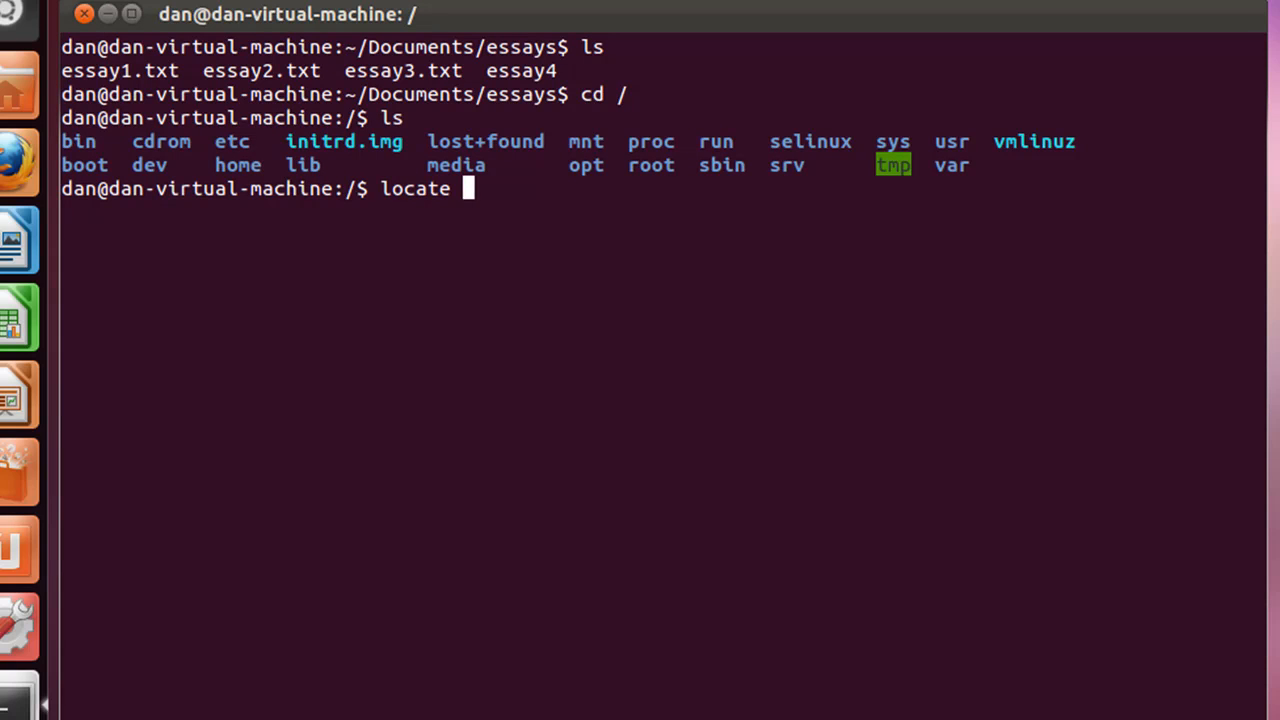
{"action": "type", "text": "essay"}
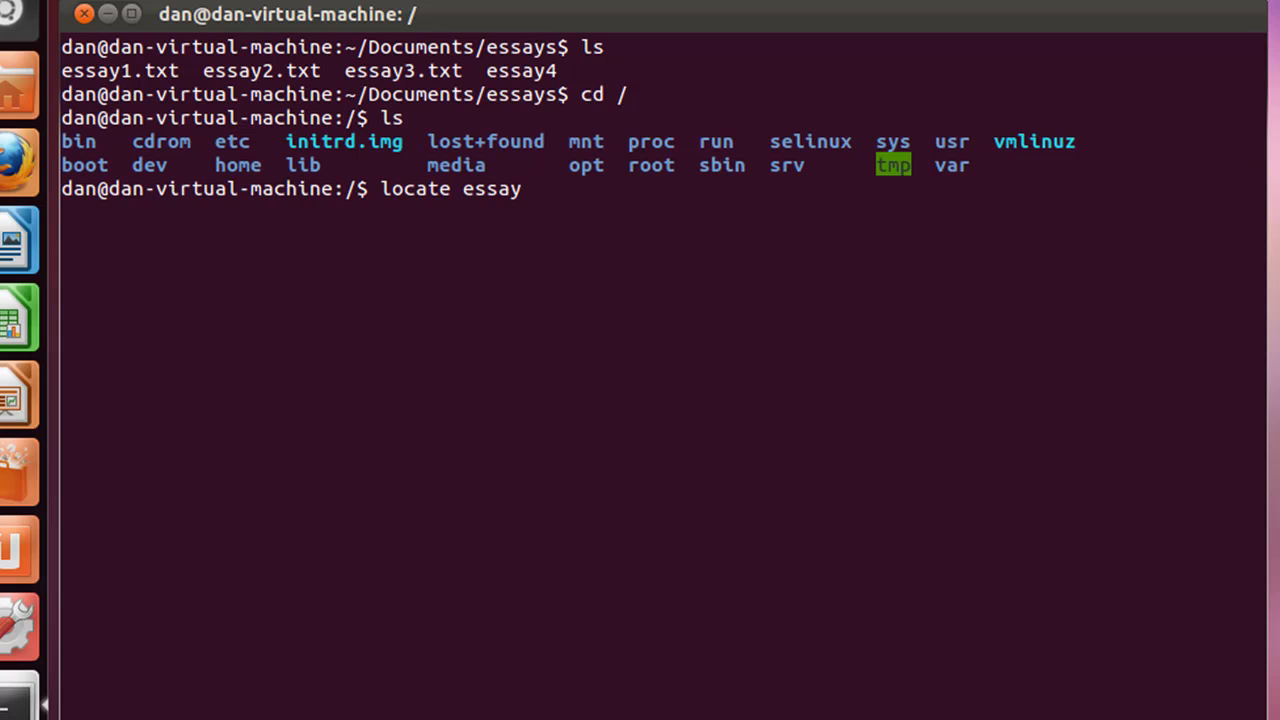
{"action": "type", "text": "2.t"}
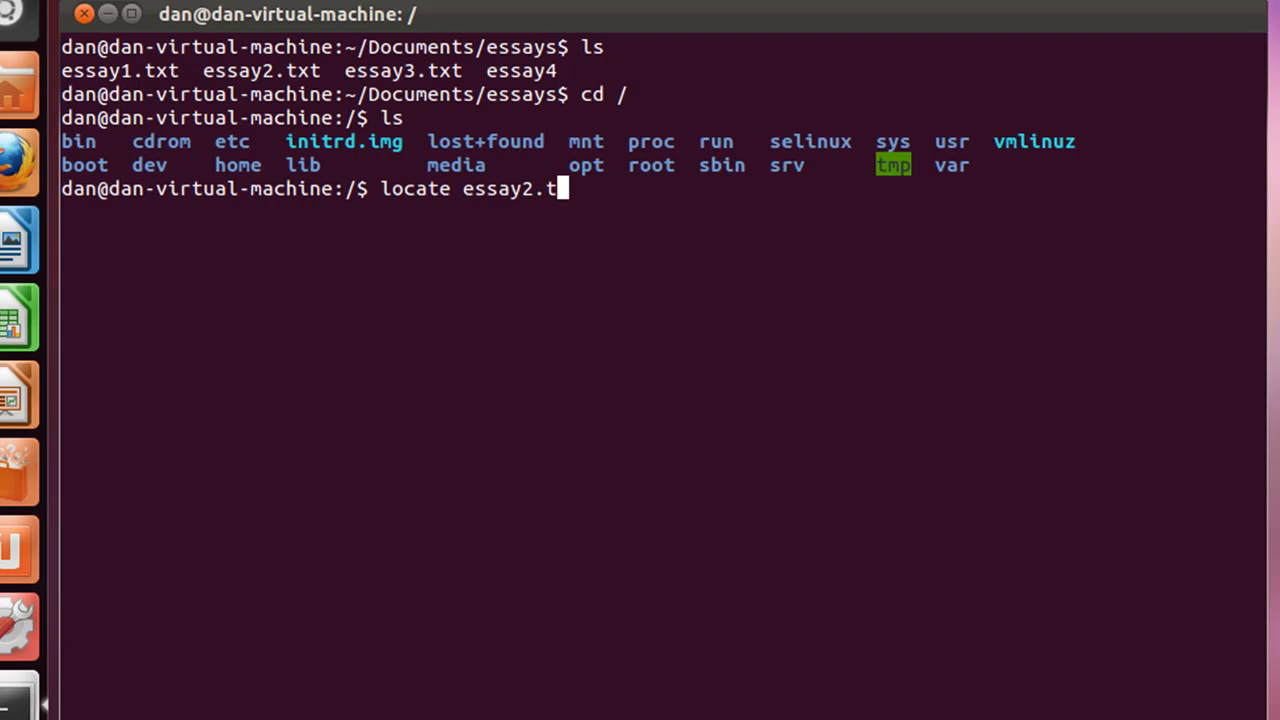
{"action": "type", "text": "xt"}
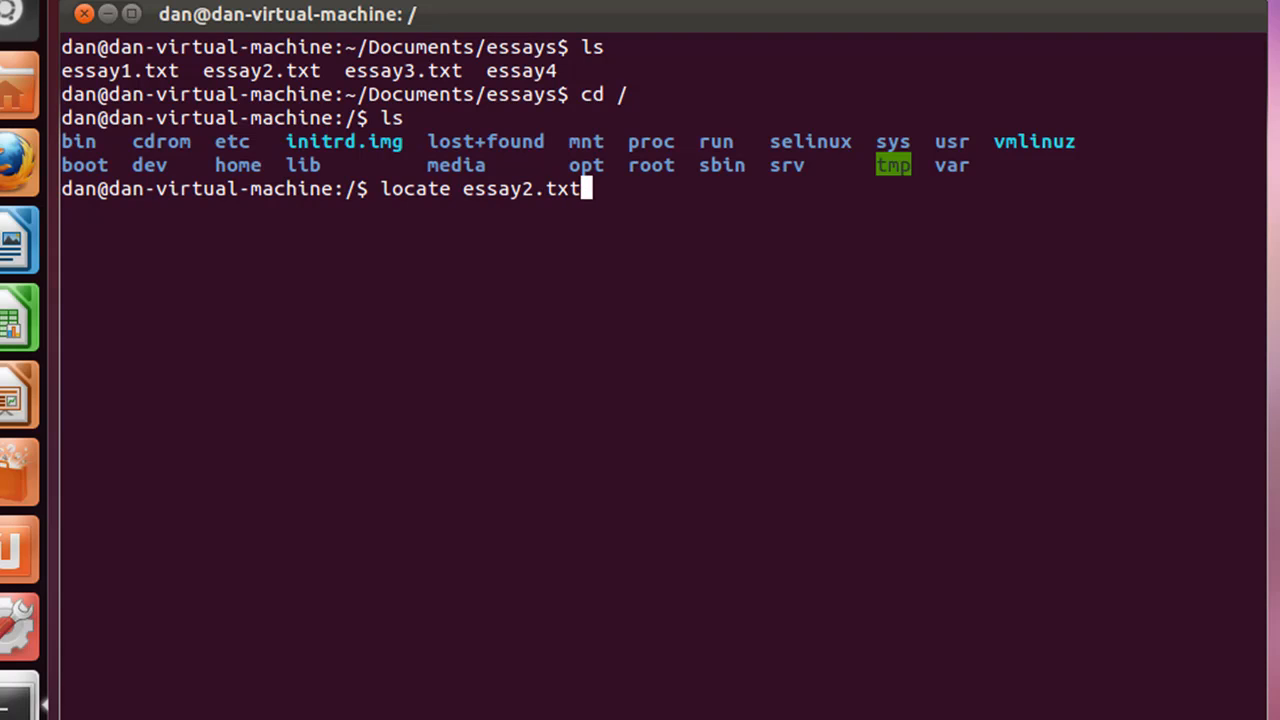
{"action": "mouse_move", "coordinate": [564, 240]}
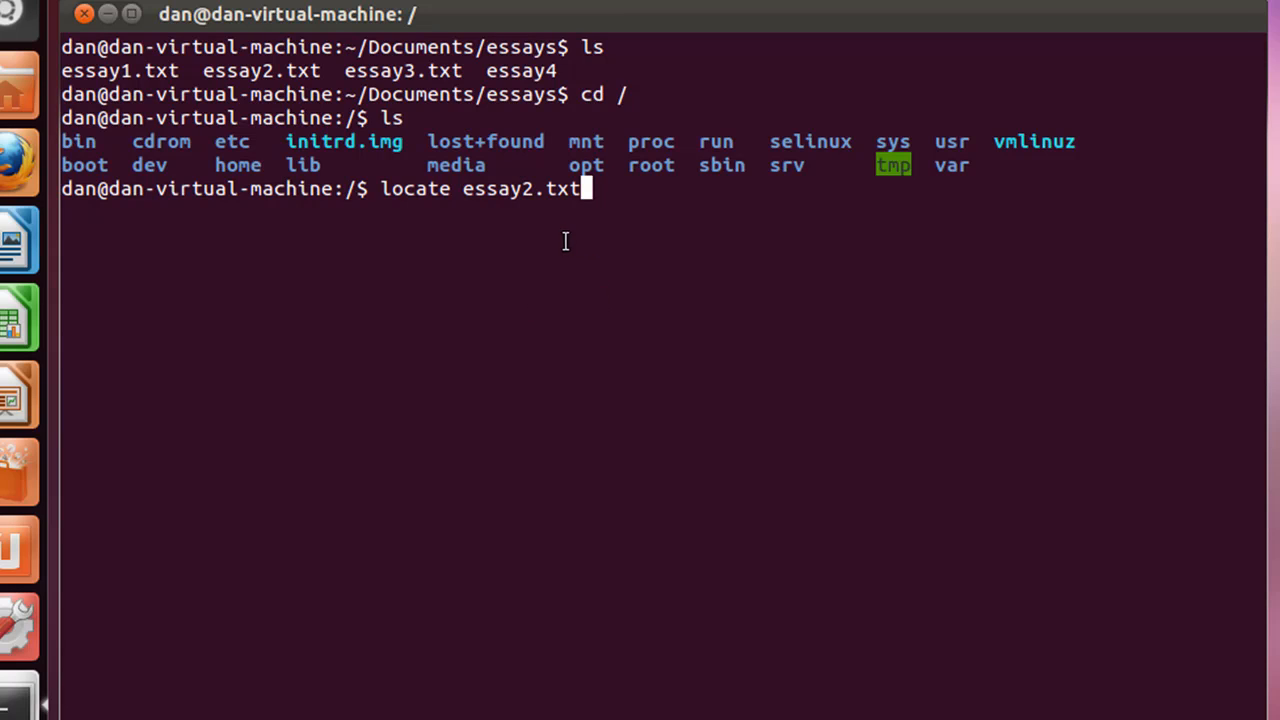
{"action": "mouse_move", "coordinate": [628, 240]}
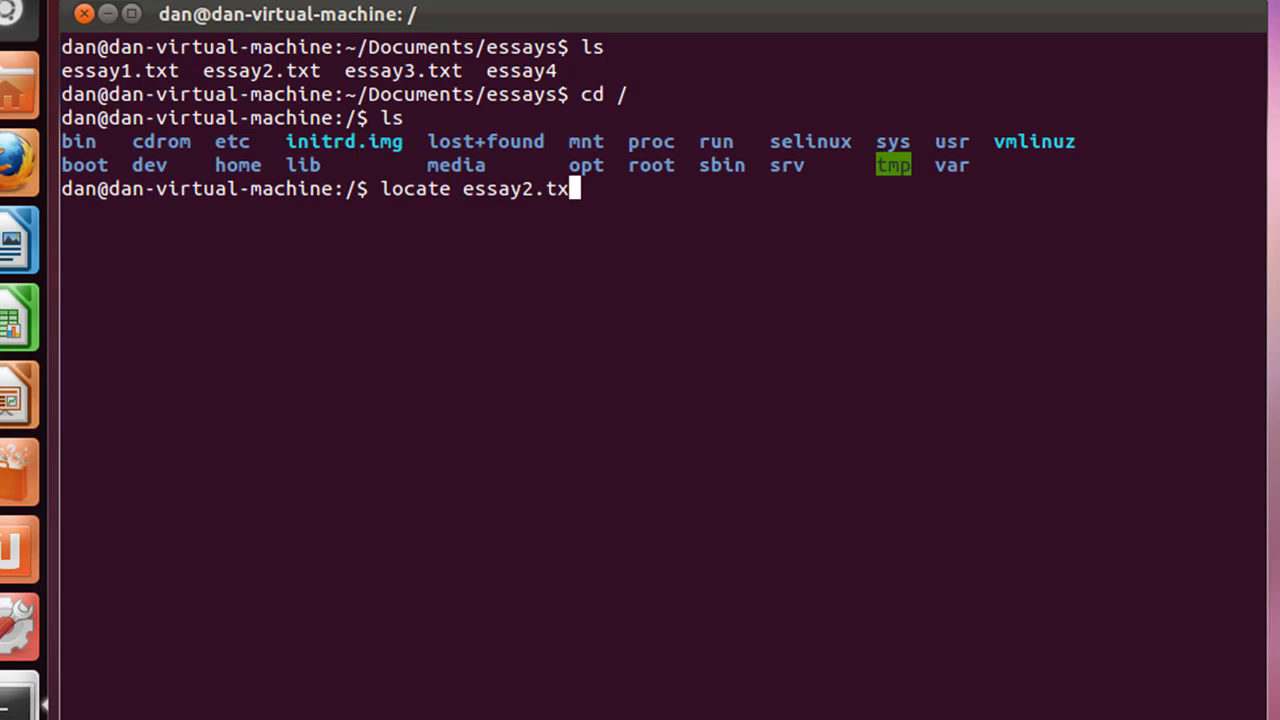
{"action": "key", "text": "ctrl+c"}
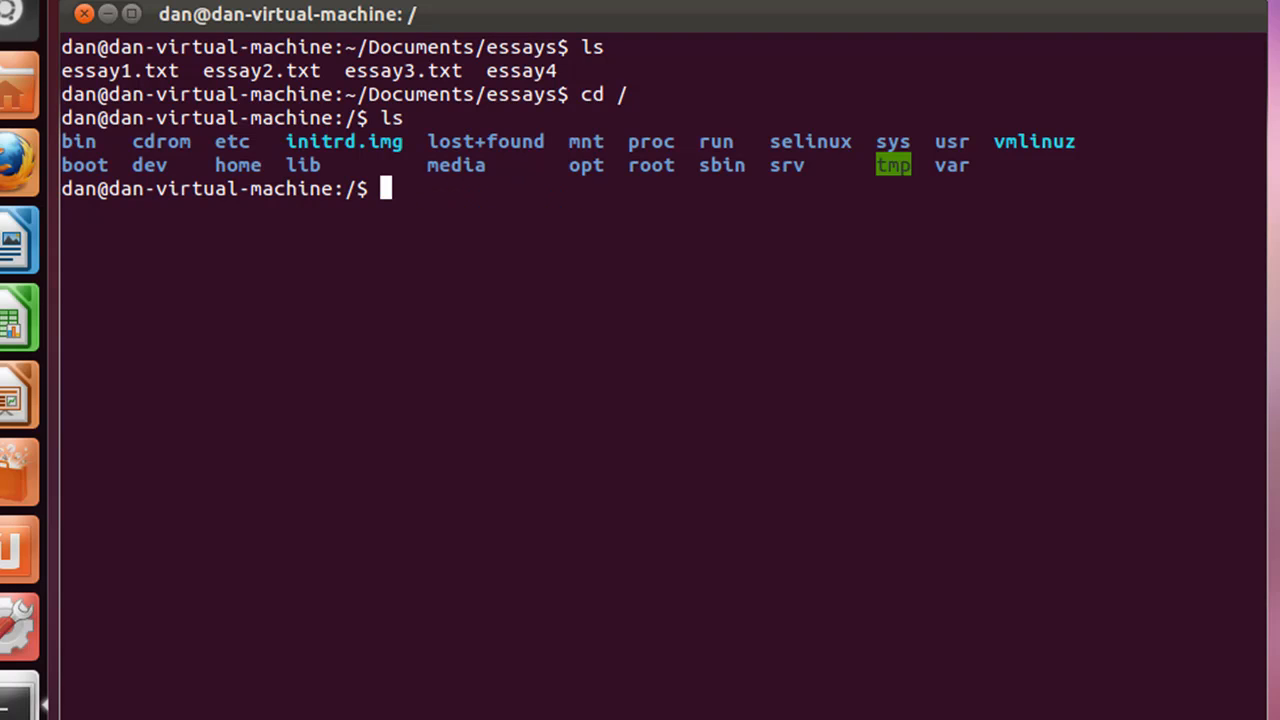
Run updatedb, which fails to open a temporary file for mlocate.db
{"action": "type", "text": "updated"}
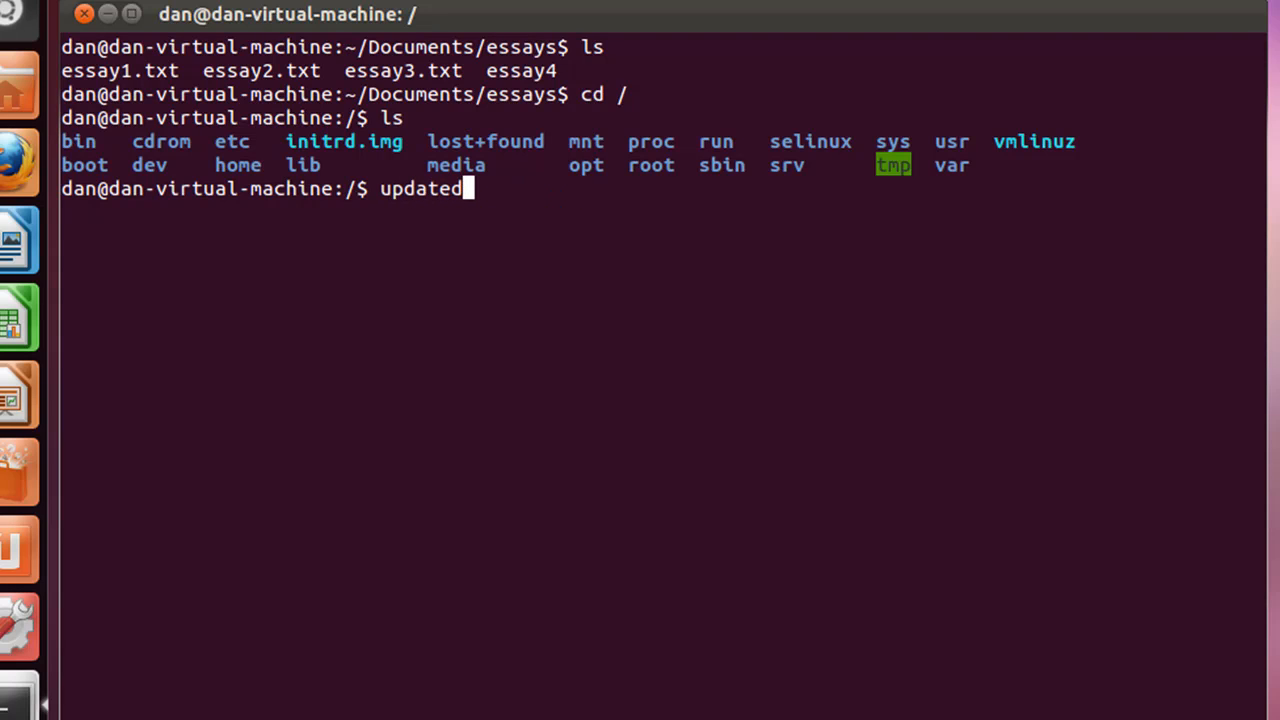
{"action": "type", "text": "b"}
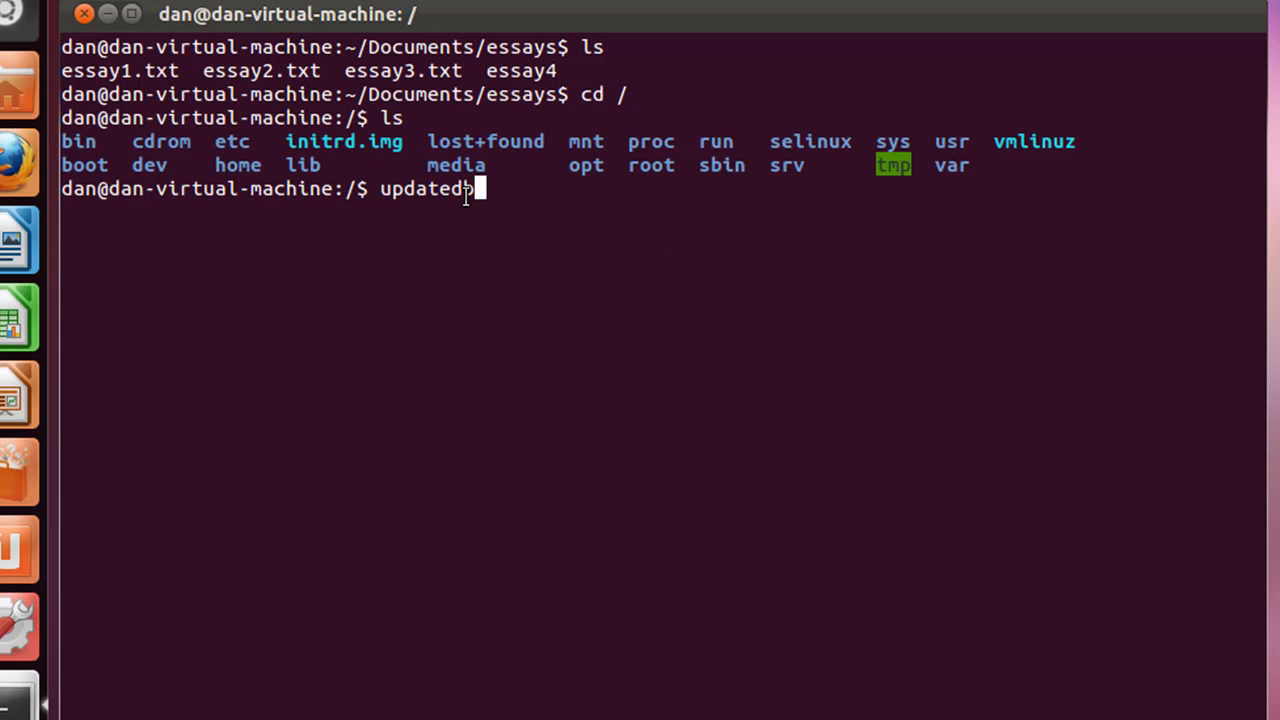
{"action": "key", "text": "Return"}
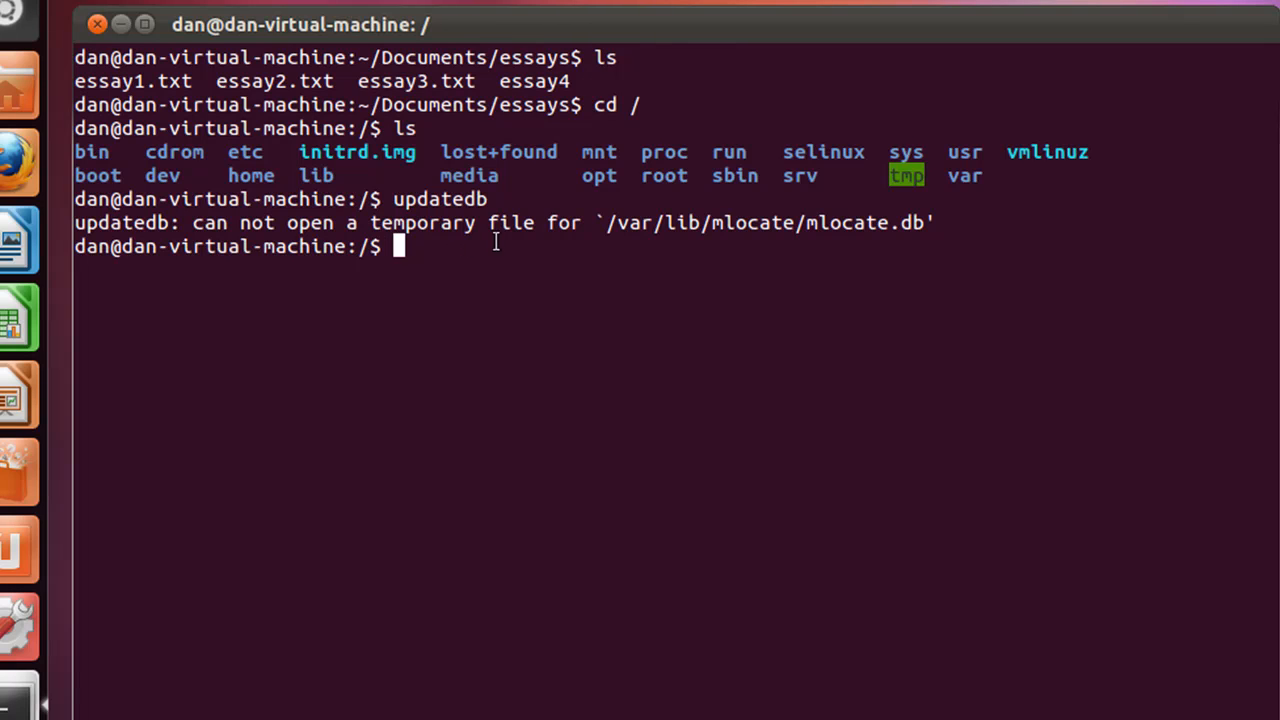
{"action": "mouse_move", "coordinate": [632, 232]}
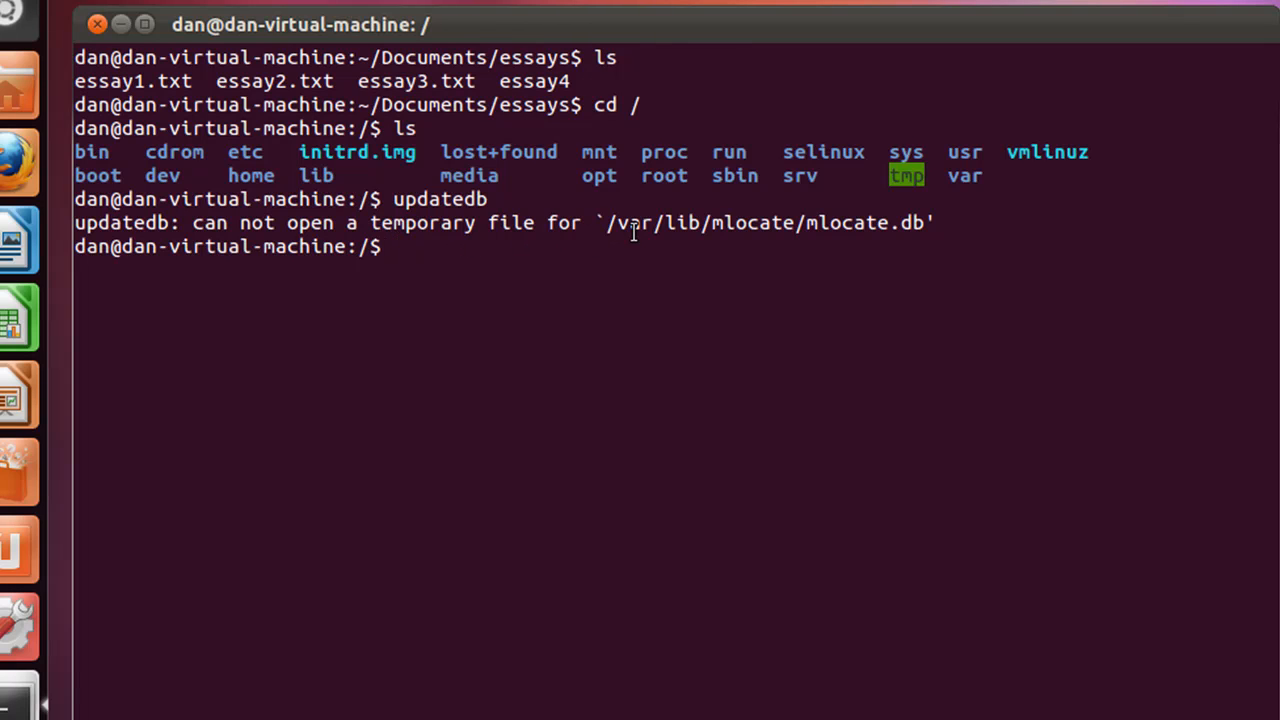
{"action": "mouse_move", "coordinate": [800, 258]}
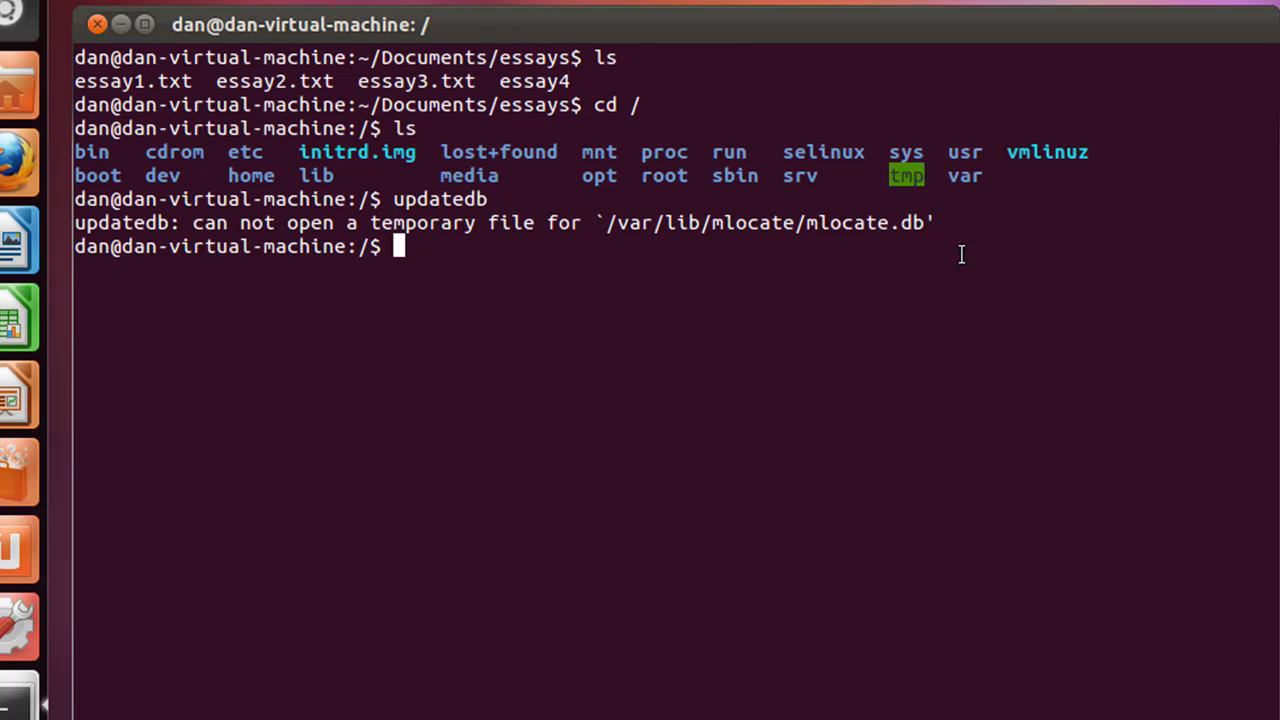
{"action": "mouse_move", "coordinate": [984, 188]}
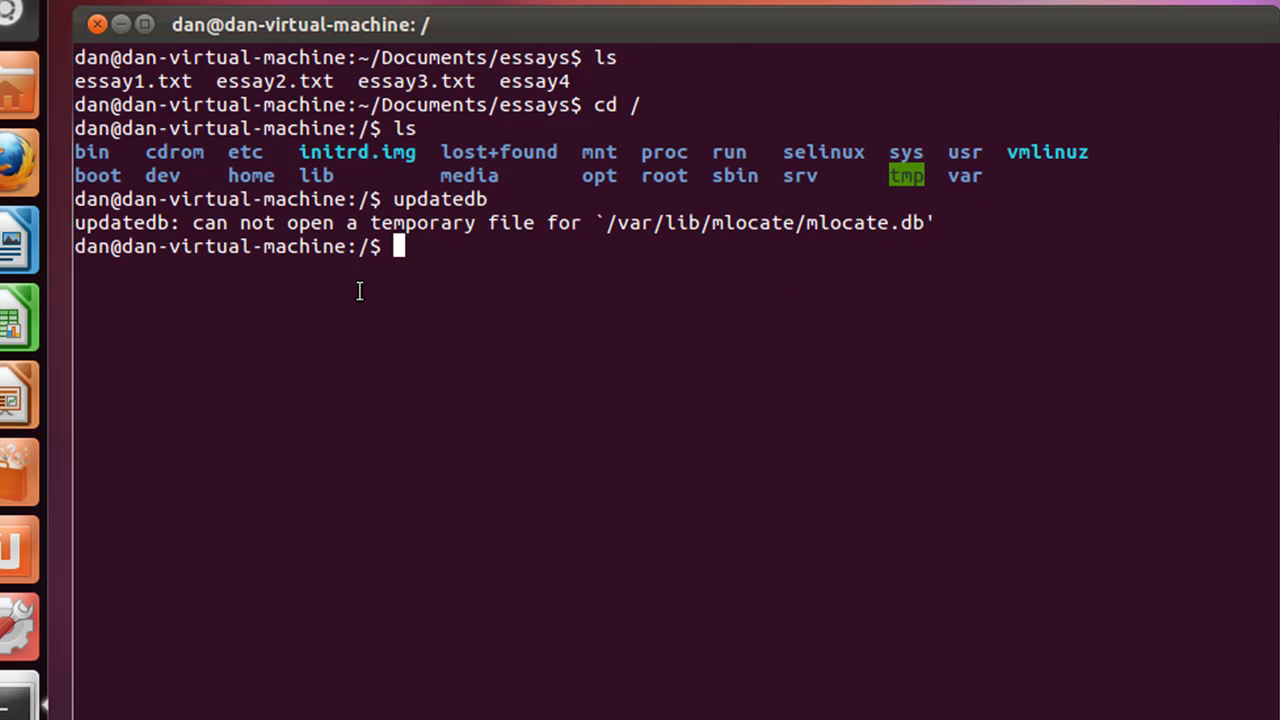
Run sudo updatedb and authorise it with the password so it completes without error
{"action": "type", "text": "sudo"}
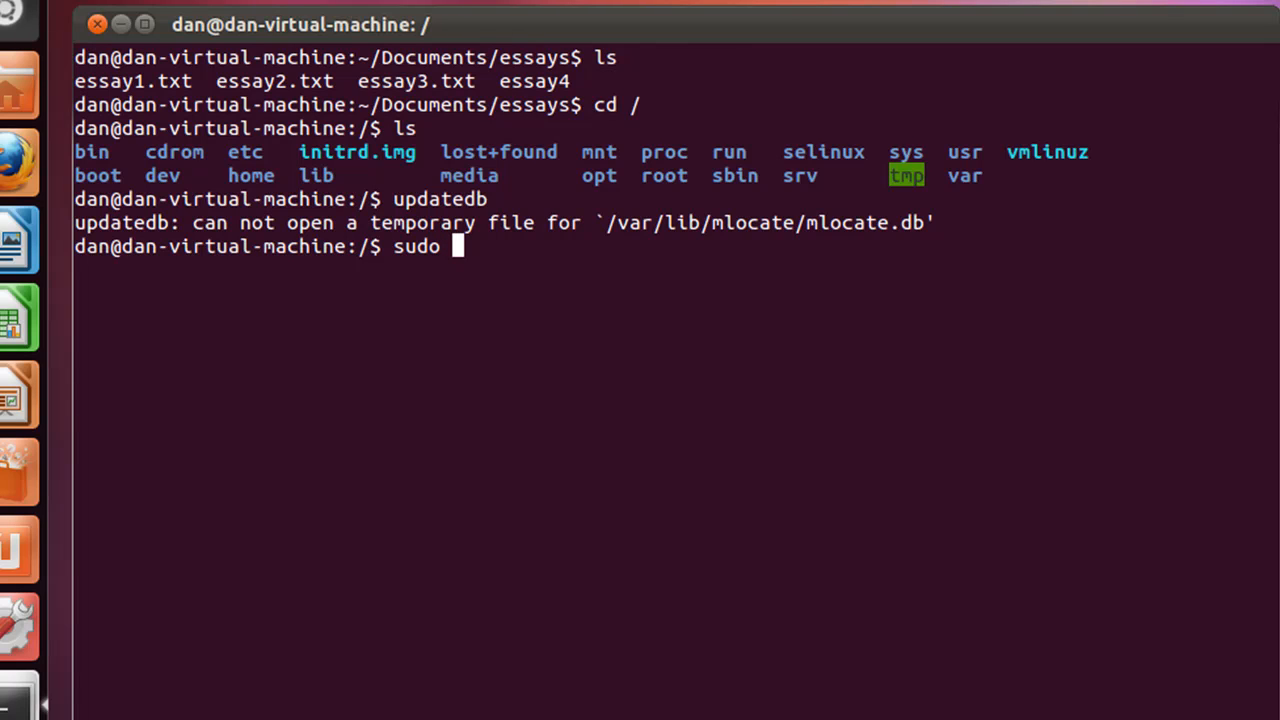
{"action": "type", "text": "u"}
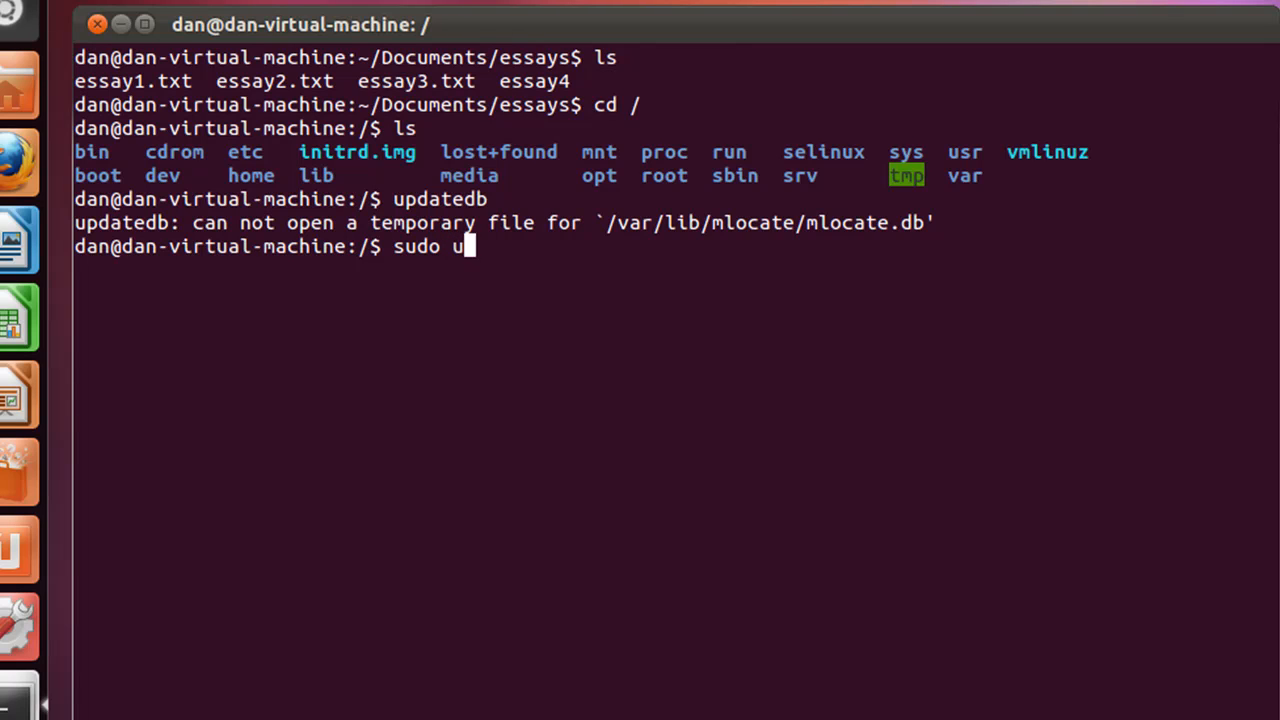
{"action": "type", "text": "pdate"}
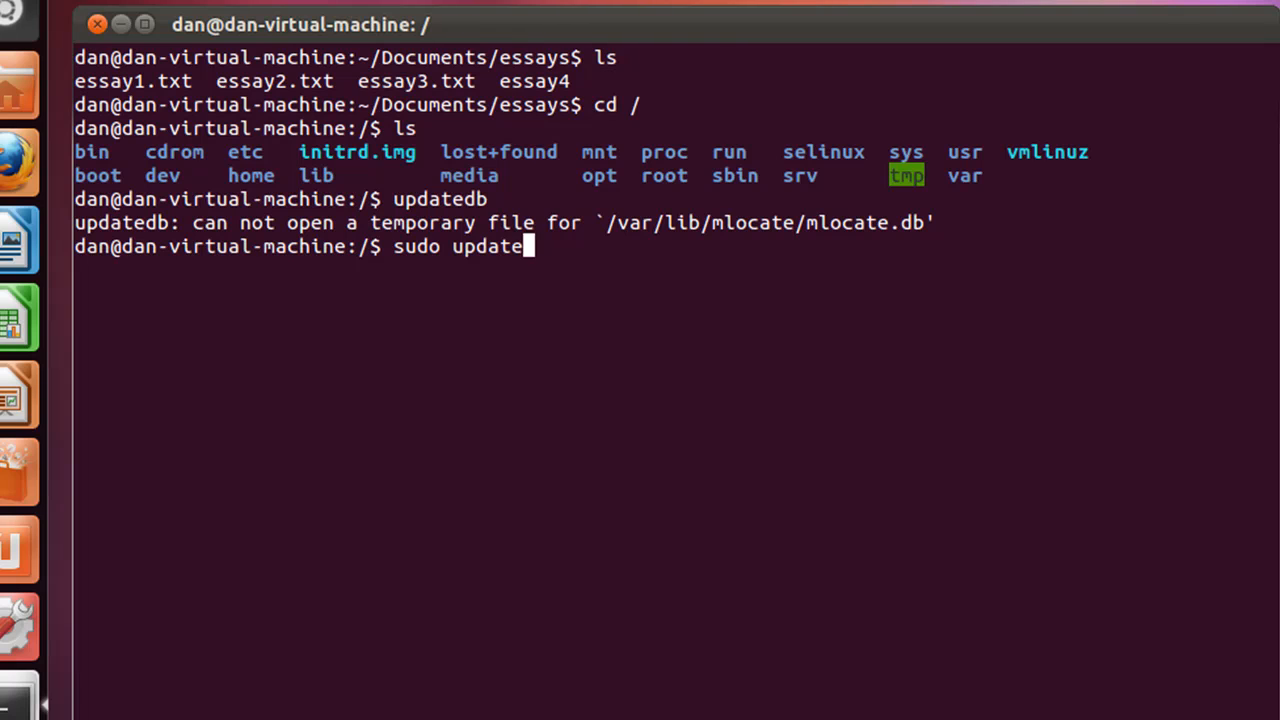
{"action": "type", "text": "db"}
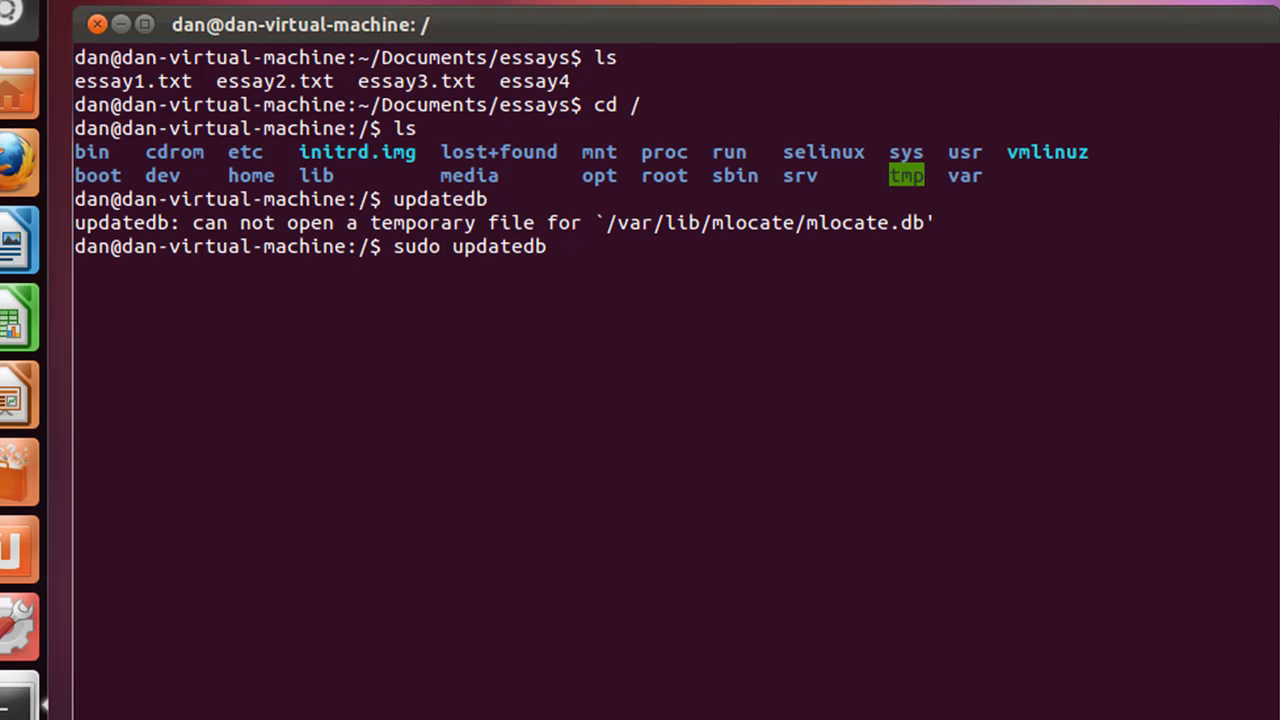
{"action": "key", "text": "Return"}
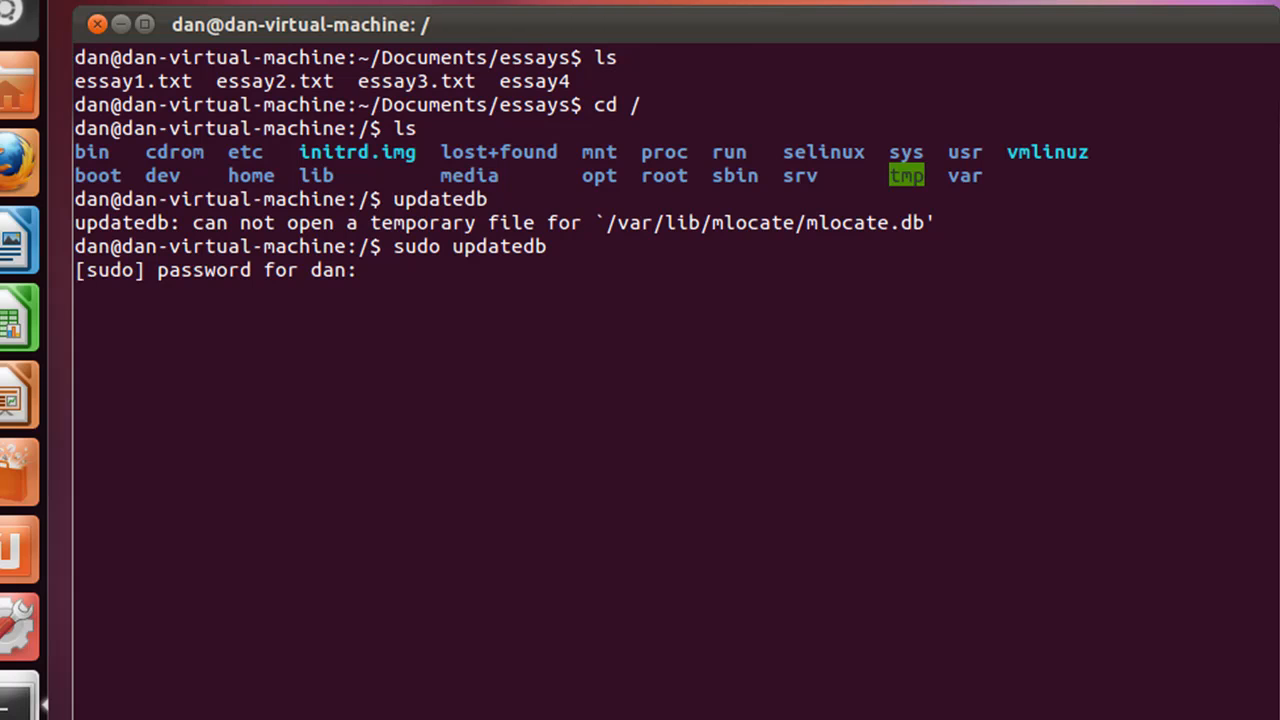
{"action": "key", "text": "Return"}
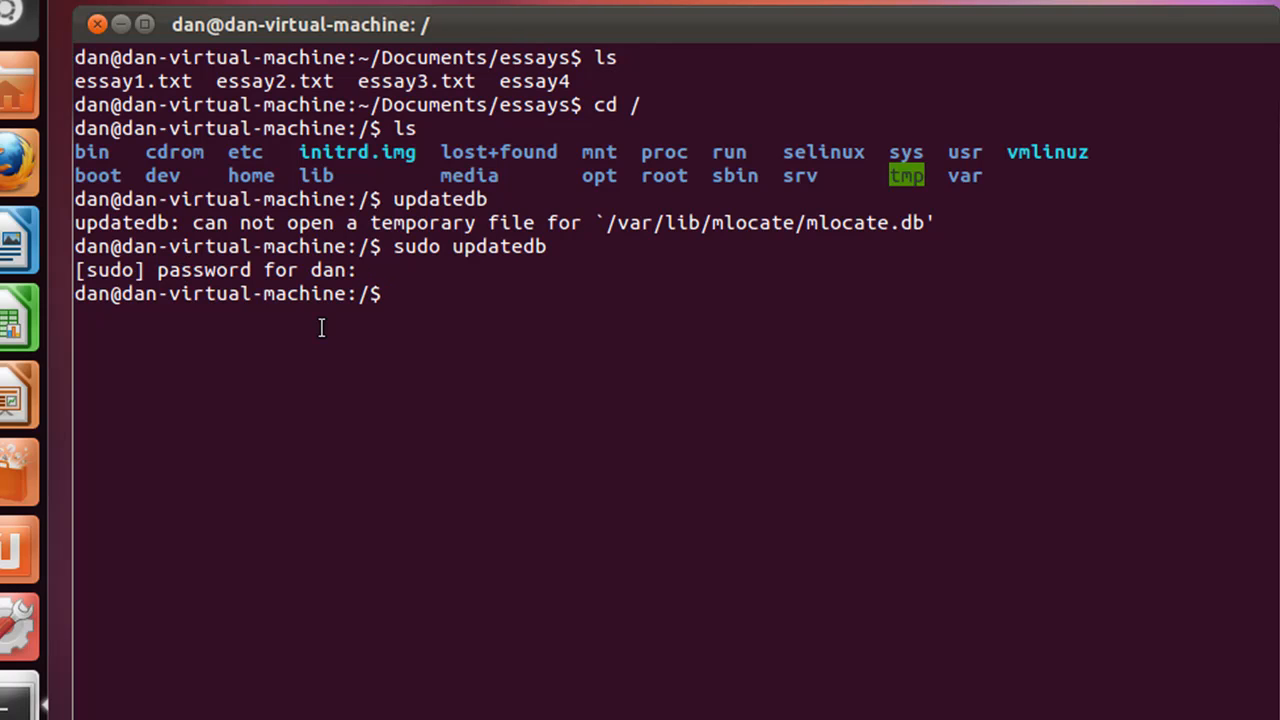
{"action": "mouse_move", "coordinate": [392, 388]}
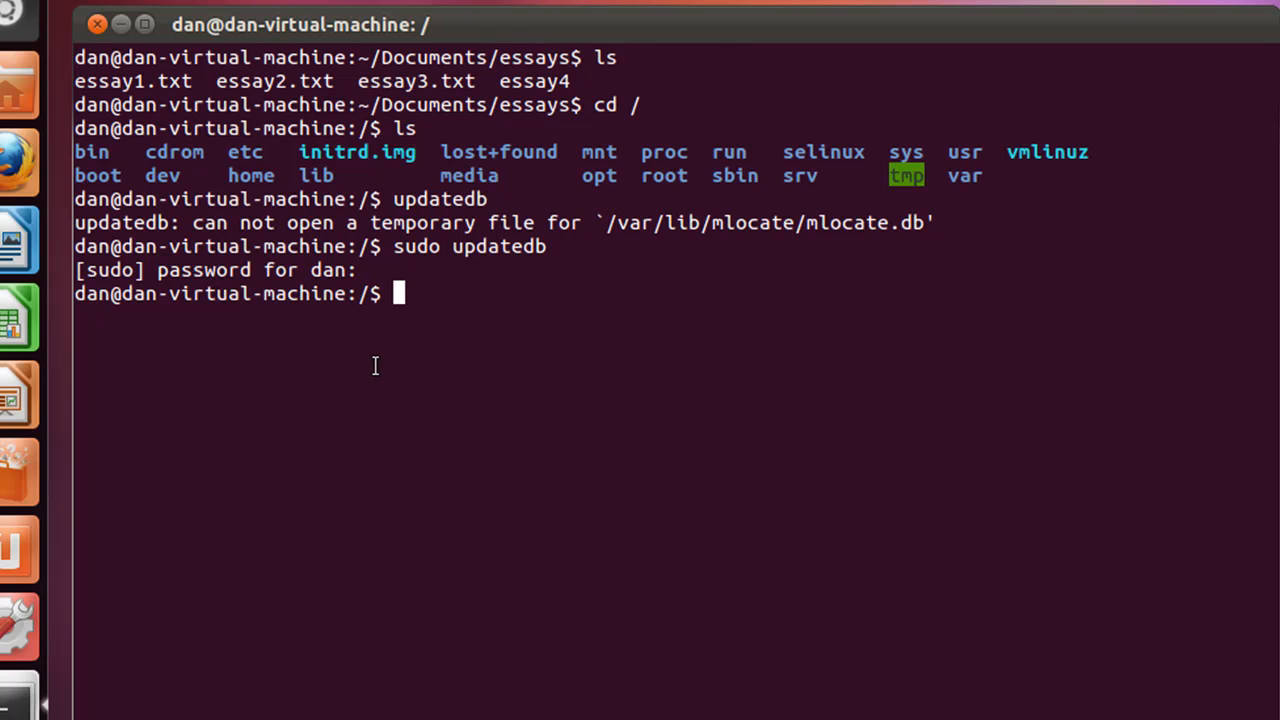
{"action": "mouse_move", "coordinate": [600, 378]}
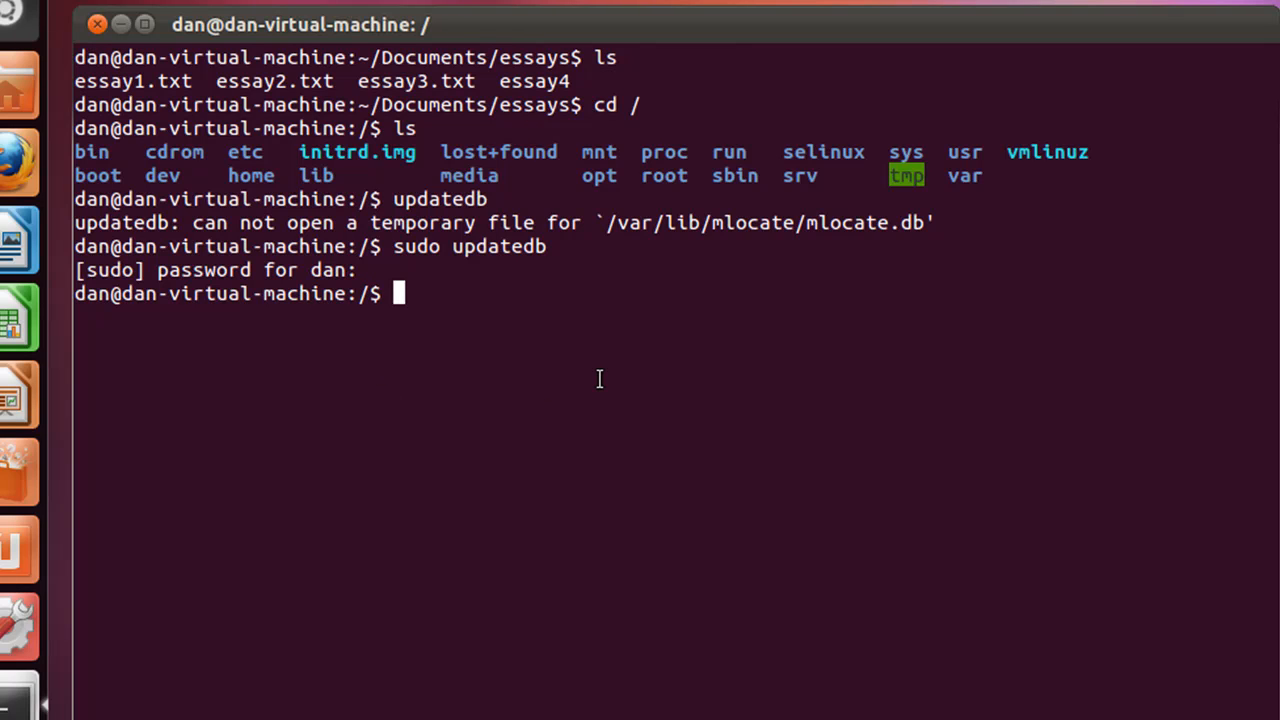
{"action": "mouse_move", "coordinate": [480, 196]}
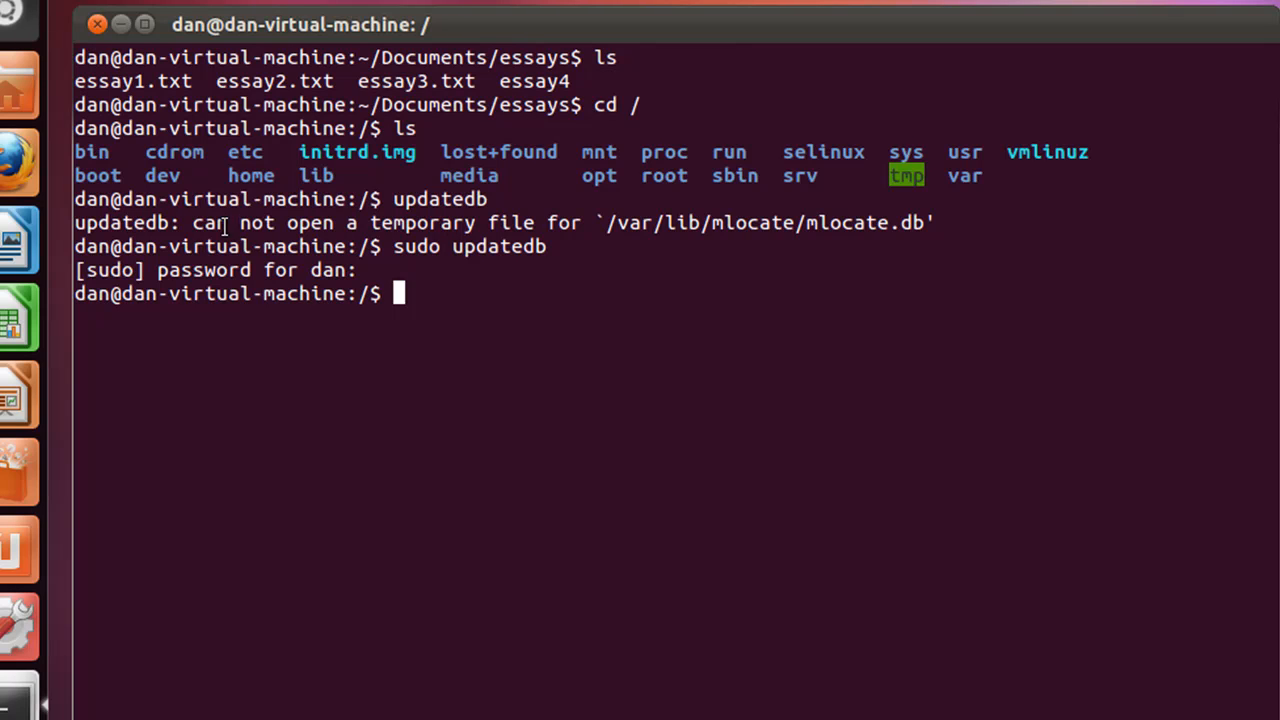
{"action": "mouse_move", "coordinate": [740, 236]}
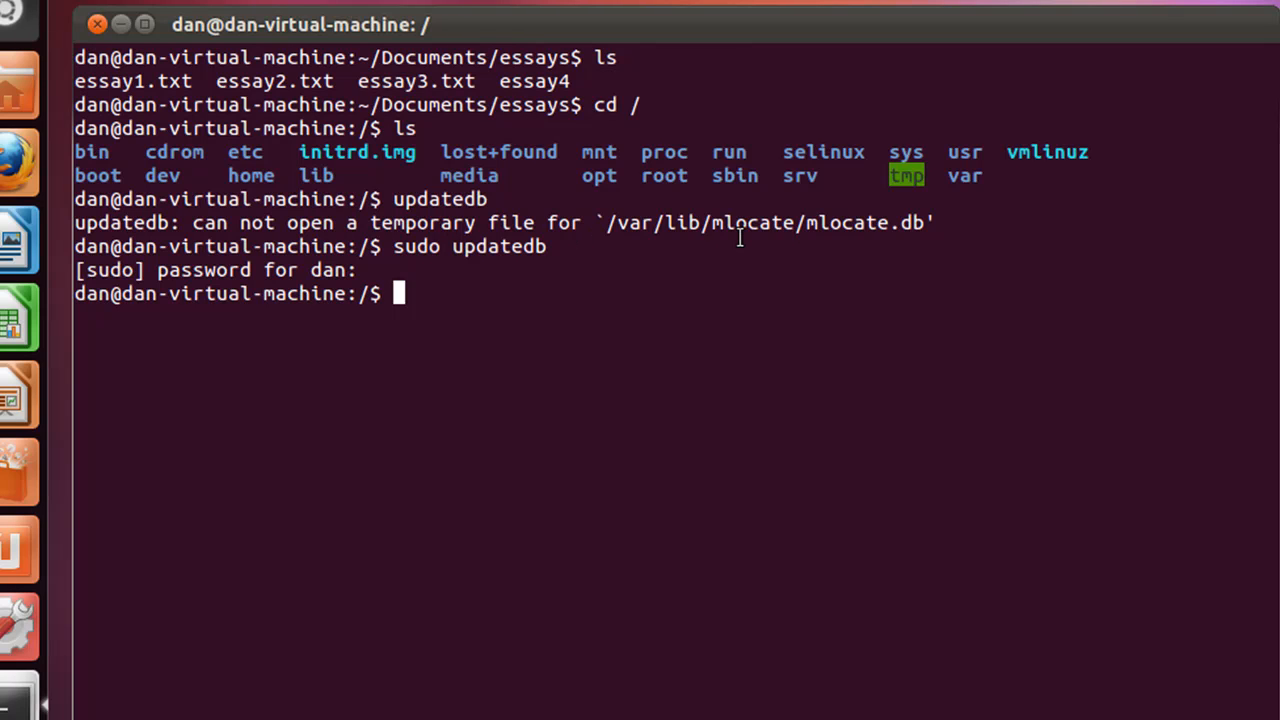
{"action": "mouse_move", "coordinate": [618, 238]}
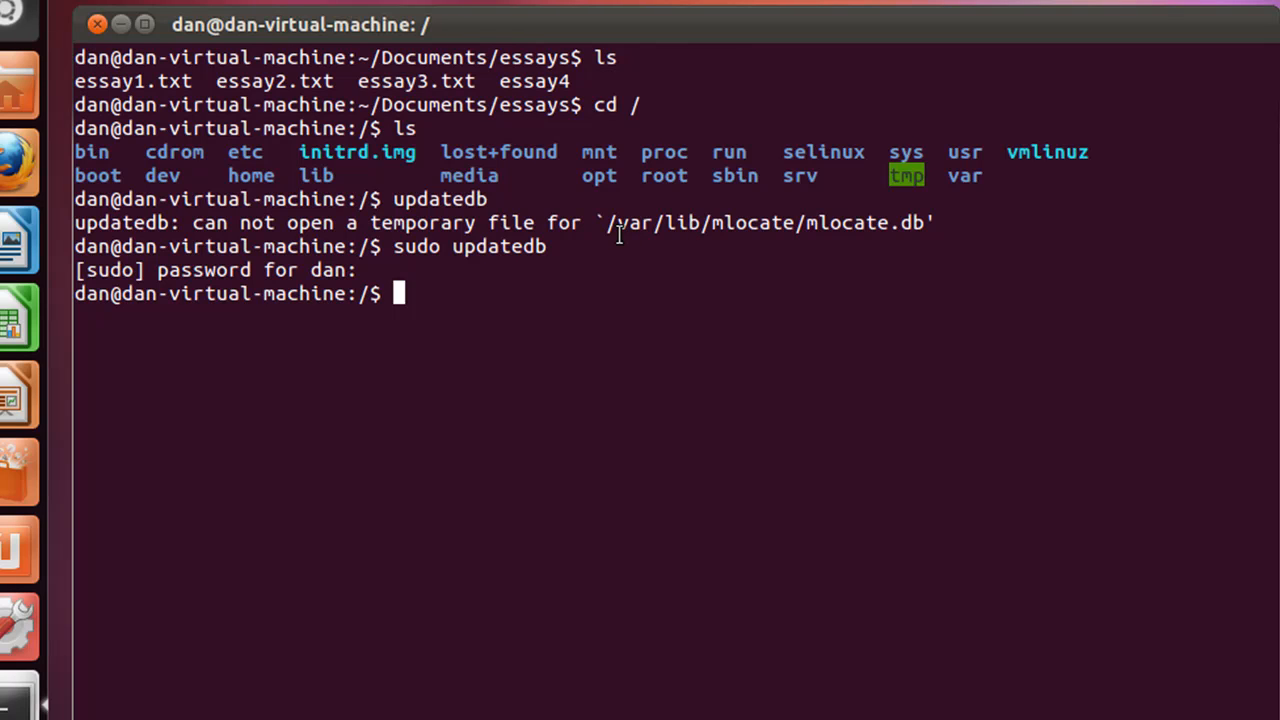
{"action": "mouse_move", "coordinate": [396, 248]}
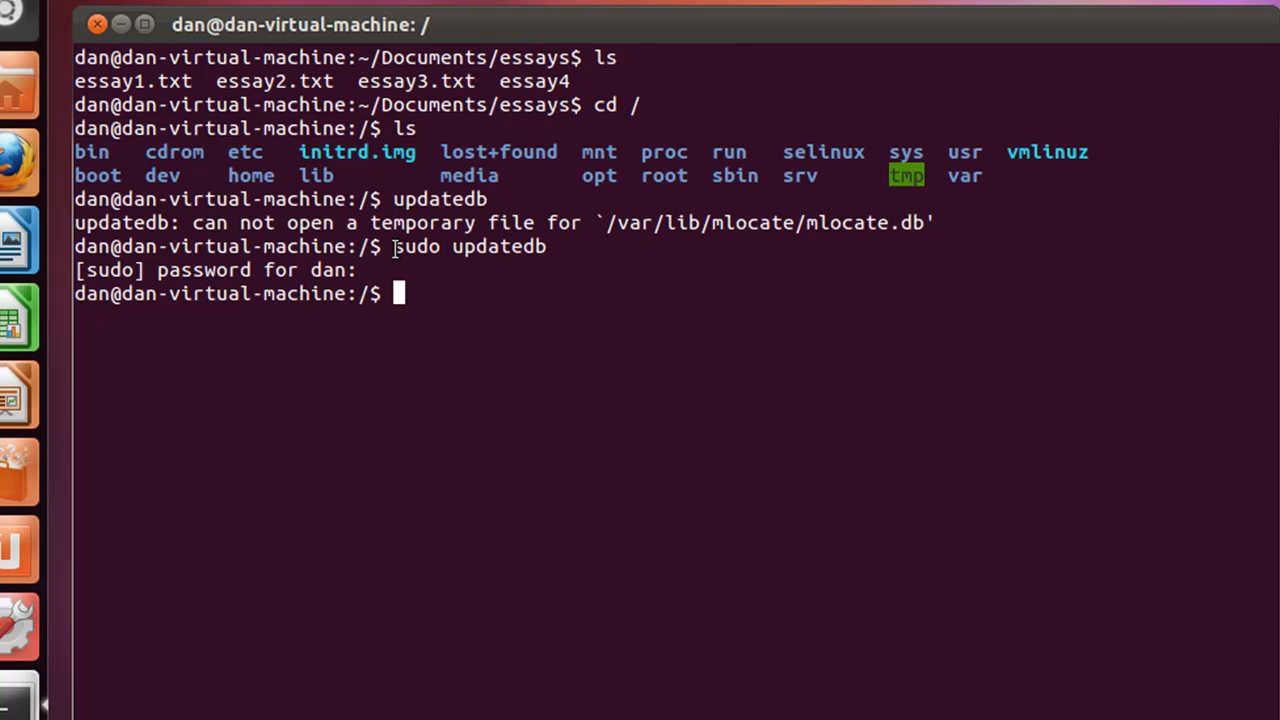
{"action": "double_click", "coordinate": [414, 248]}
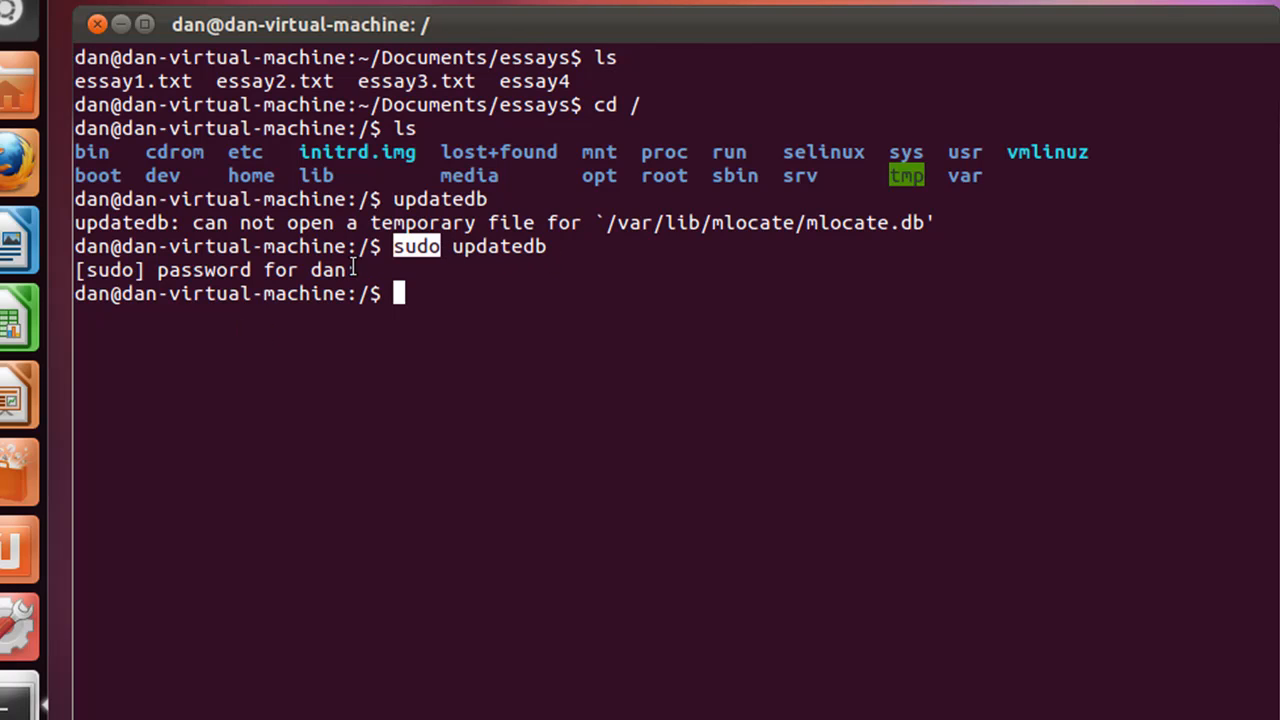
{"action": "mouse_move", "coordinate": [404, 328]}
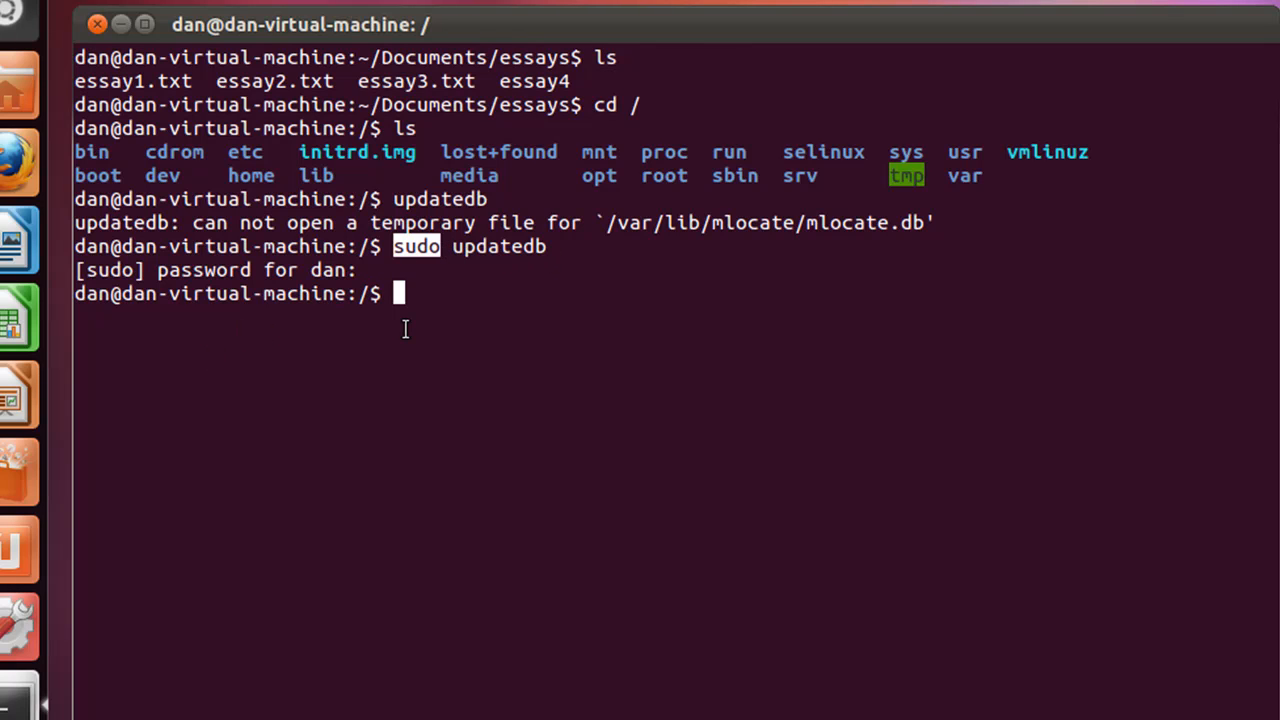
{"action": "mouse_move", "coordinate": [476, 276]}
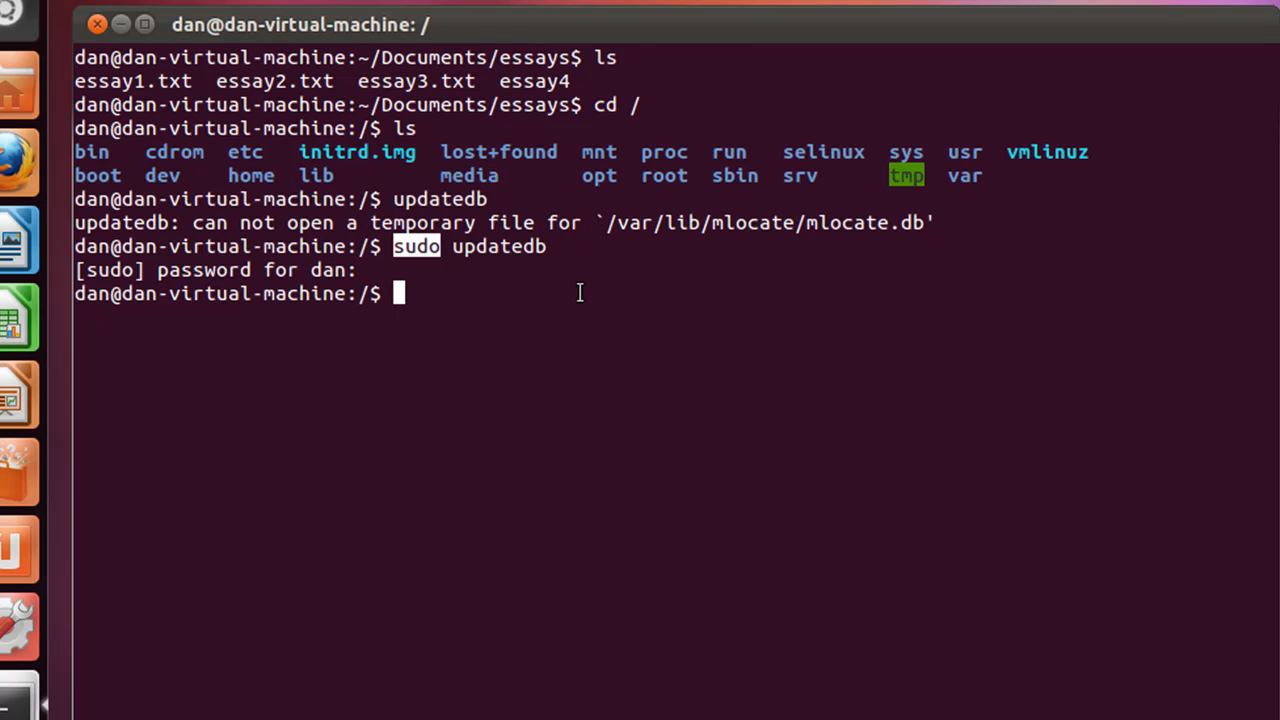
{"action": "mouse_move", "coordinate": [744, 428]}
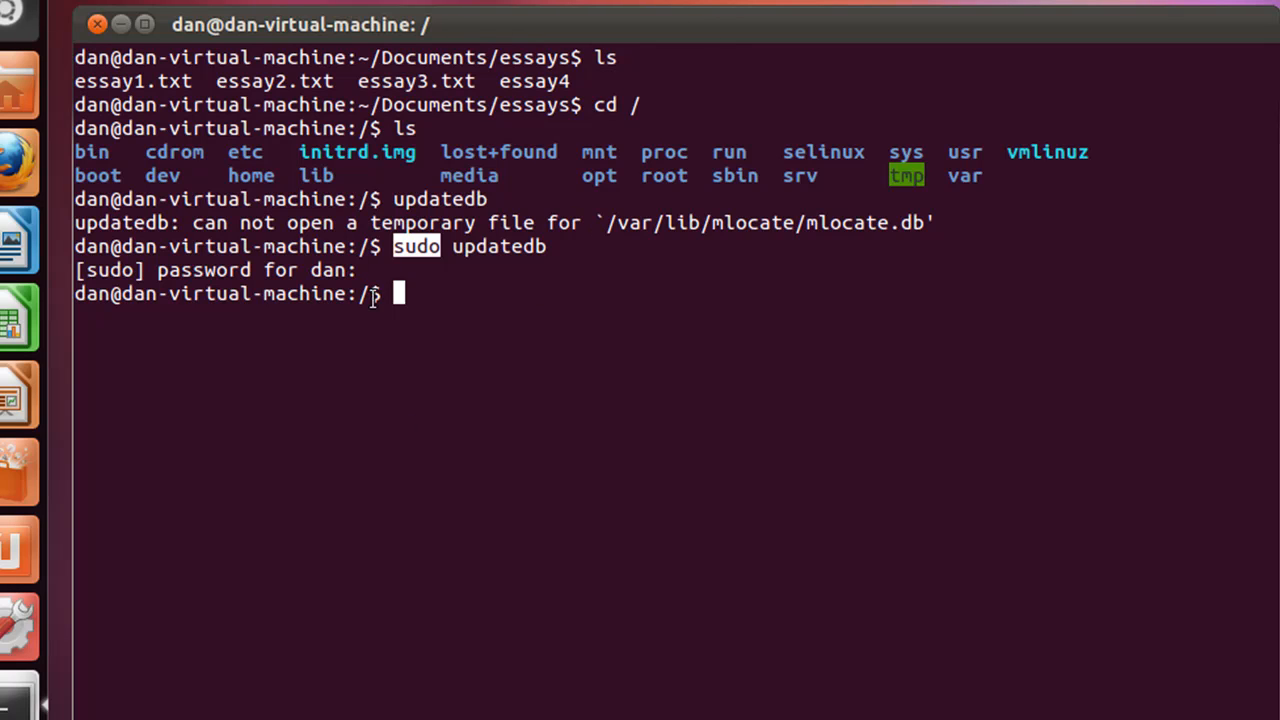
{"action": "mouse_move", "coordinate": [446, 322]}
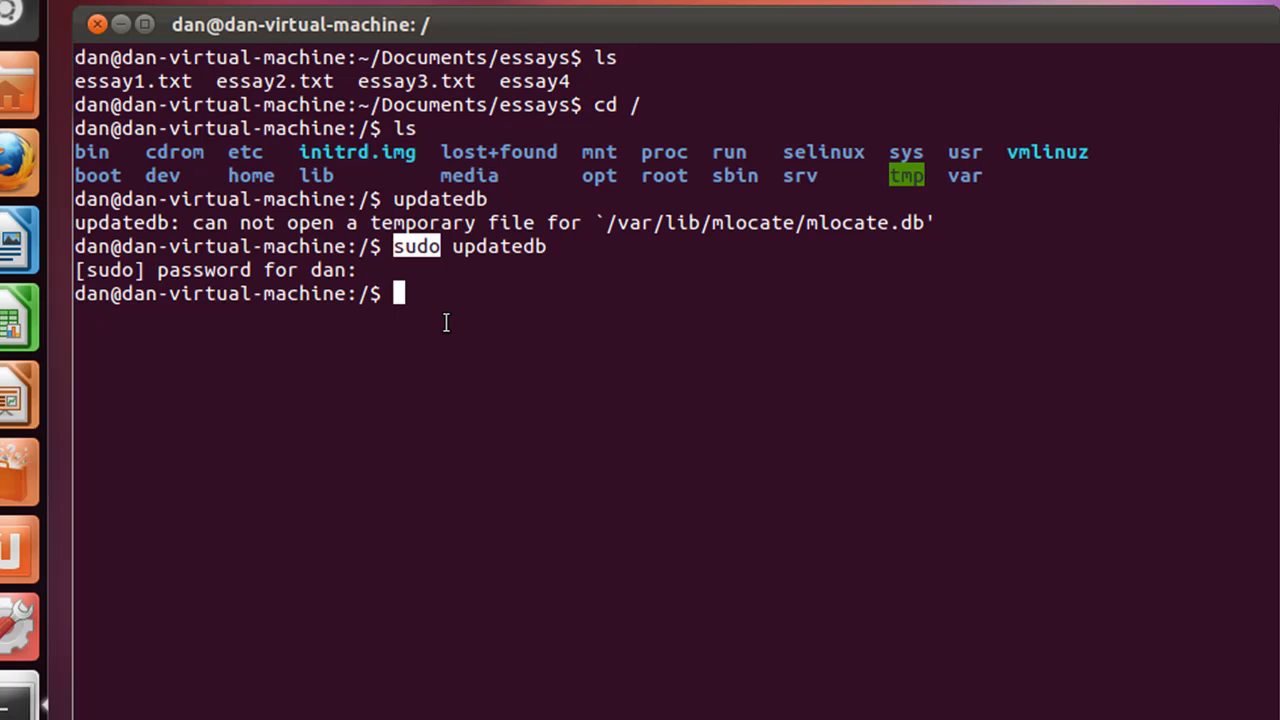
Run locate essay2.txt, returning /home/dan/Documents/essays/essay2.txt
{"action": "type", "text": "locate"}
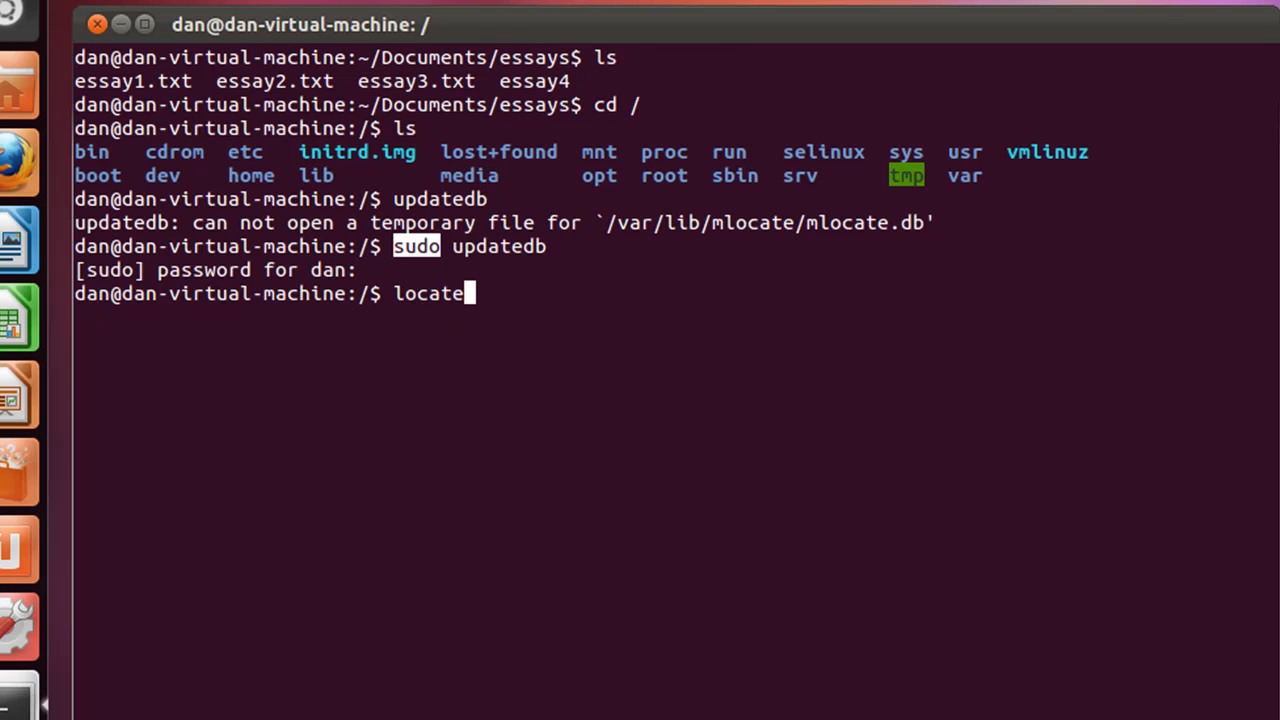
{"action": "type", "text": "essay"}
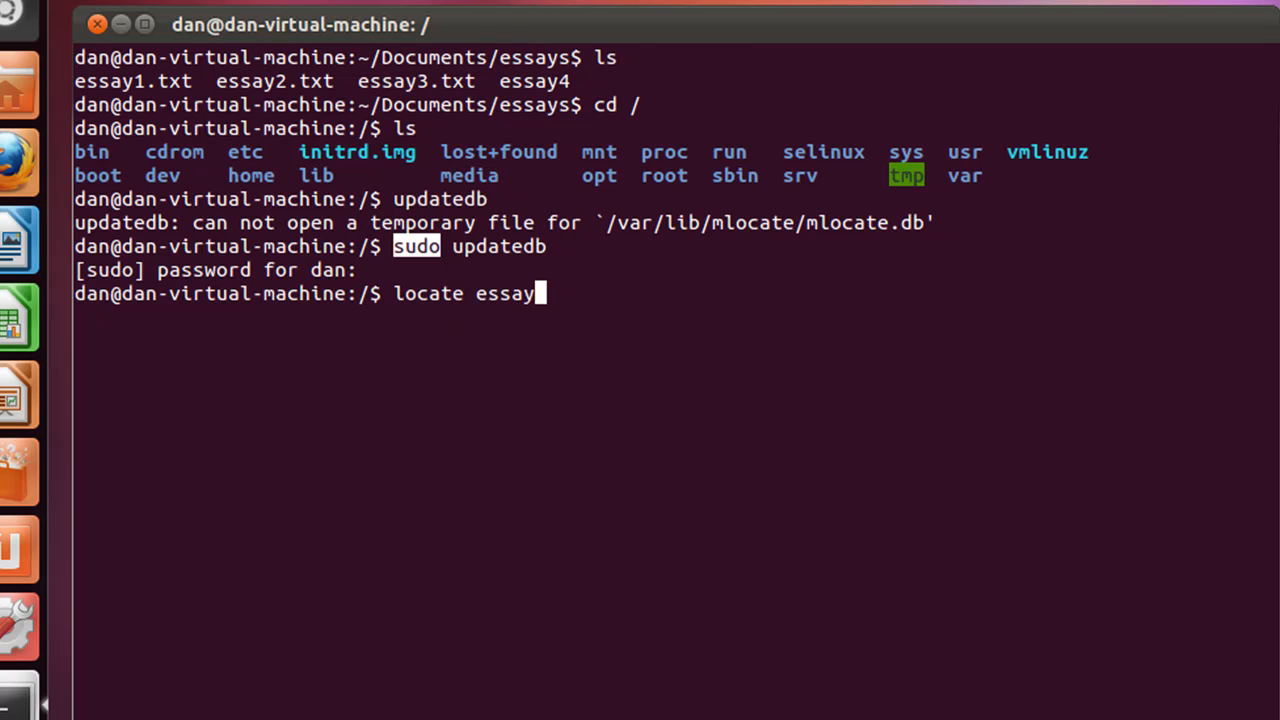
{"action": "type", "text": "2.t"}
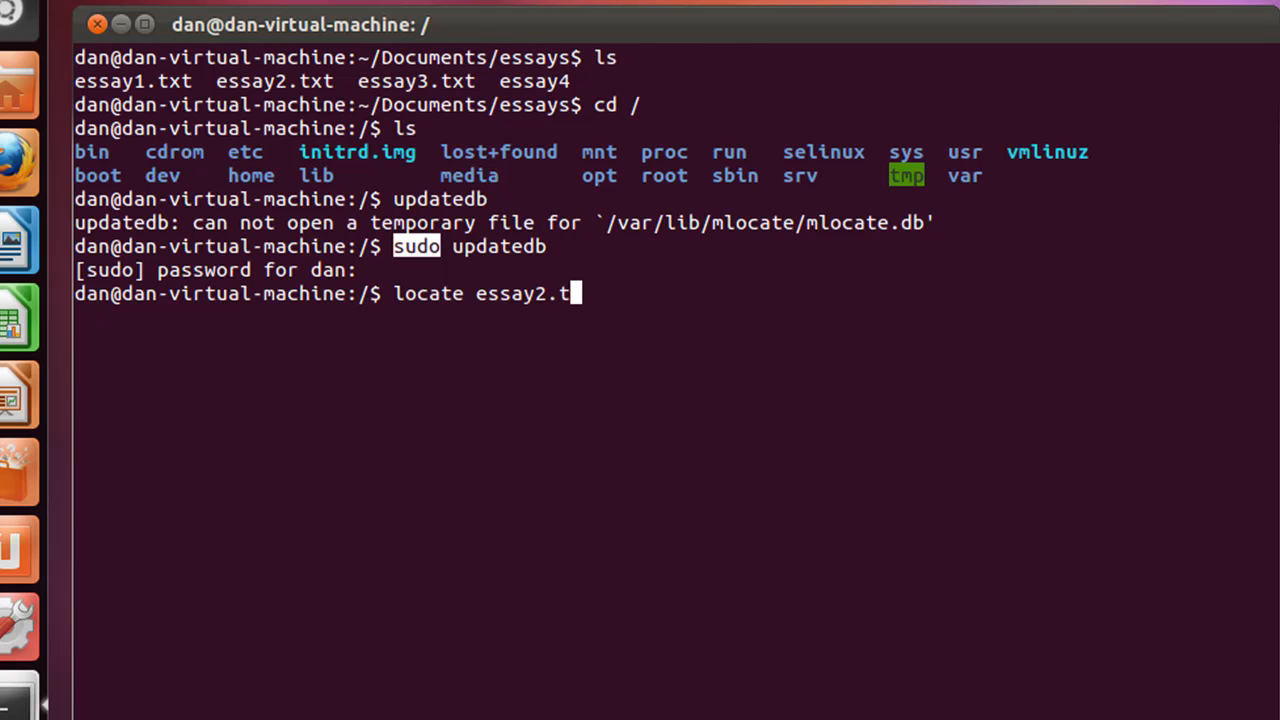
{"action": "key", "text": "Return"}
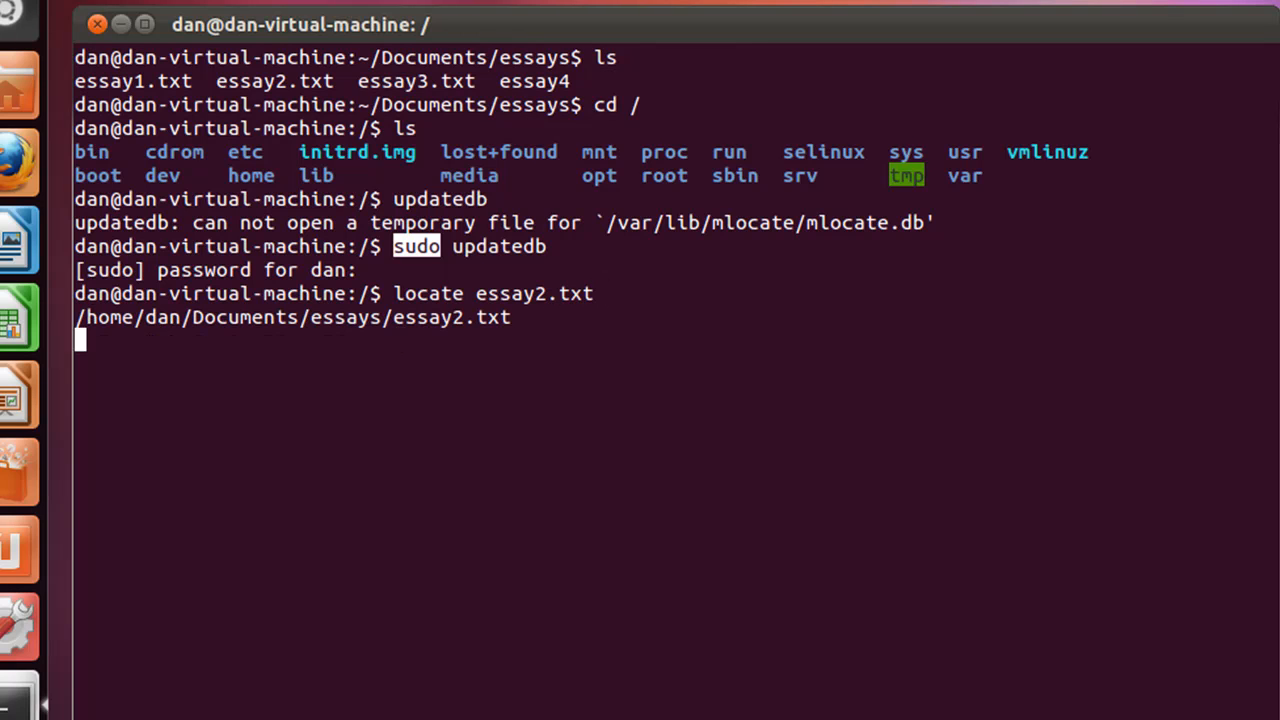
{"action": "key", "text": "Return"}
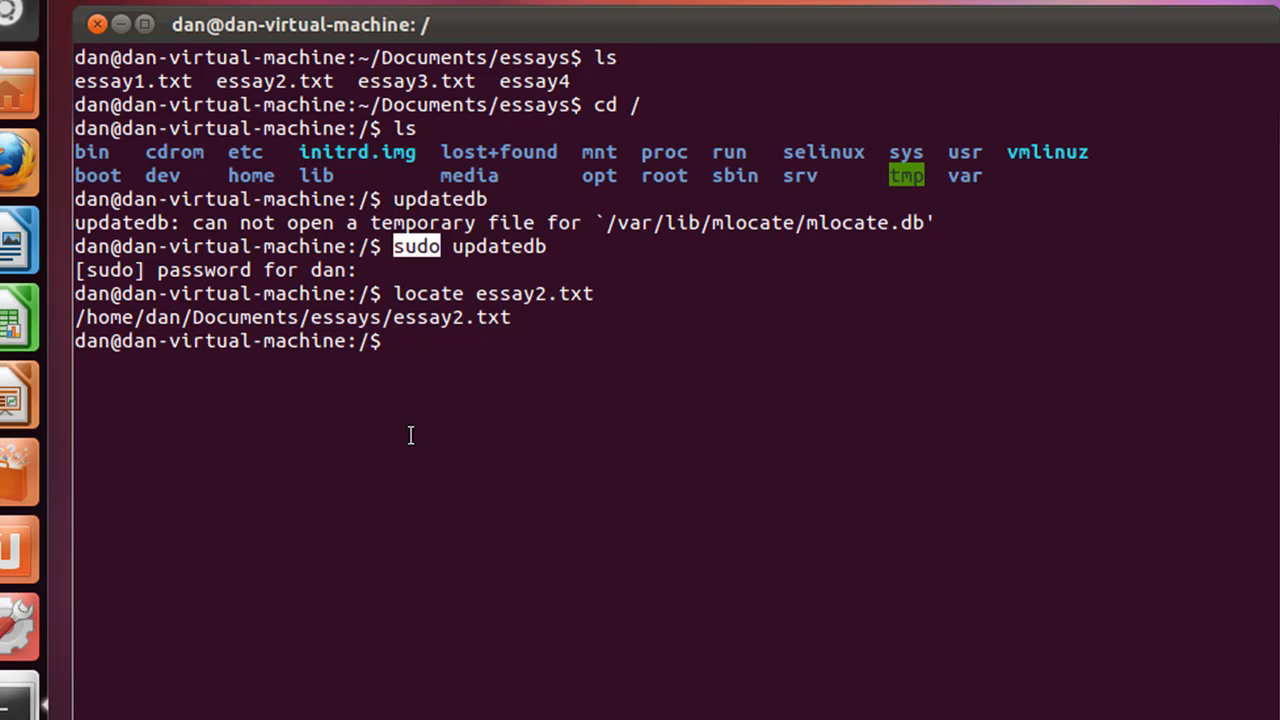
{"action": "mouse_move", "coordinate": [88, 322]}
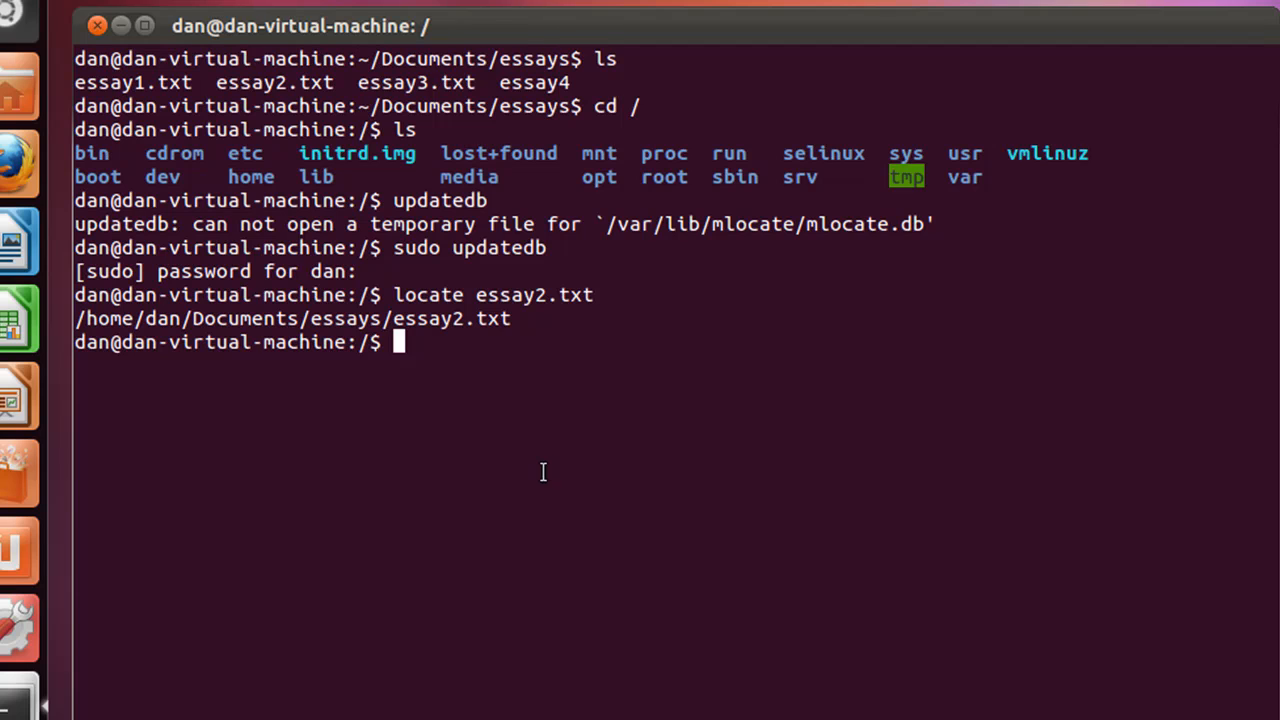
Run locate *essay* to list the essays folder, my-new-name-essay1.txt and essay1.txt through essay4
{"action": "type", "text": "locate"}
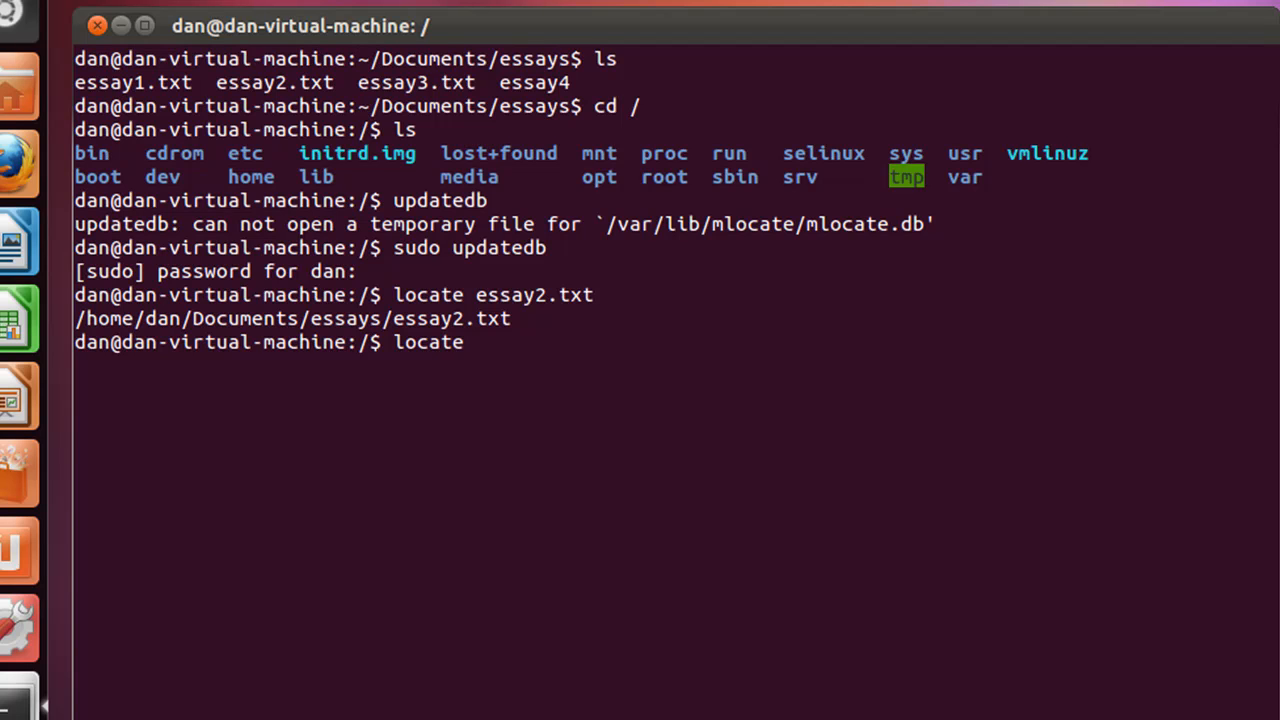
{"action": "type", "text": "*"}
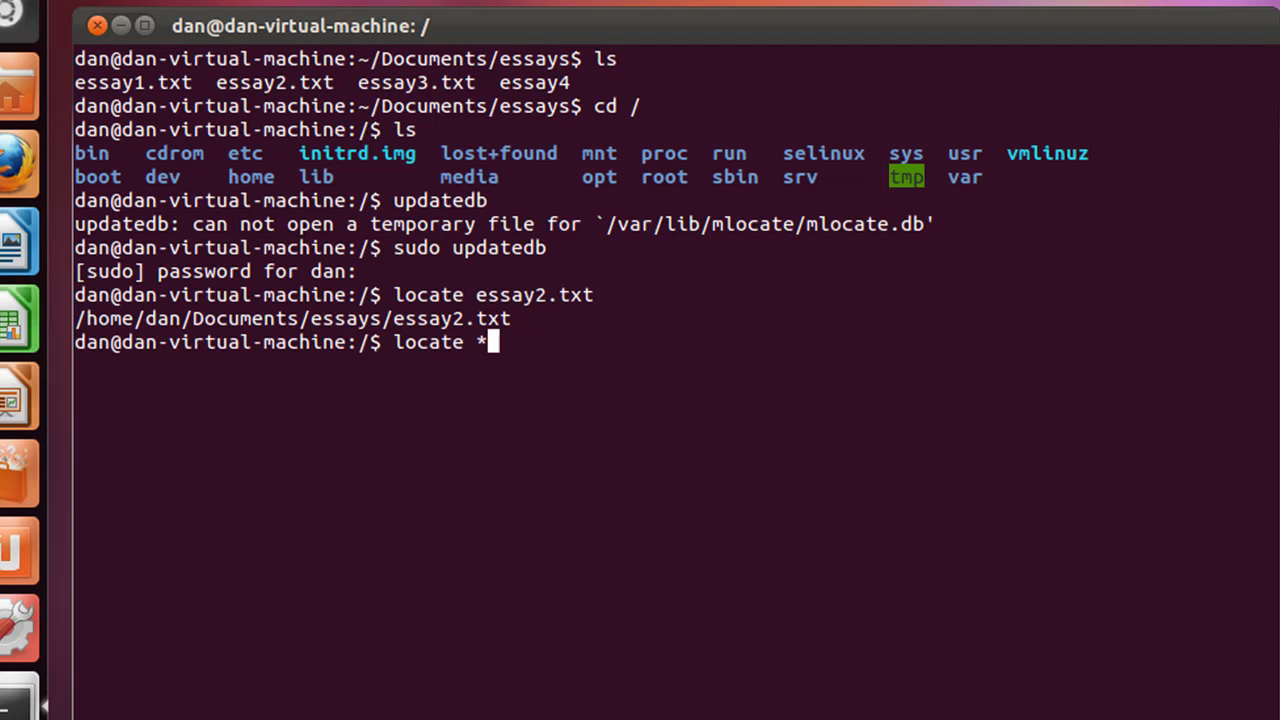
{"action": "type", "text": "ess"}
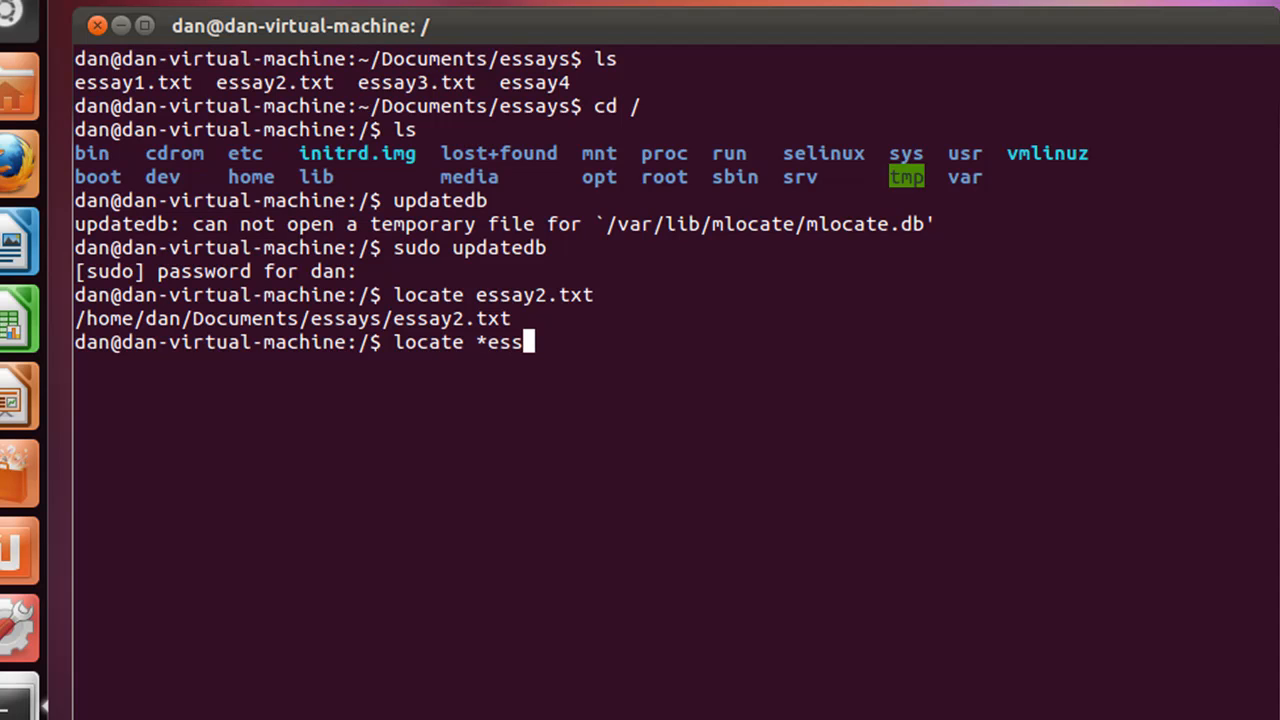
{"action": "type", "text": "ay"}
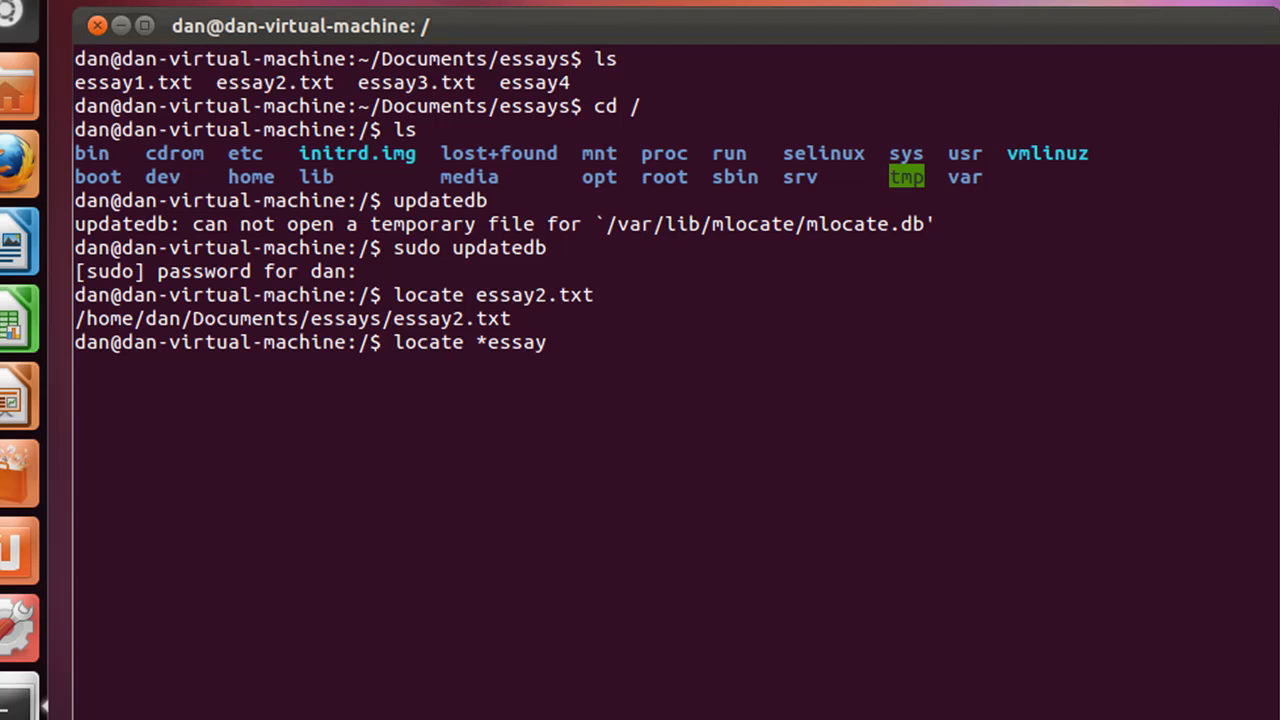
{"action": "type", "text": "*"}
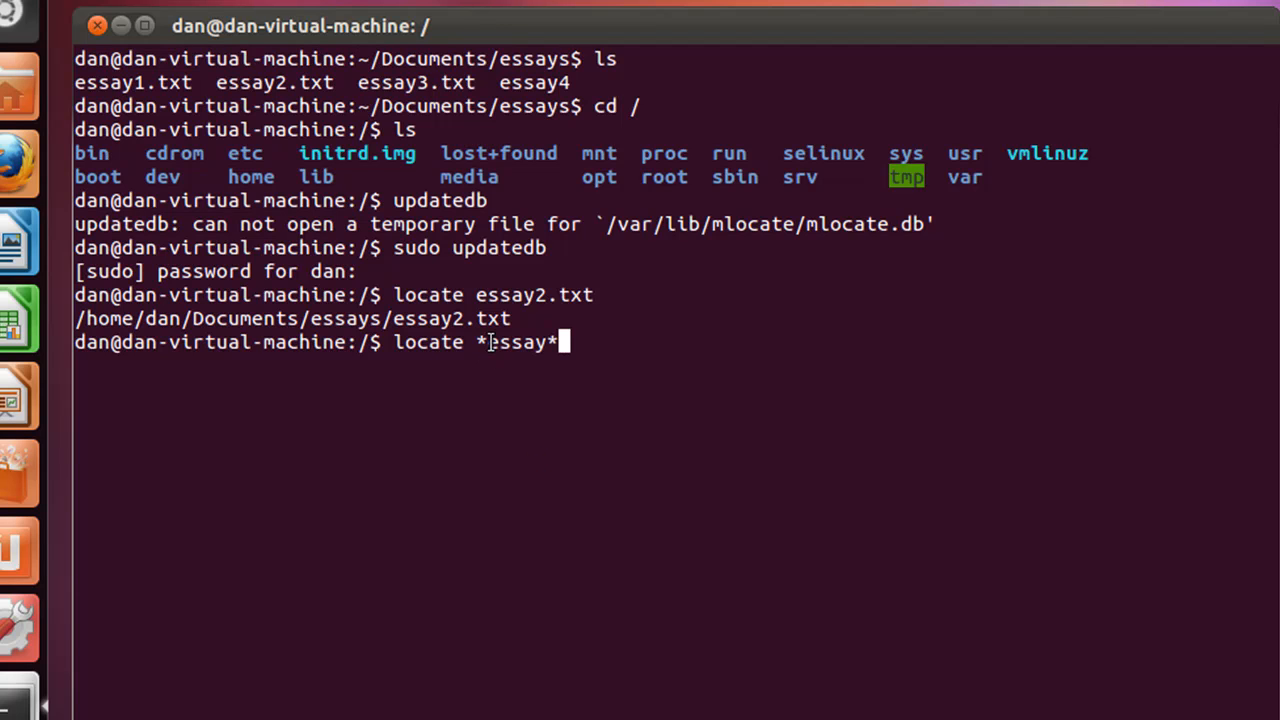
{"action": "mouse_move", "coordinate": [544, 418]}
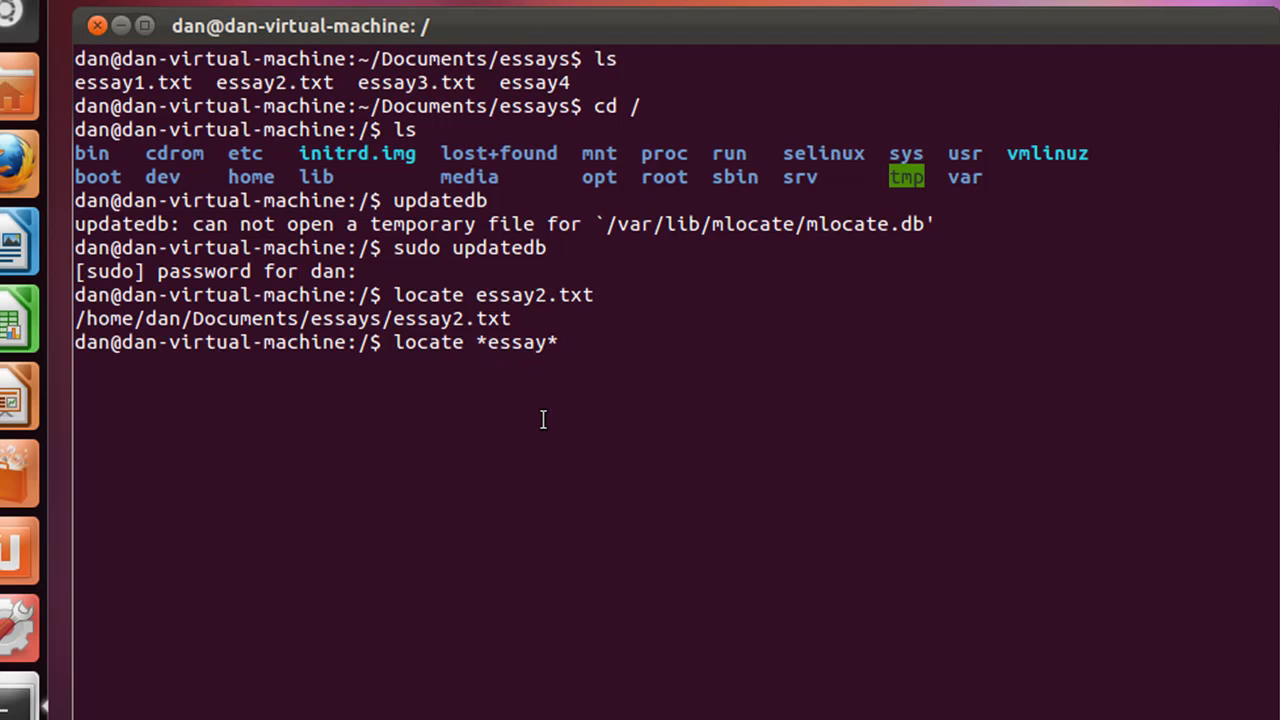
{"action": "key", "text": "Return"}
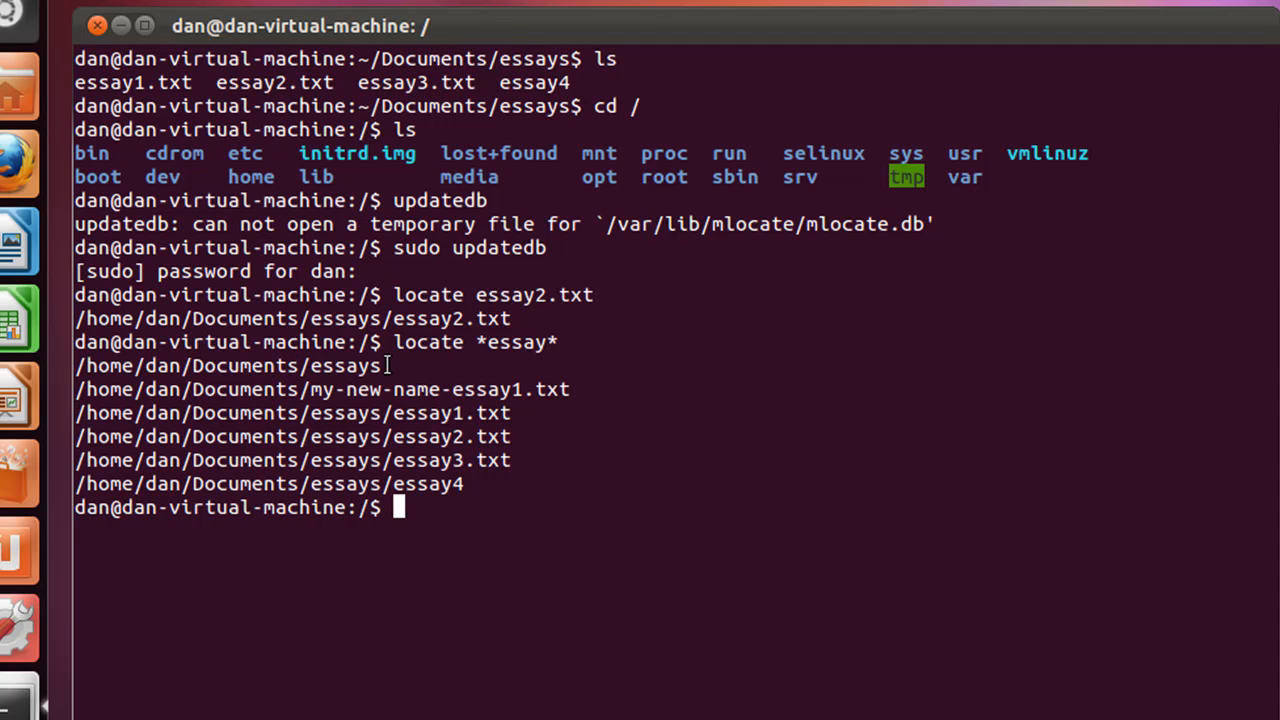
{"action": "mouse_move", "coordinate": [268, 392]}
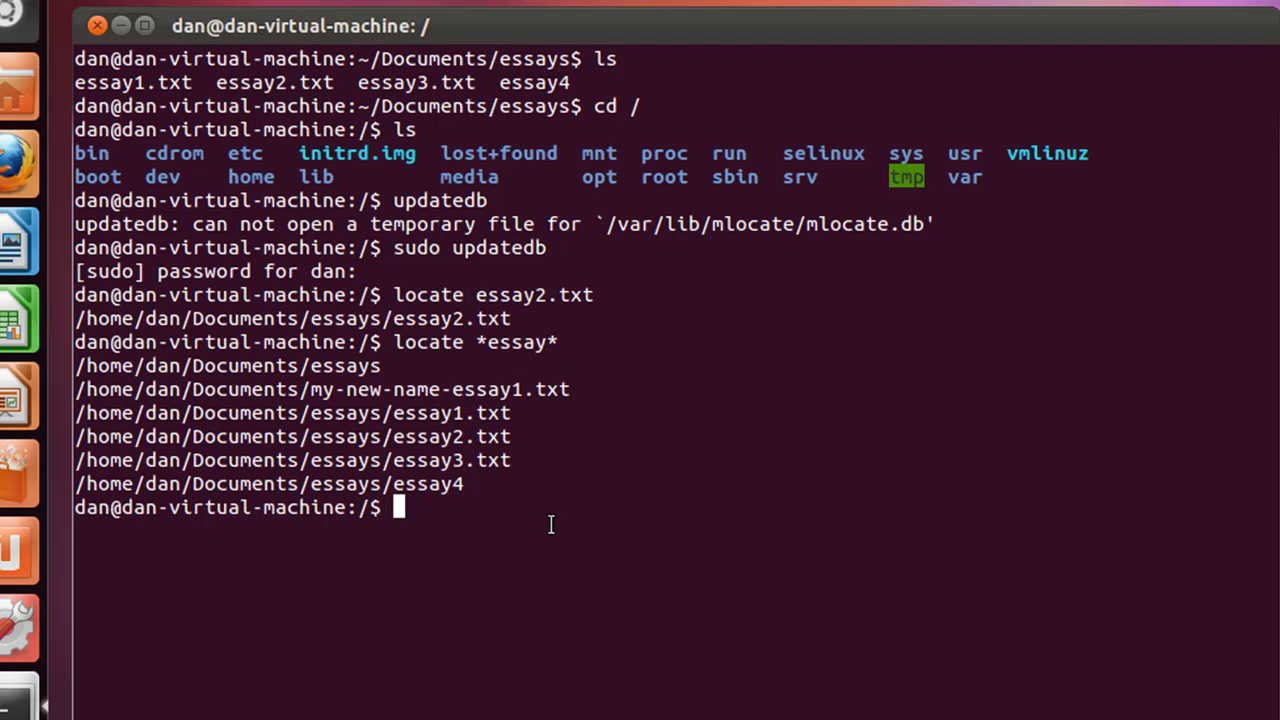
{"action": "mouse_move", "coordinate": [560, 348]}
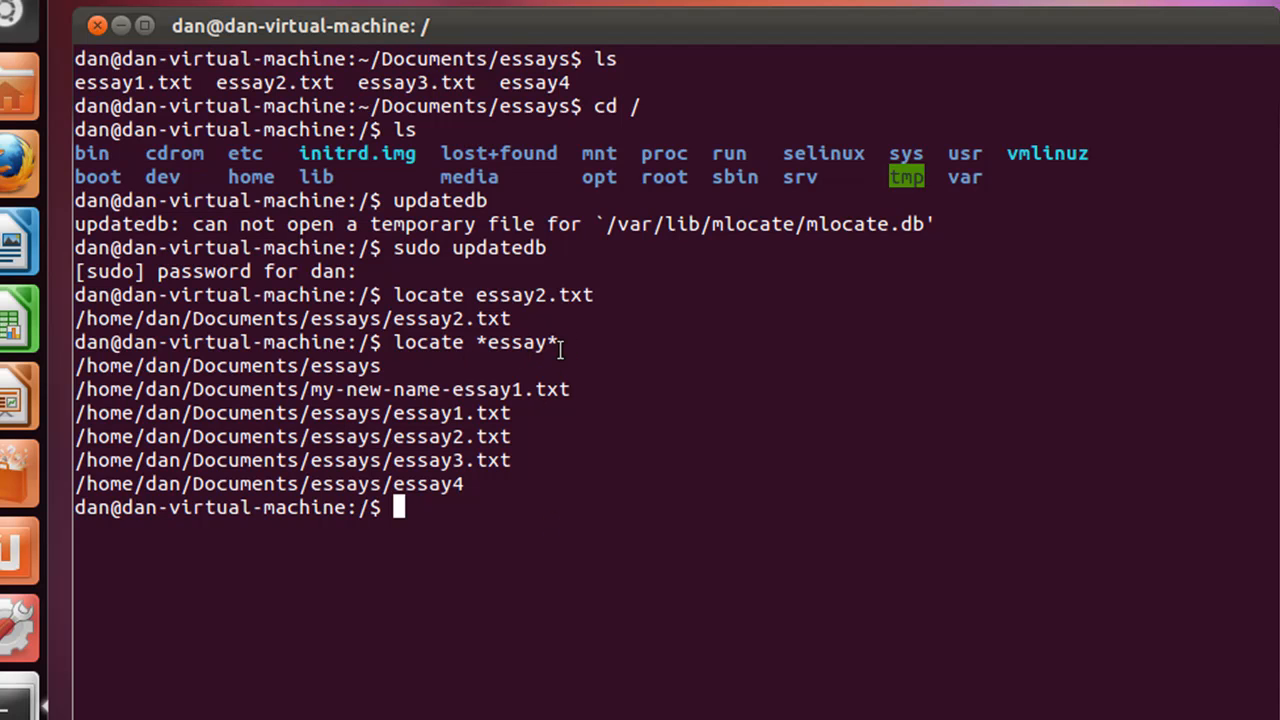
{"action": "mouse_move", "coordinate": [524, 396]}
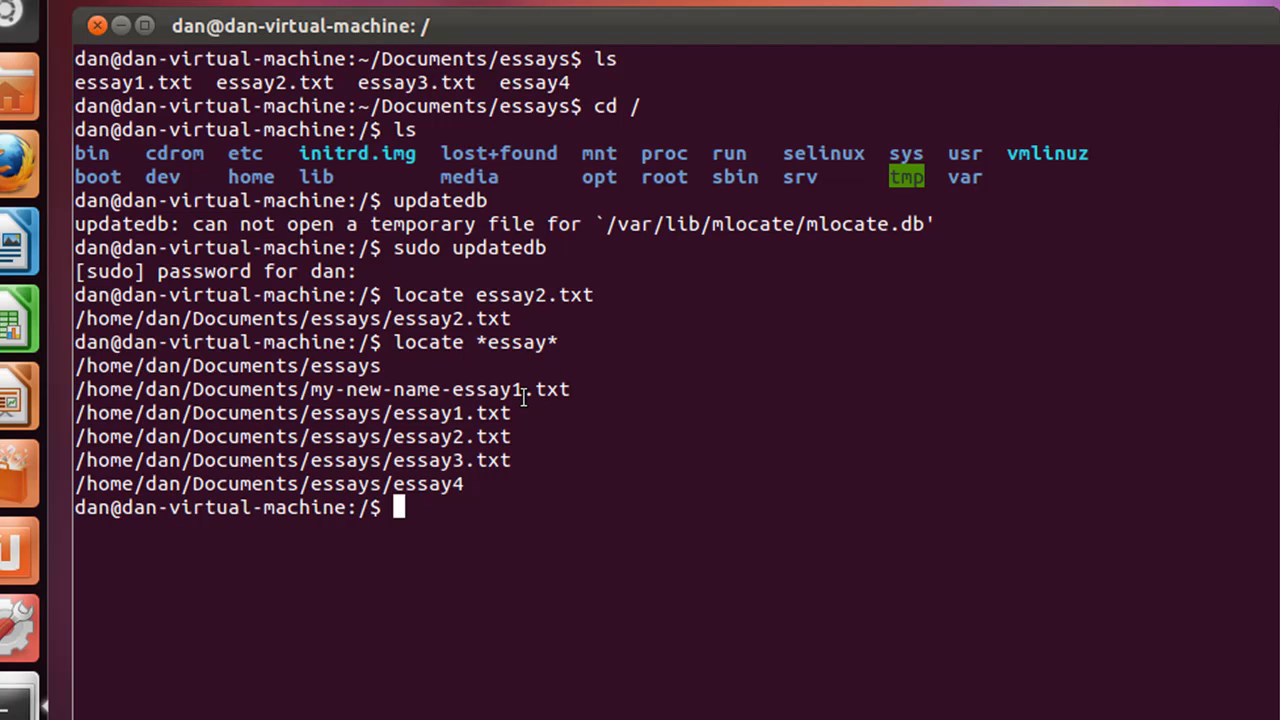
{"action": "mouse_move", "coordinate": [510, 312]}
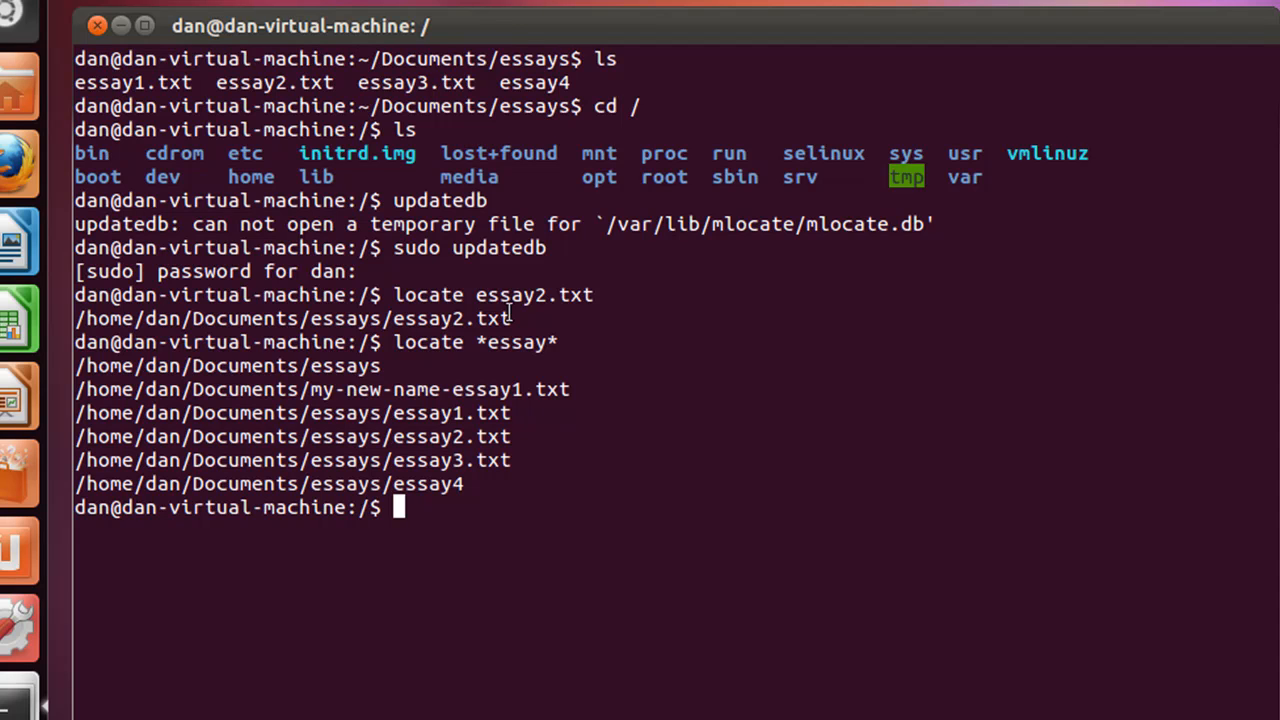
{"action": "double_click", "coordinate": [516, 342]}
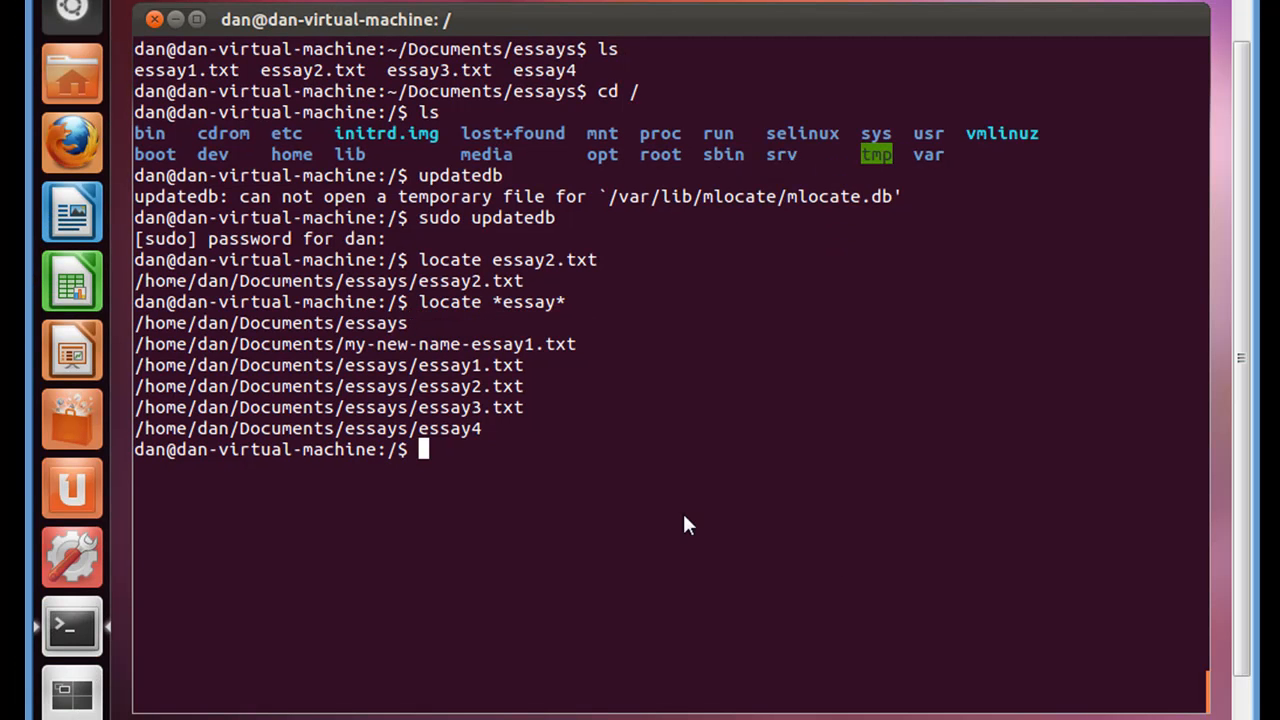
{"action": "mouse_move", "coordinate": [476, 480]}
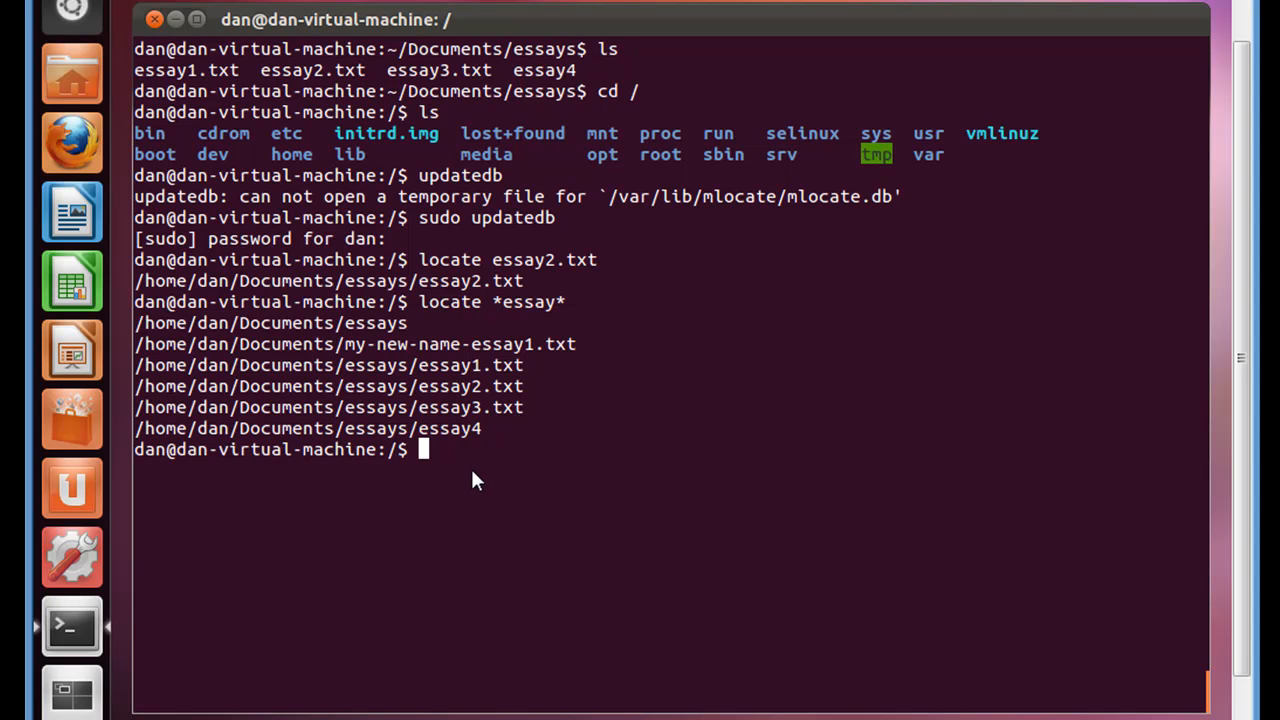
Run file on the pasted path /home/dan/Documents/essays/essay4, reported as ASCII text
{"action": "type", "text": "file"}
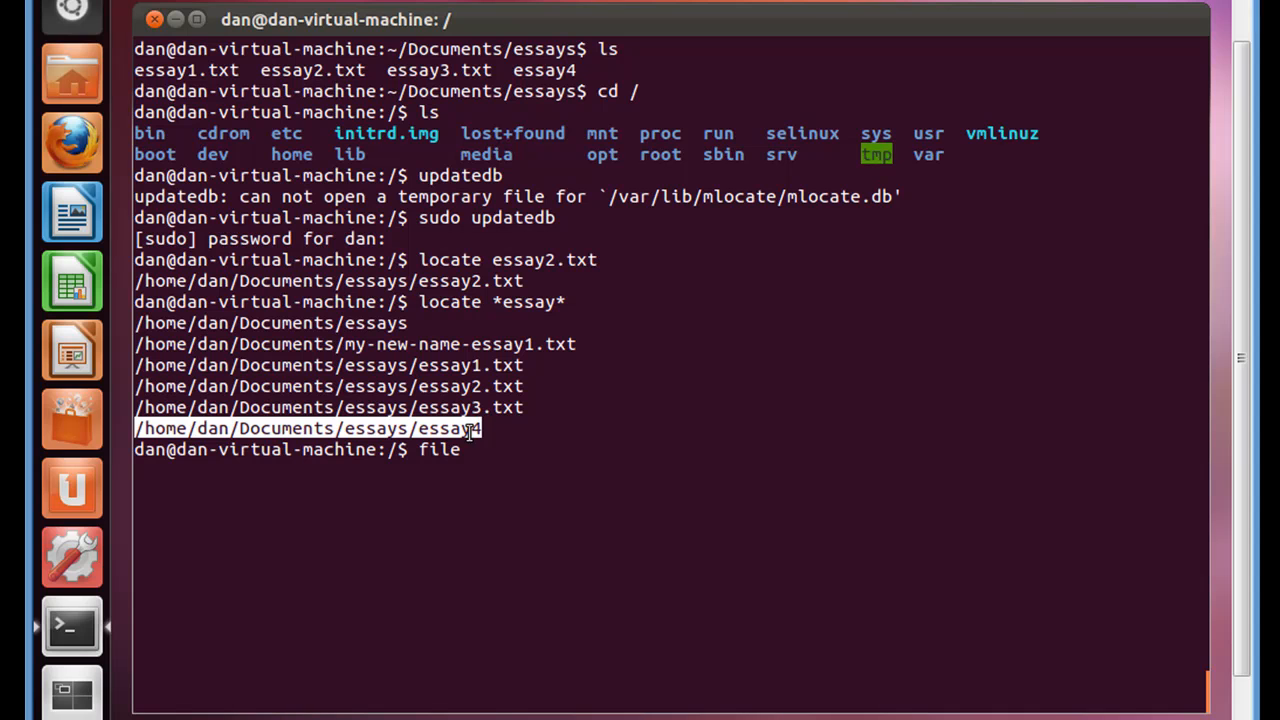
{"action": "mouse_move", "coordinate": [444, 432]}
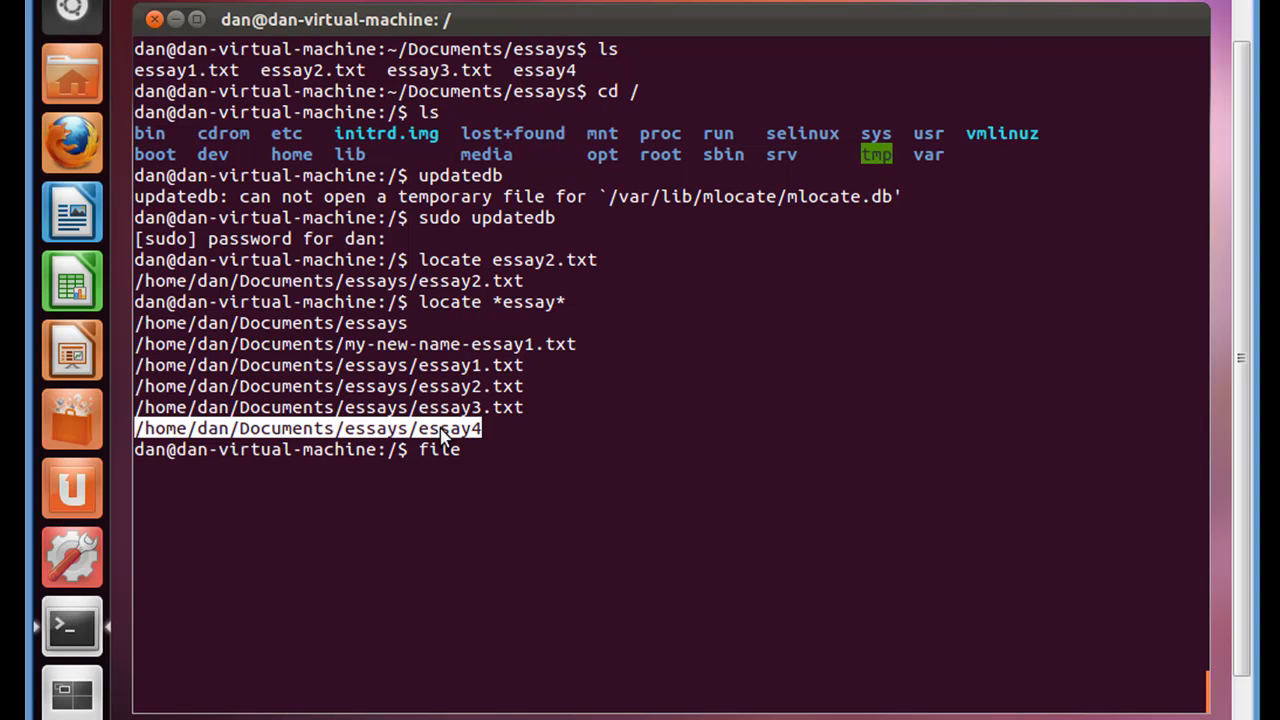
{"action": "right_click", "coordinate": [440, 430]}
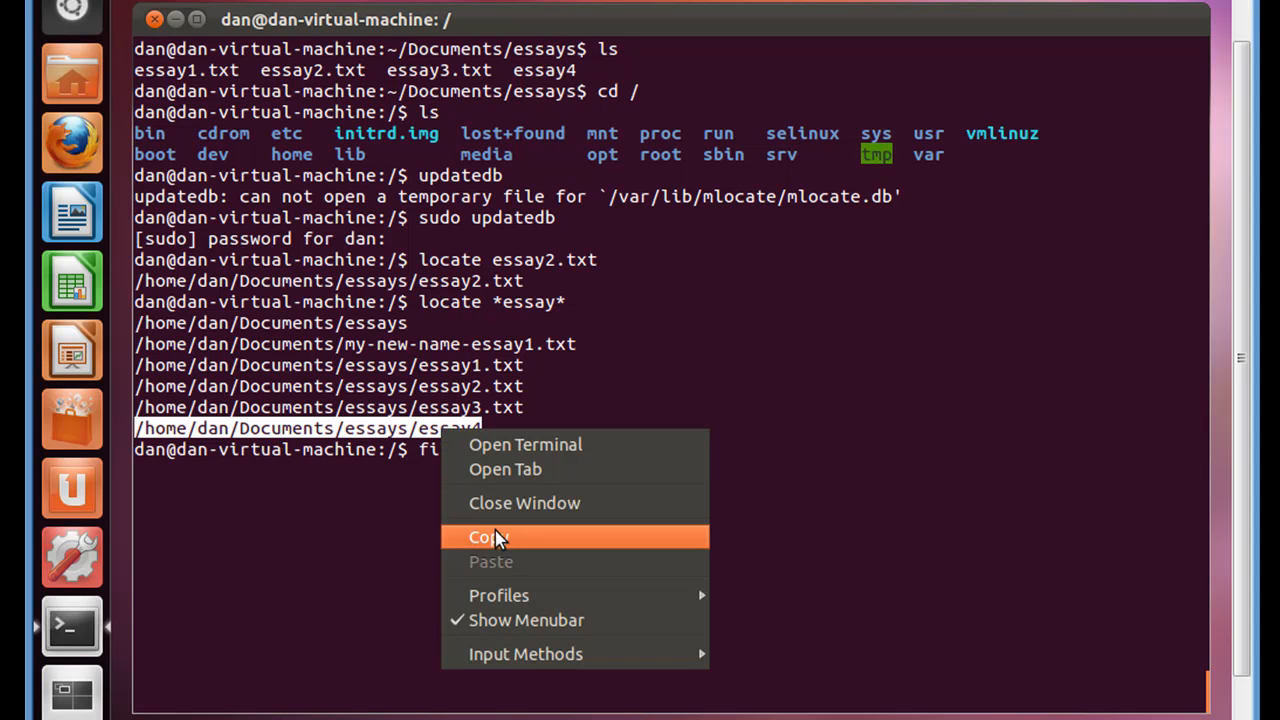
{"action": "left_click", "coordinate": [488, 536]}
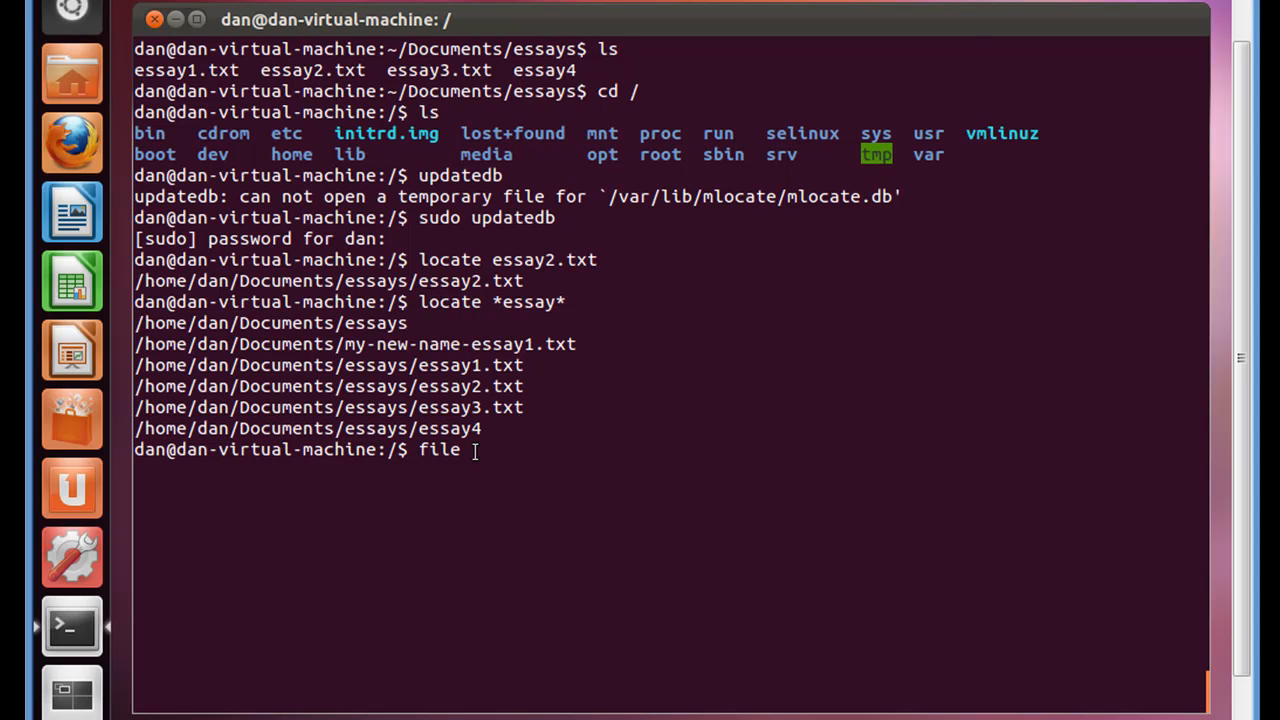
{"action": "right_click", "coordinate": [476, 448]}
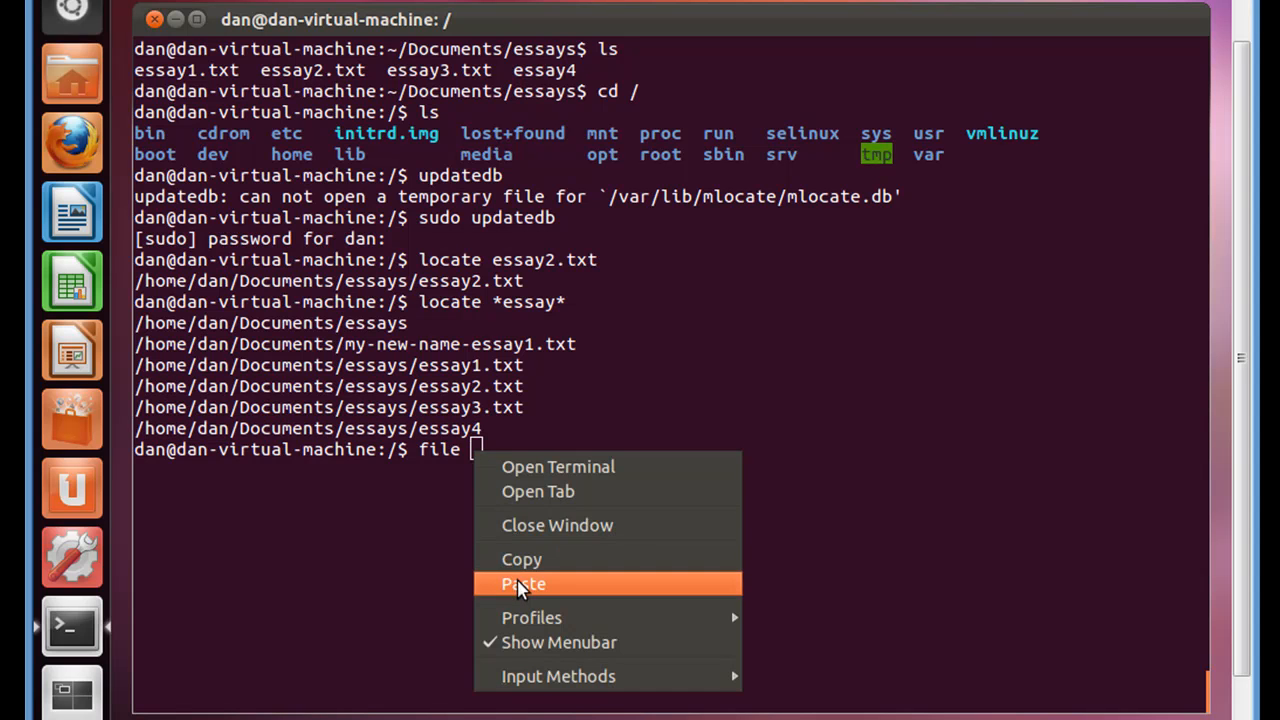
{"action": "left_click", "coordinate": [524, 584]}
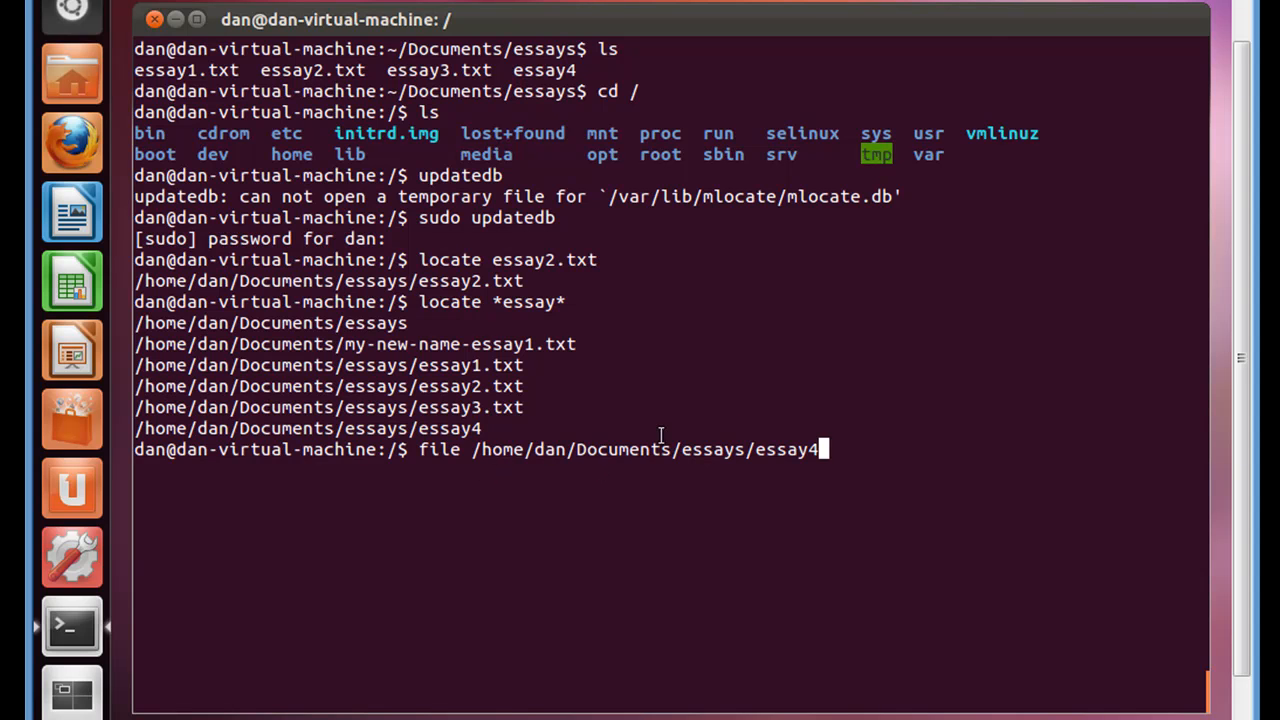
{"action": "key", "text": "Return"}
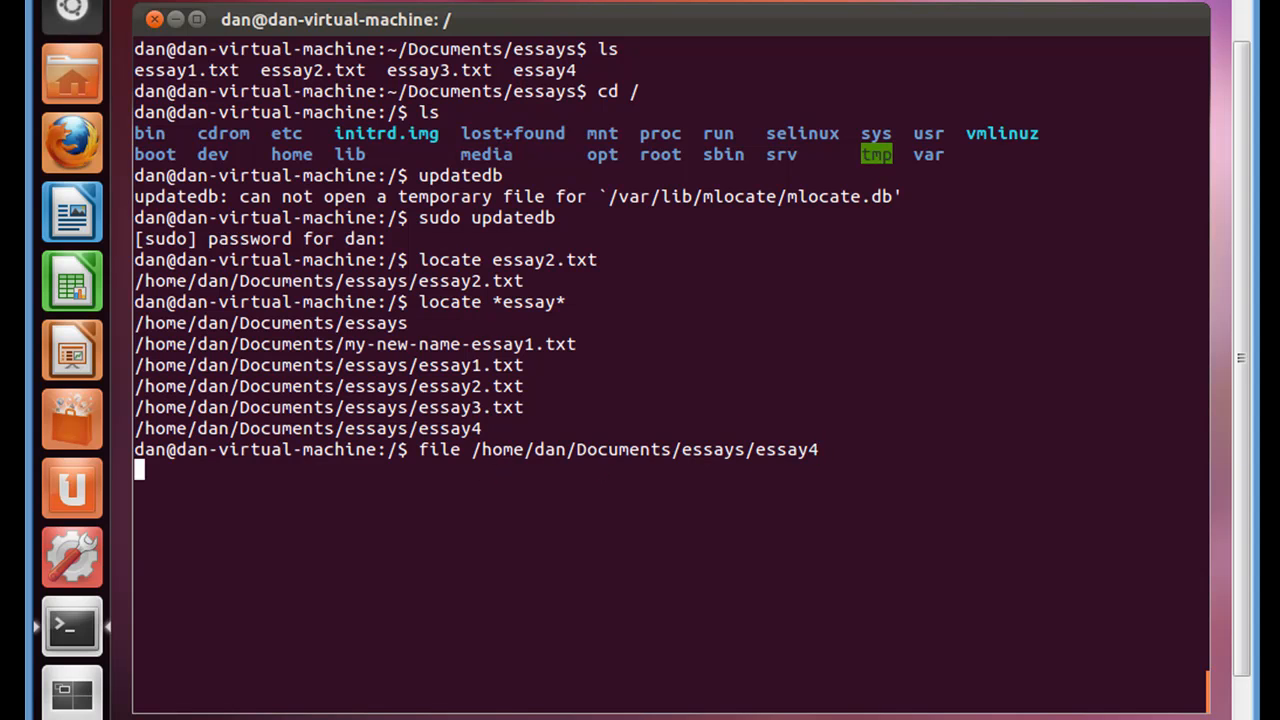
{"action": "key", "text": "Return"}
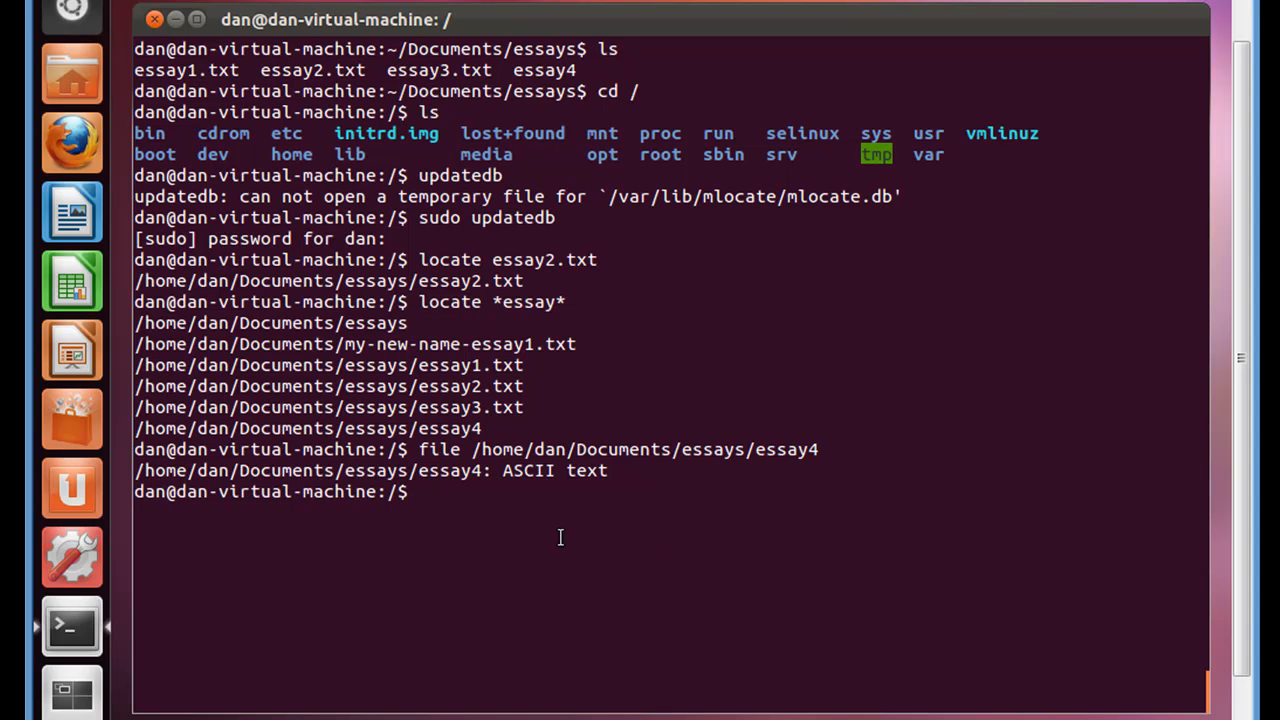
{"action": "mouse_move", "coordinate": [504, 476]}
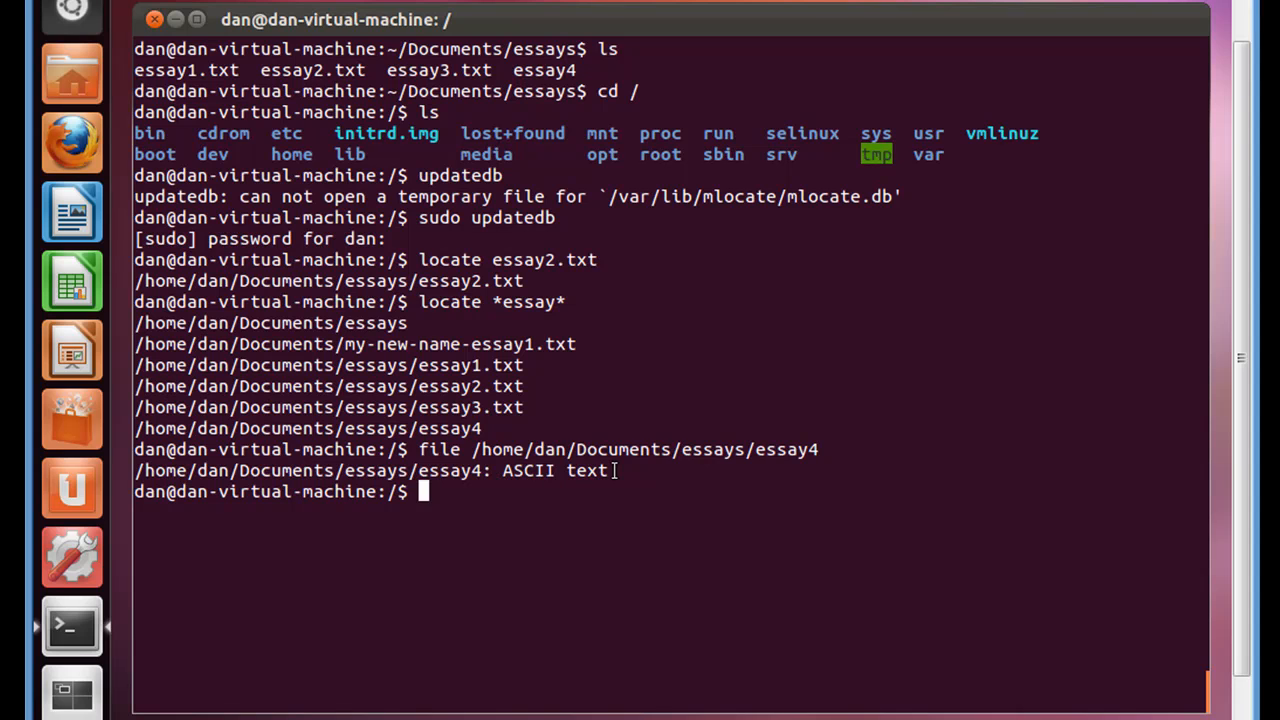
{"action": "type", "text": "cd"}
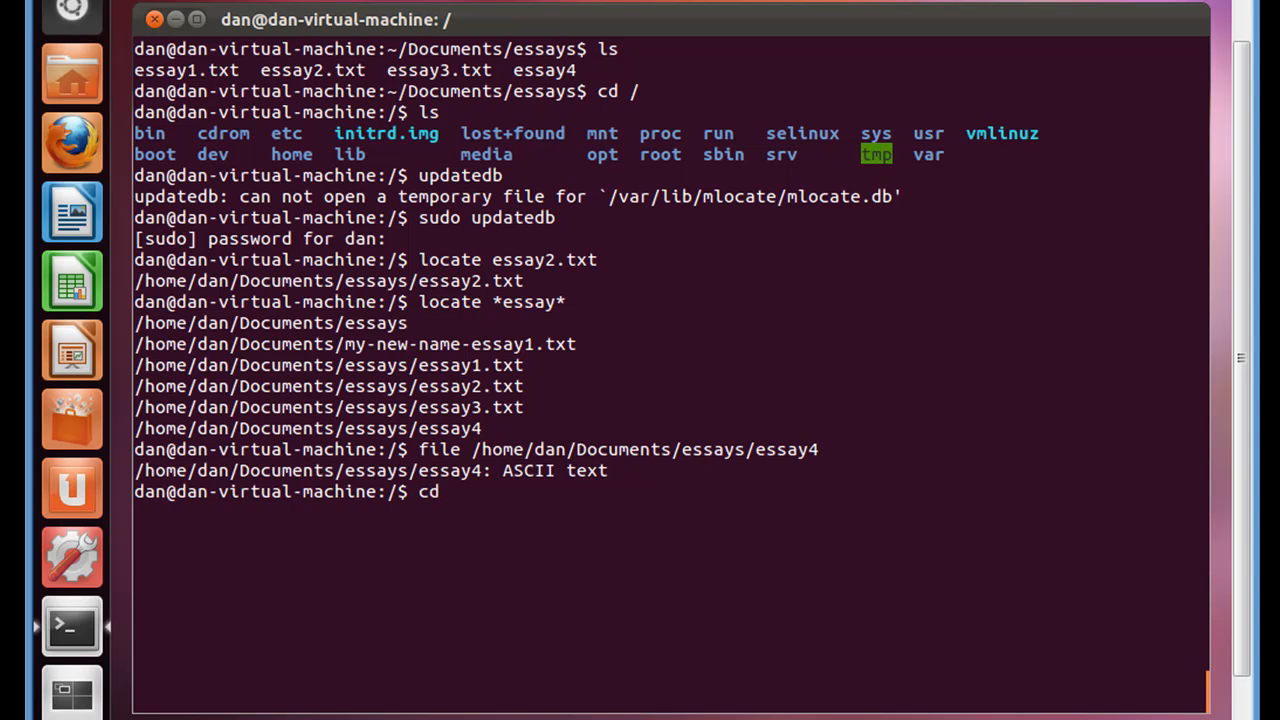
{"action": "type", "text": "/bin"}
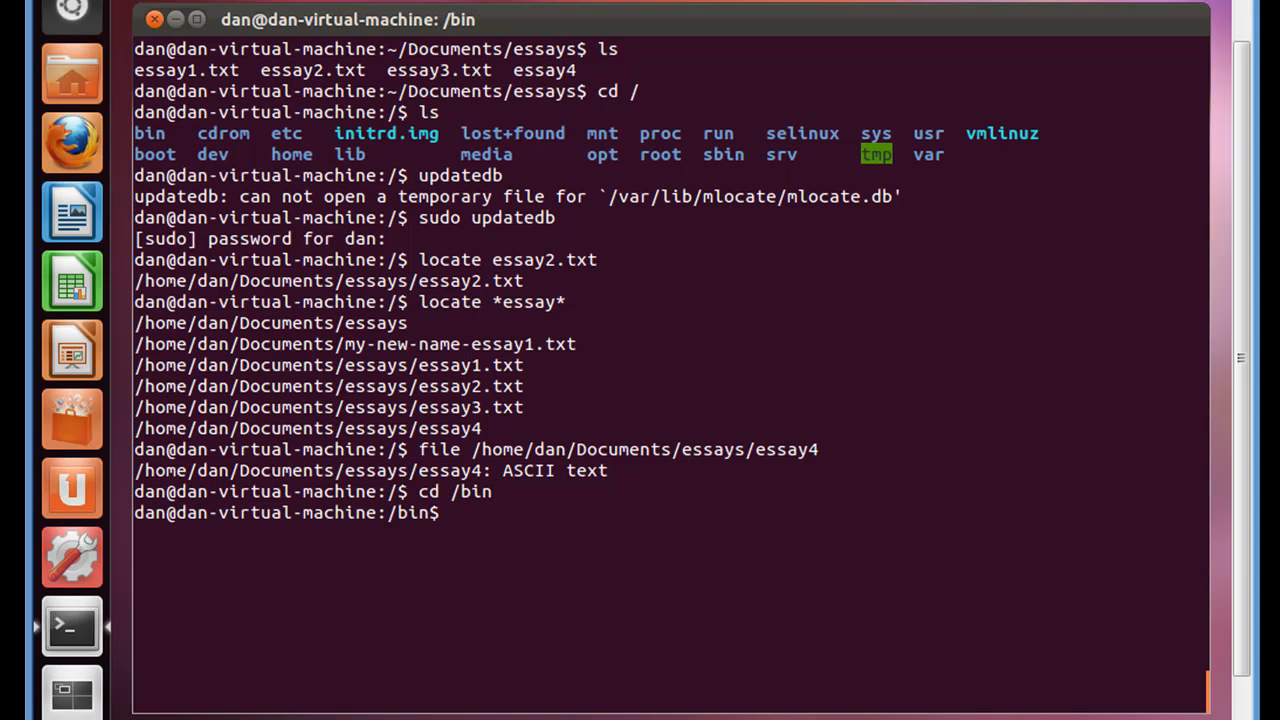
{"action": "type", "text": "ls"}
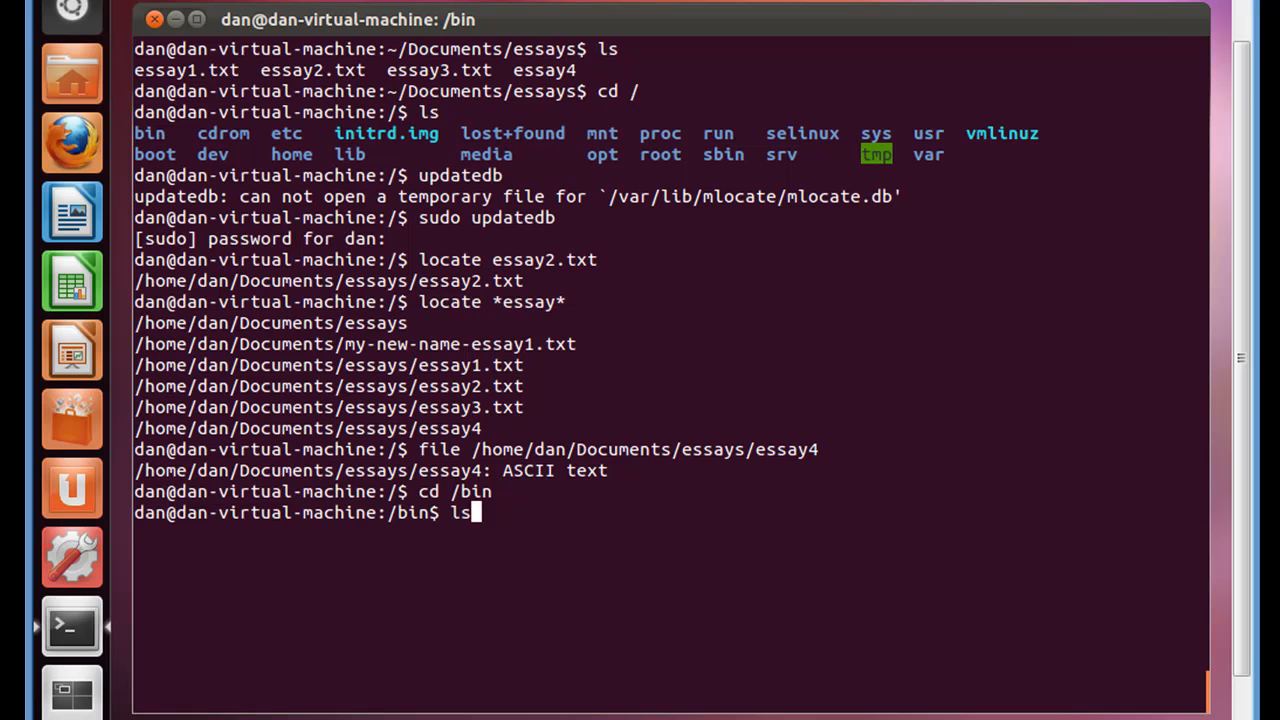
{"action": "key", "text": "Return"}
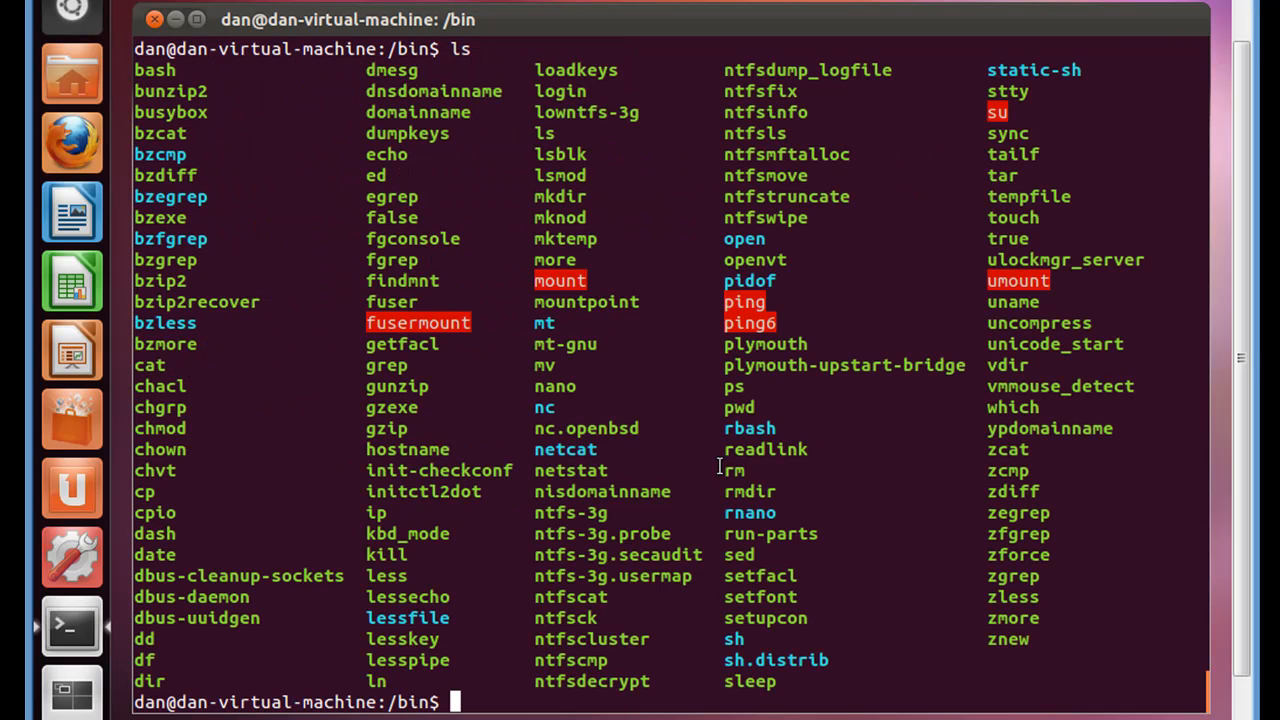
{"action": "mouse_move", "coordinate": [784, 490]}
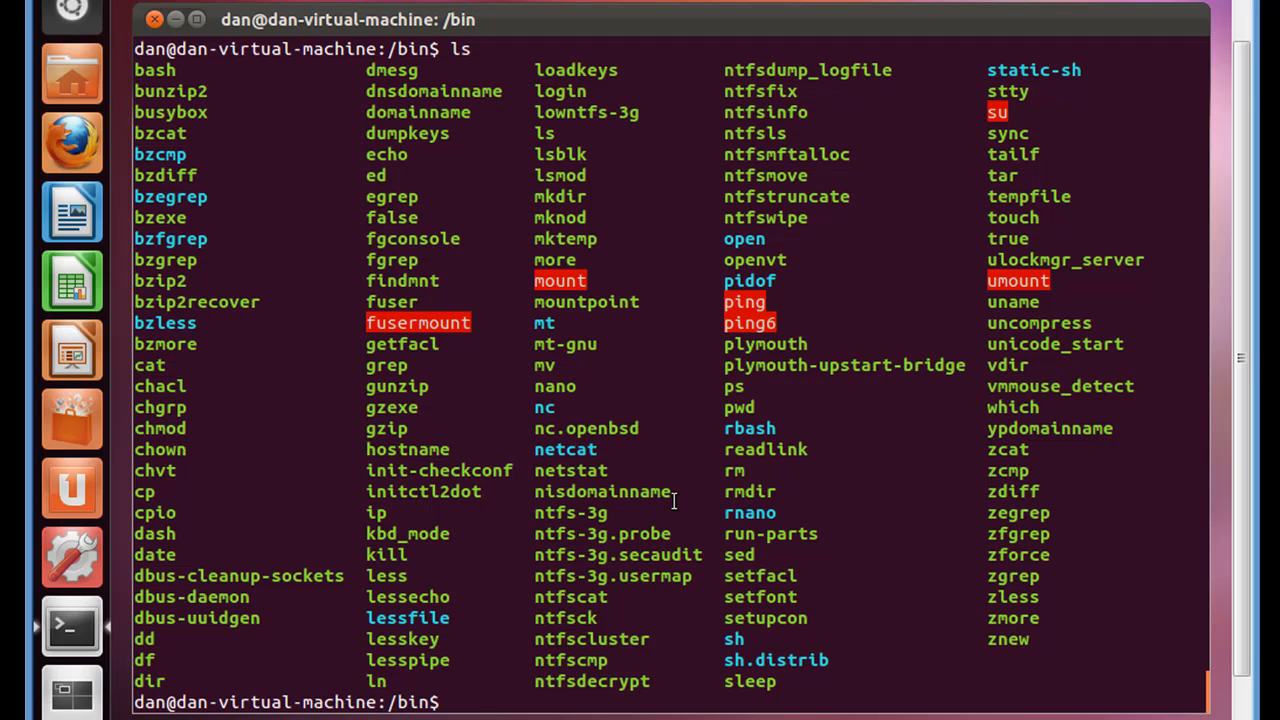
{"action": "double_click", "coordinate": [556, 386]}
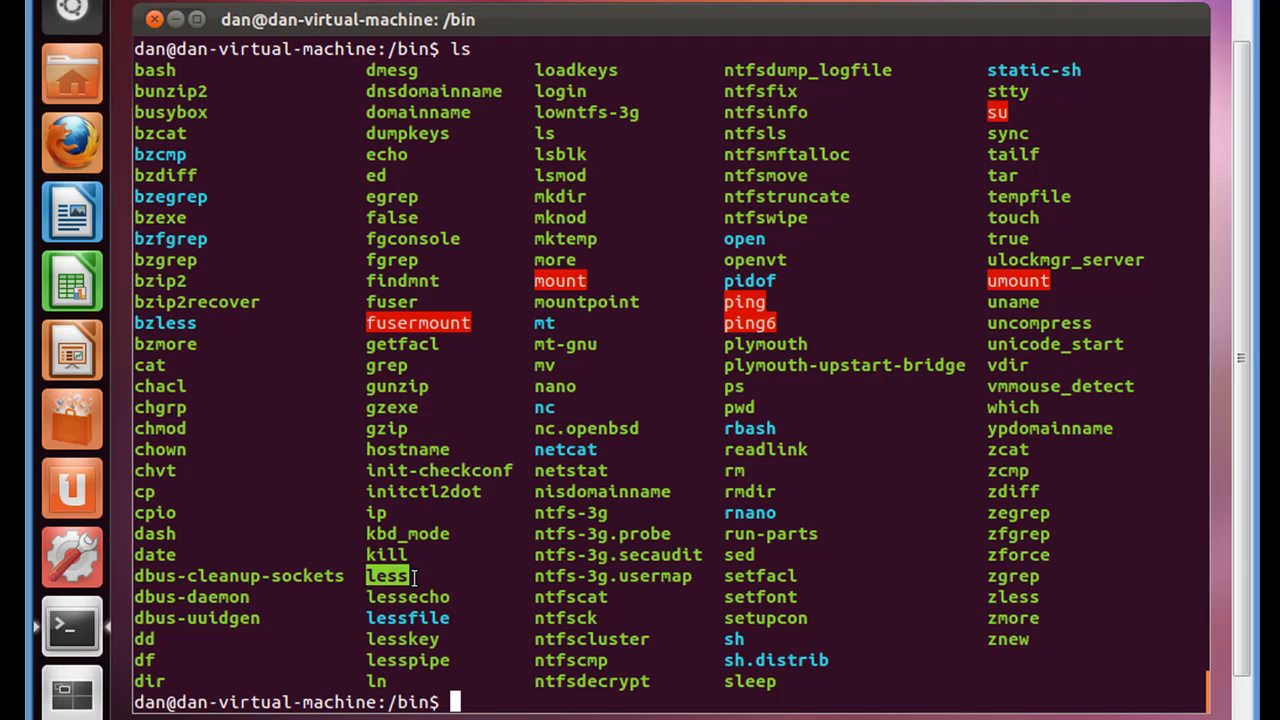
{"action": "mouse_move", "coordinate": [516, 196]}
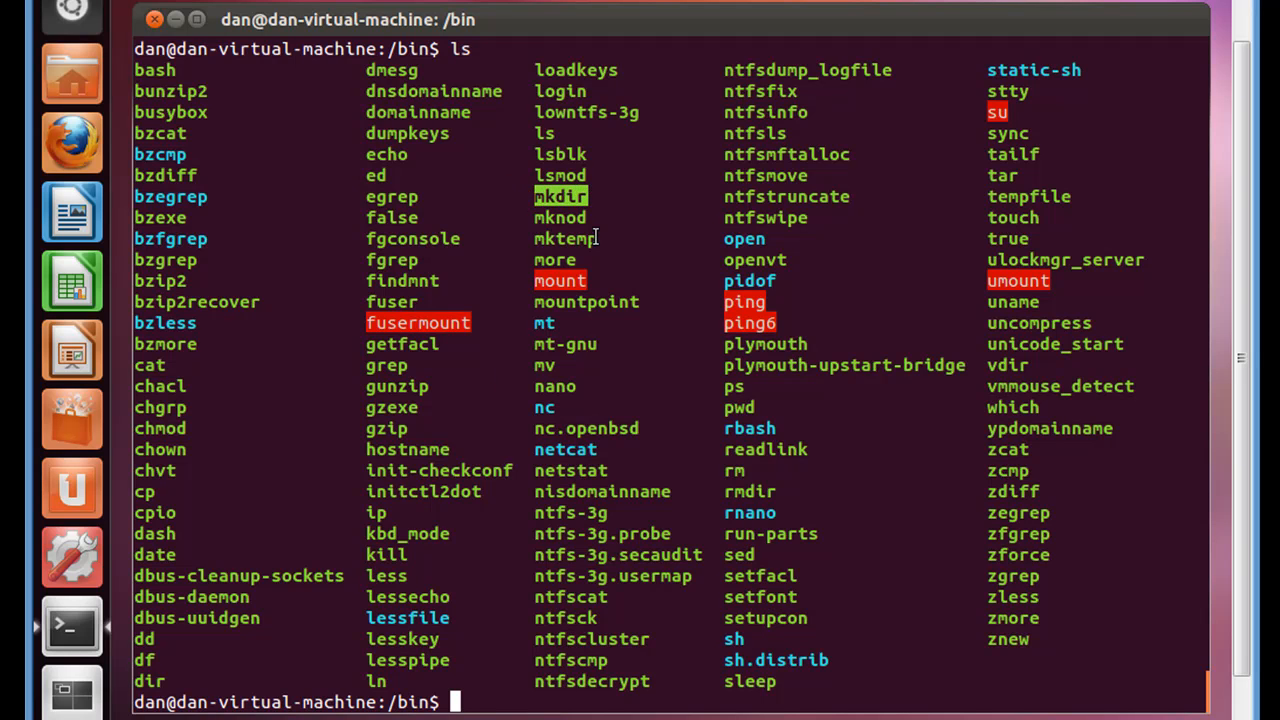
{"action": "mouse_move", "coordinate": [360, 398]}
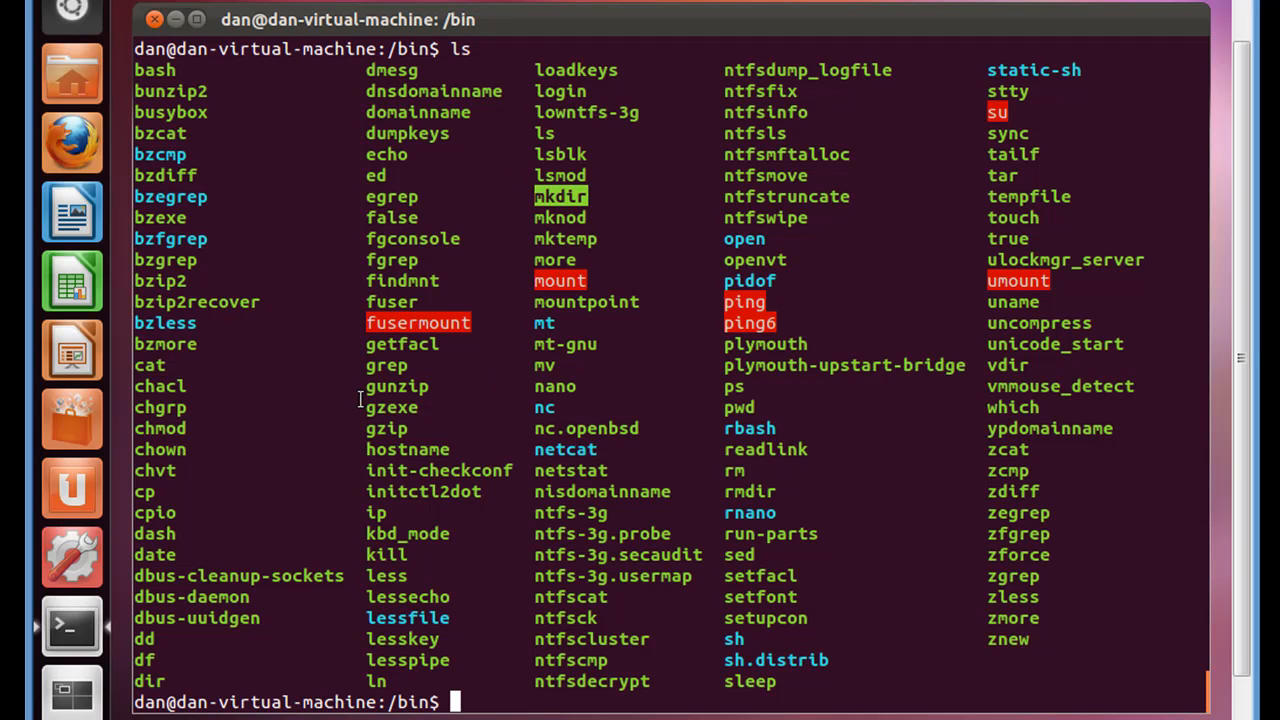
{"action": "mouse_move", "coordinate": [228, 452]}
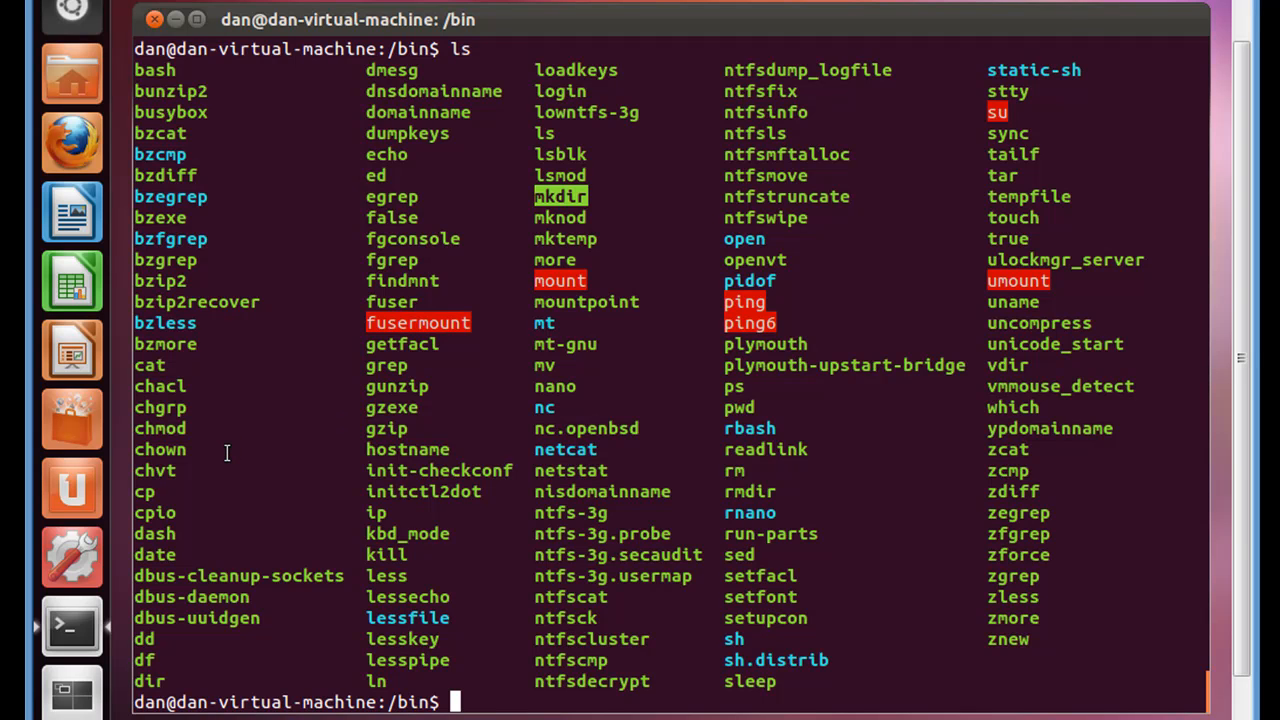
{"action": "mouse_move", "coordinate": [320, 572]}
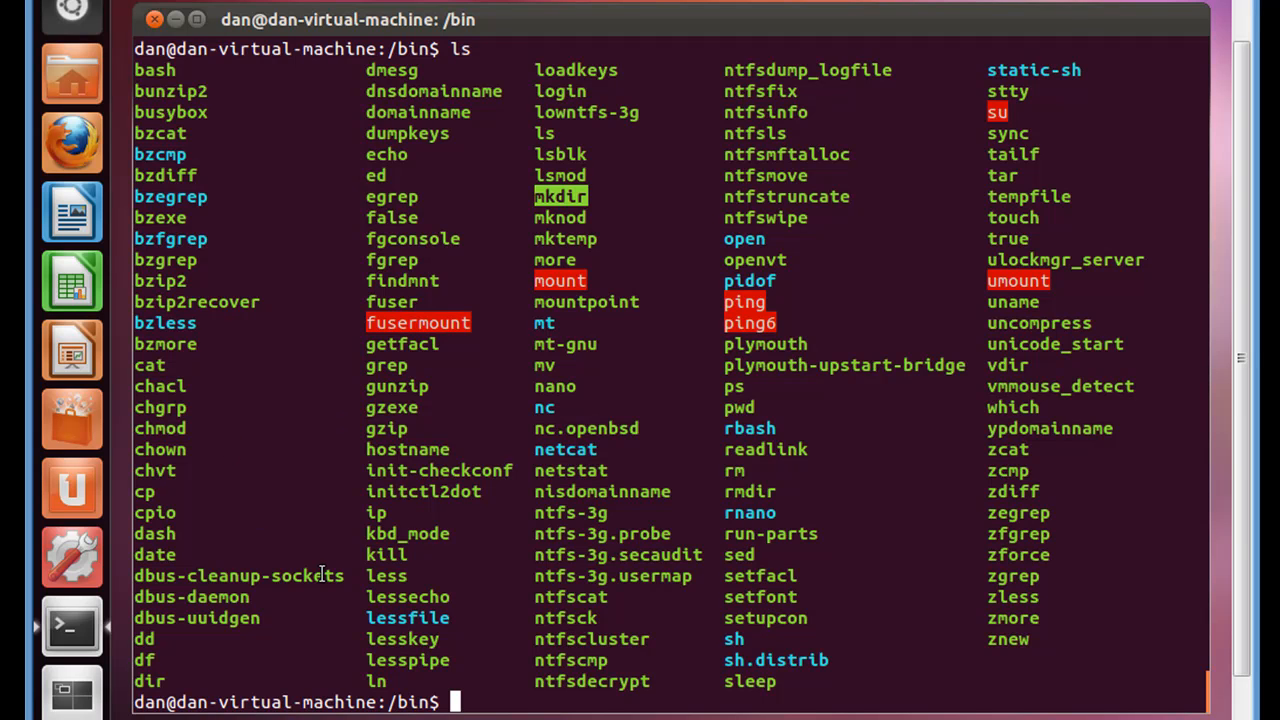
Run file /bin/mkdir, reported as an ELF 32-bit LSB executable
{"action": "type", "text": "fil"}
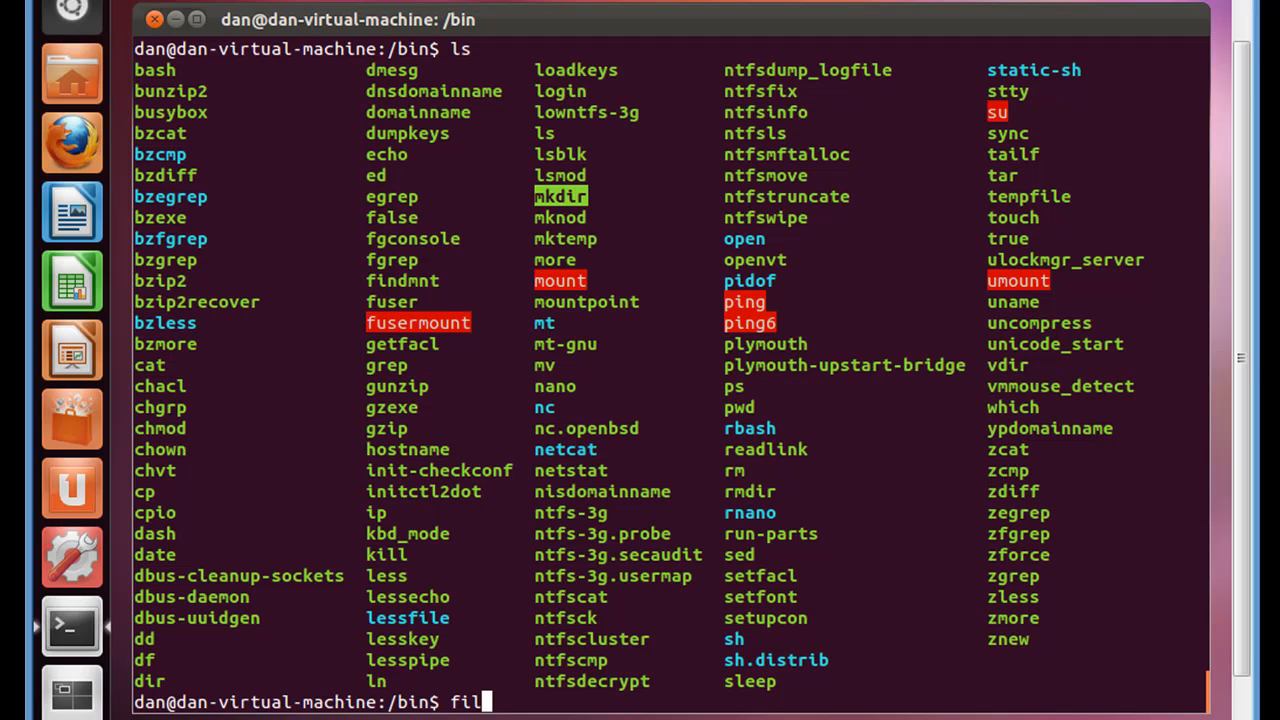
{"action": "type", "text": "e"}
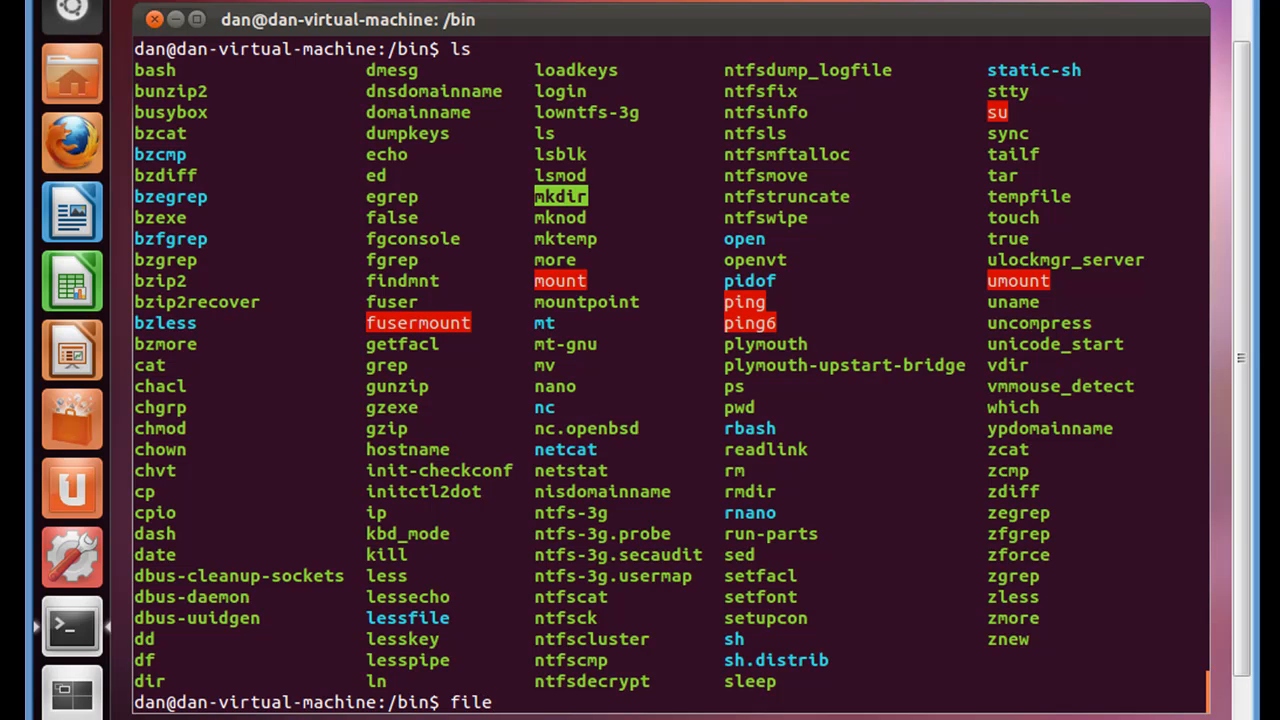
{"action": "type", "text": "/"}
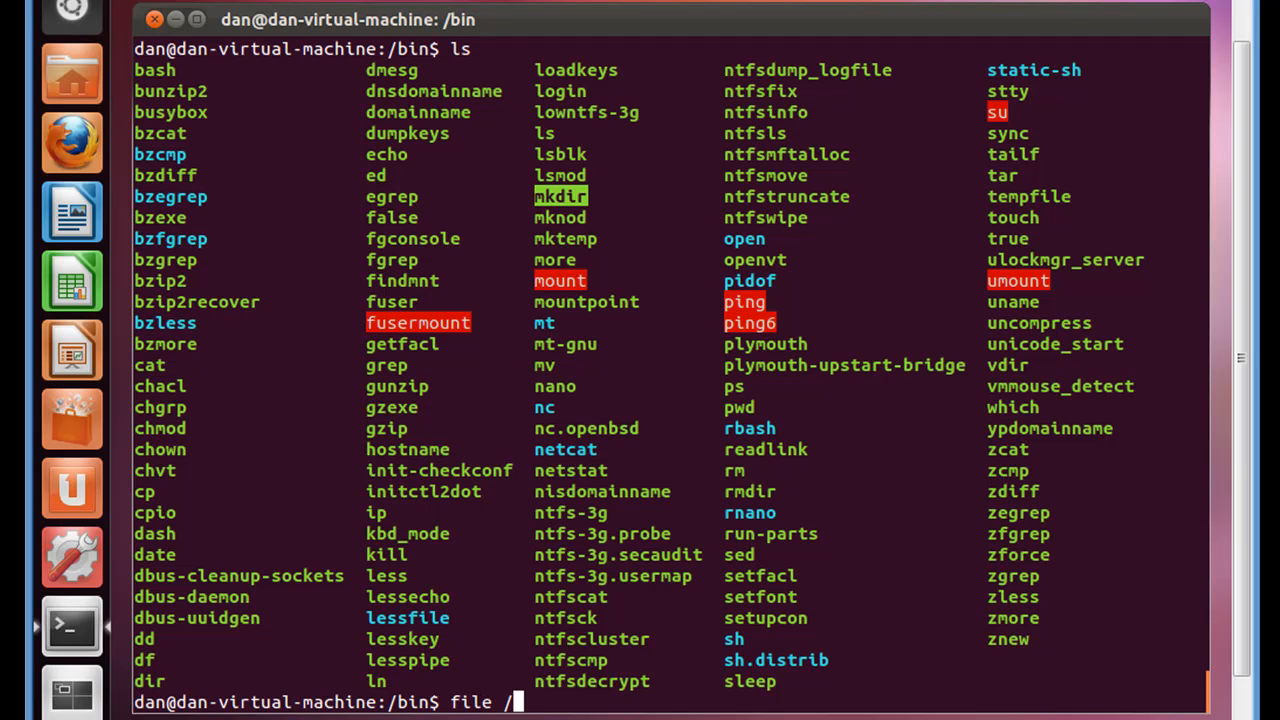
{"action": "type", "text": "bin/"}
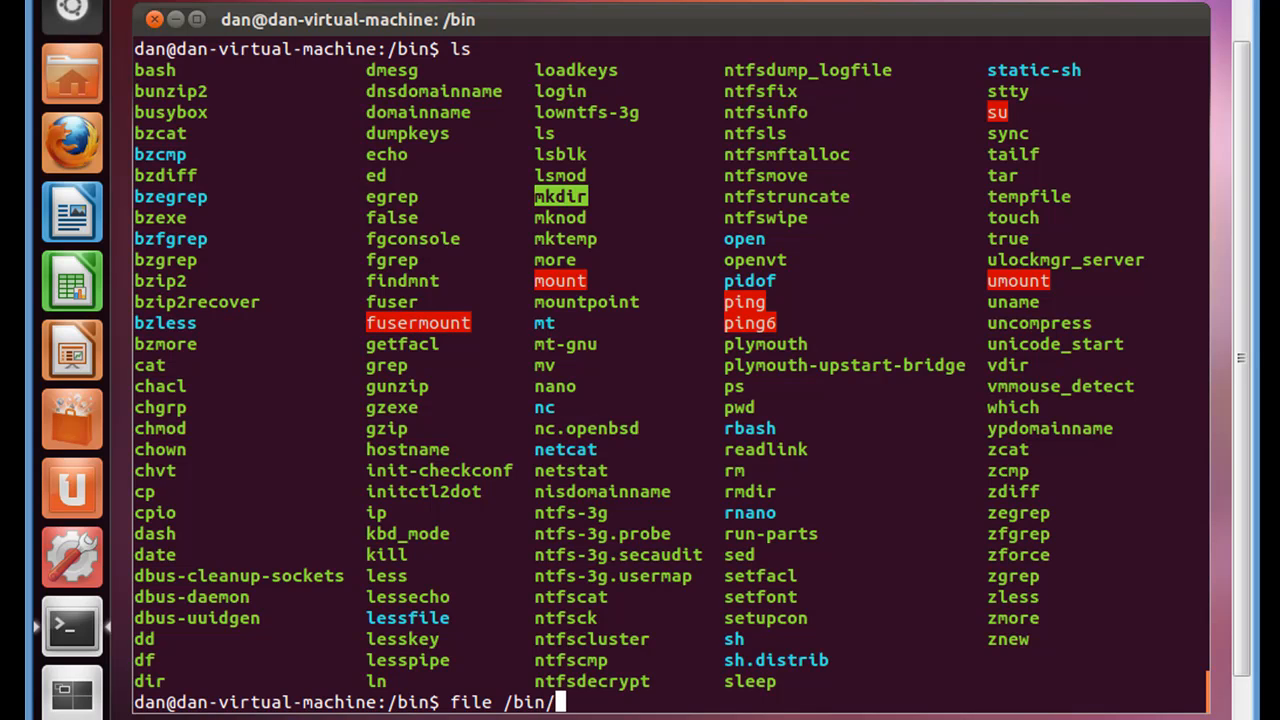
{"action": "type", "text": "mk"}
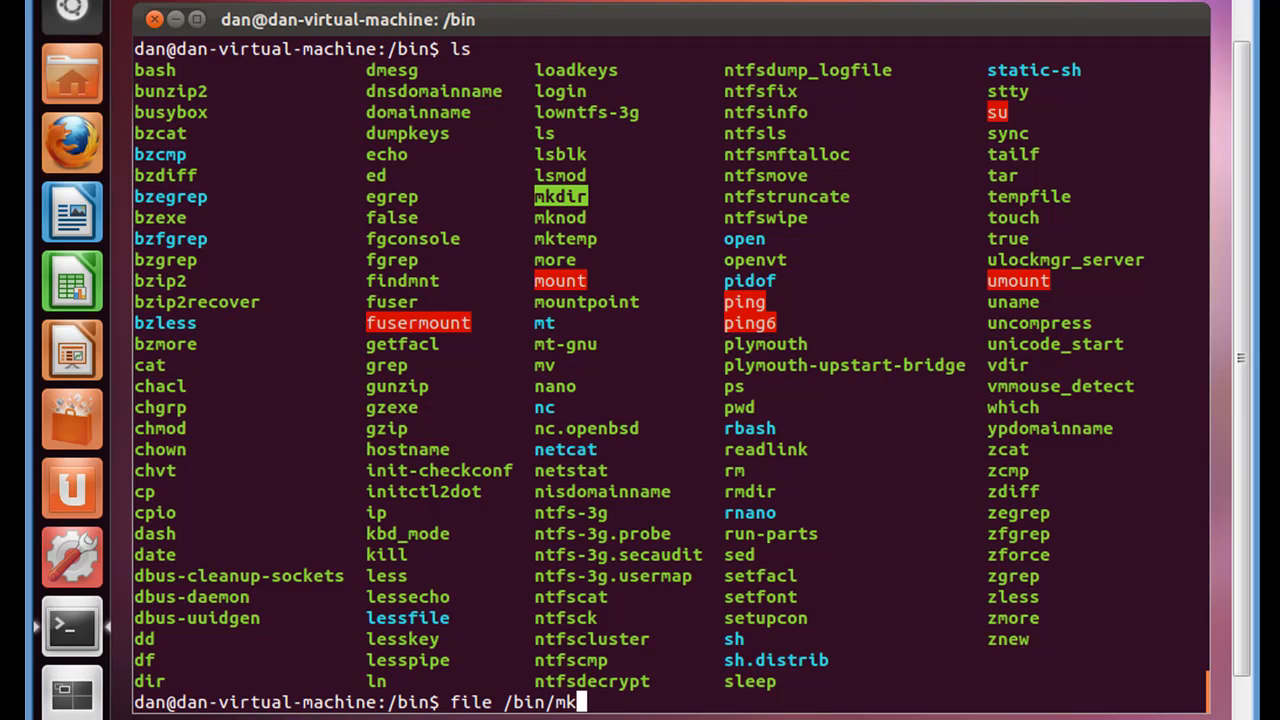
{"action": "key", "text": "Return"}
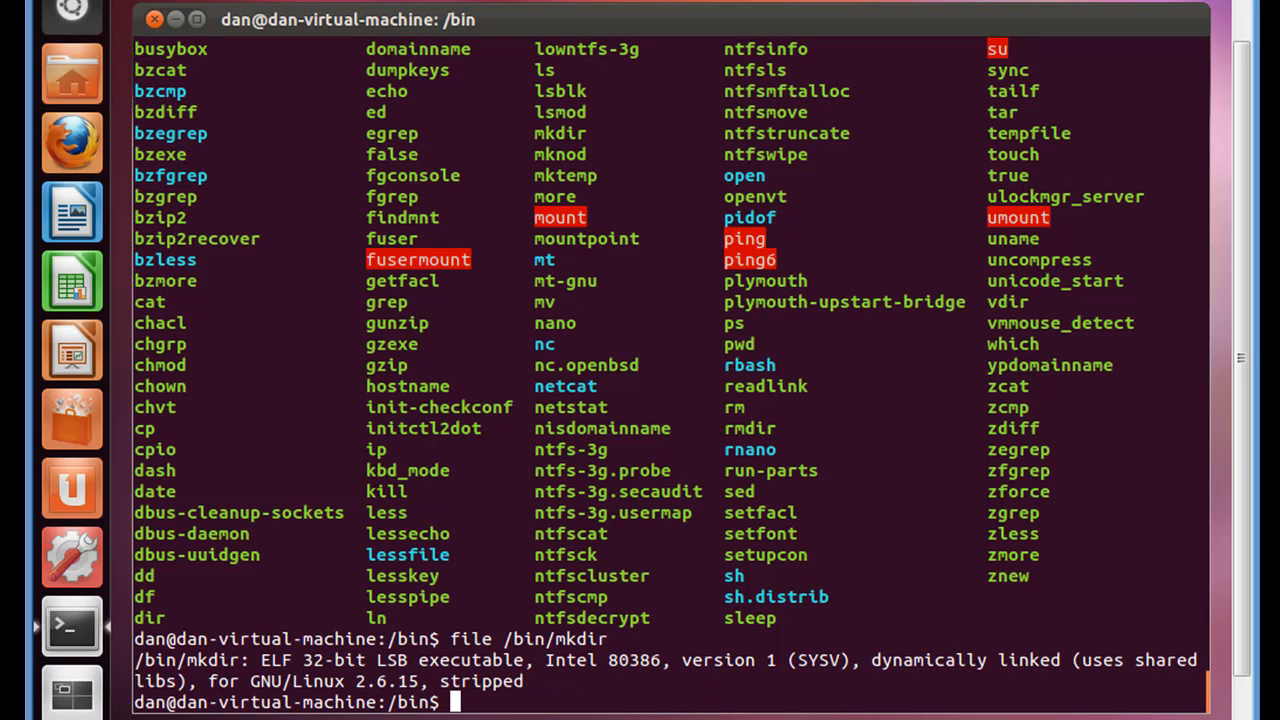
Run file /bin/nano, also reported as an ELF 32-bit LSB executable
{"action": "type", "text": "file /bin/nano"}
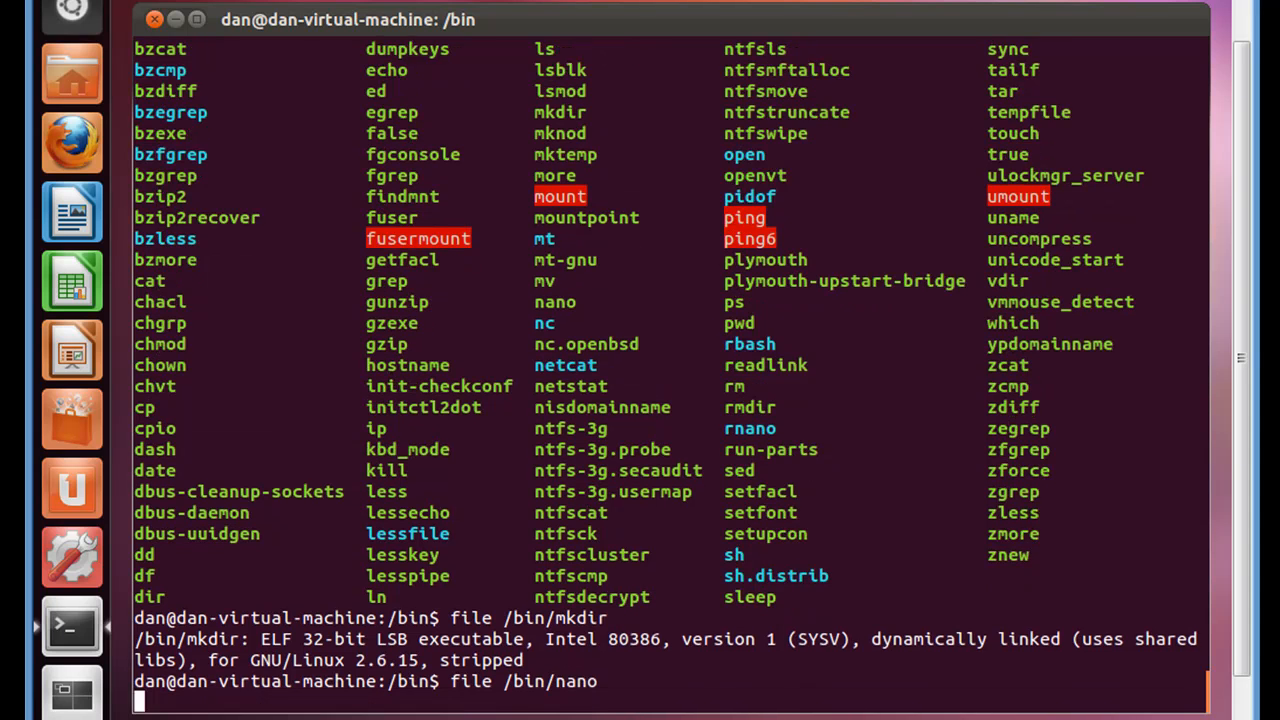
{"action": "key", "text": "Return"}
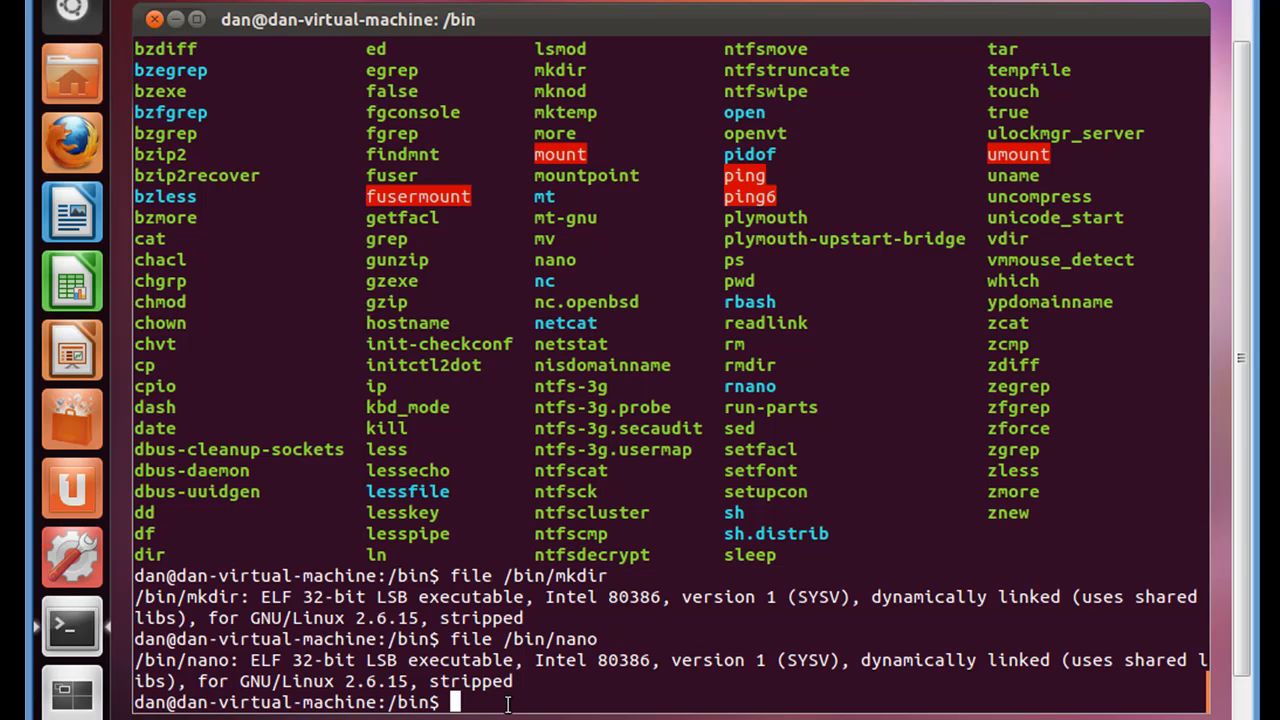
Run locate *.jpg* to list every JPEG path on the system
{"action": "type", "text": "locat"}
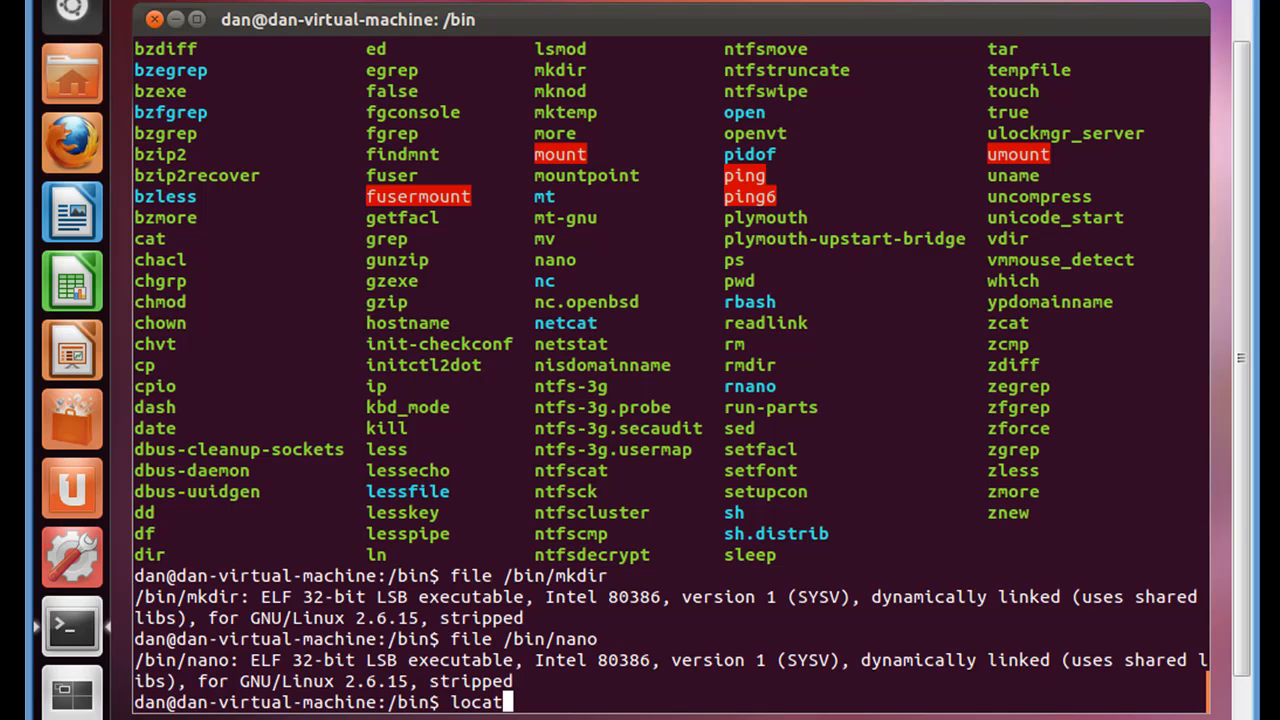
{"action": "type", "text": "e"}
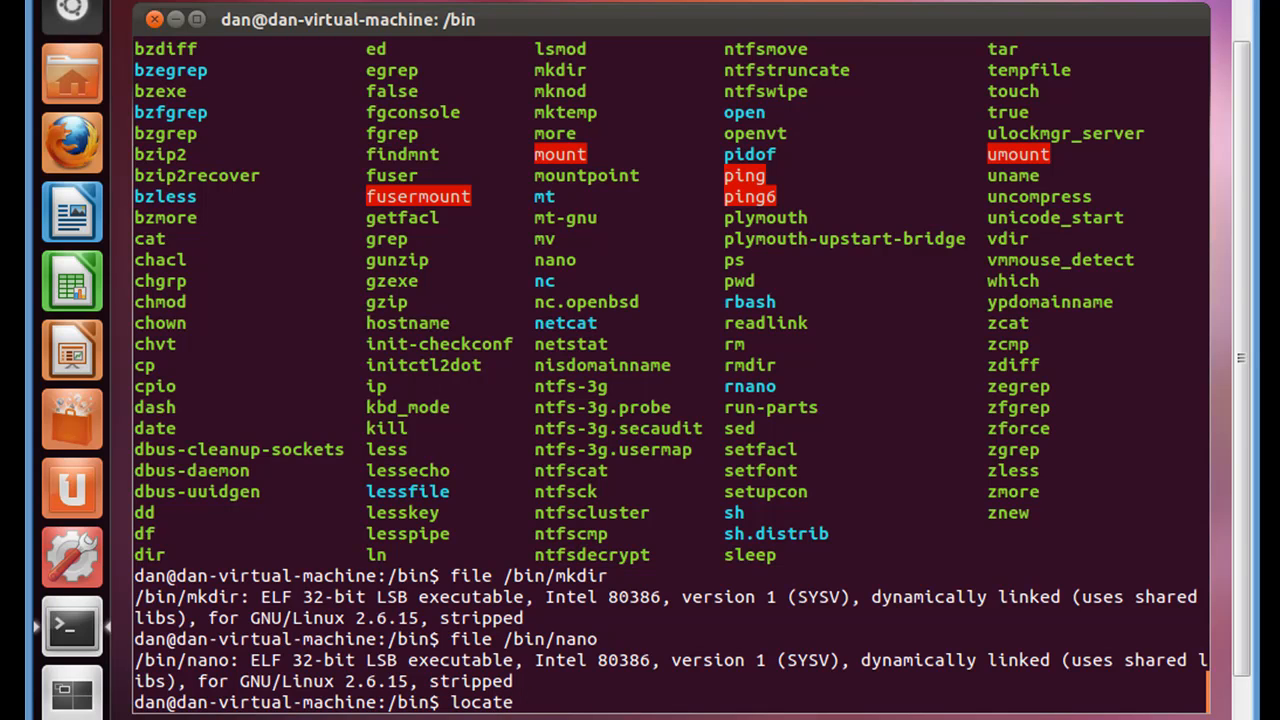
{"action": "type", "text": "*"}
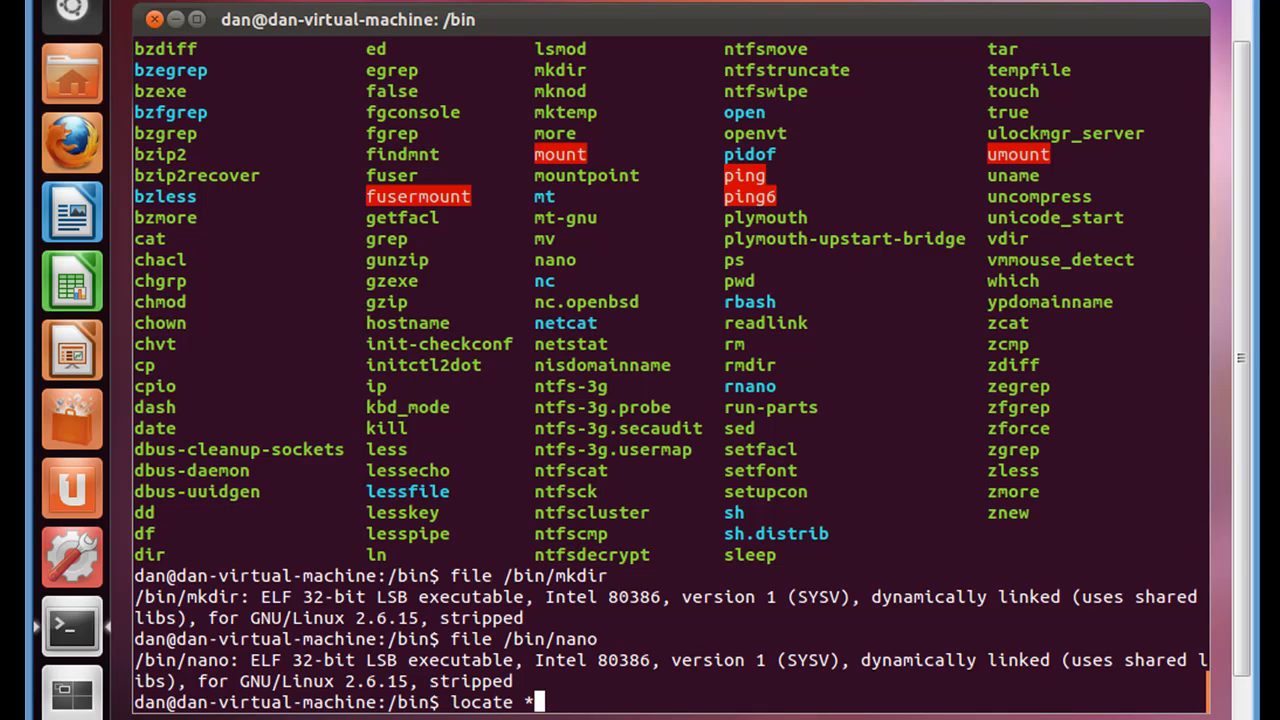
{"action": "type", "text": ".j"}
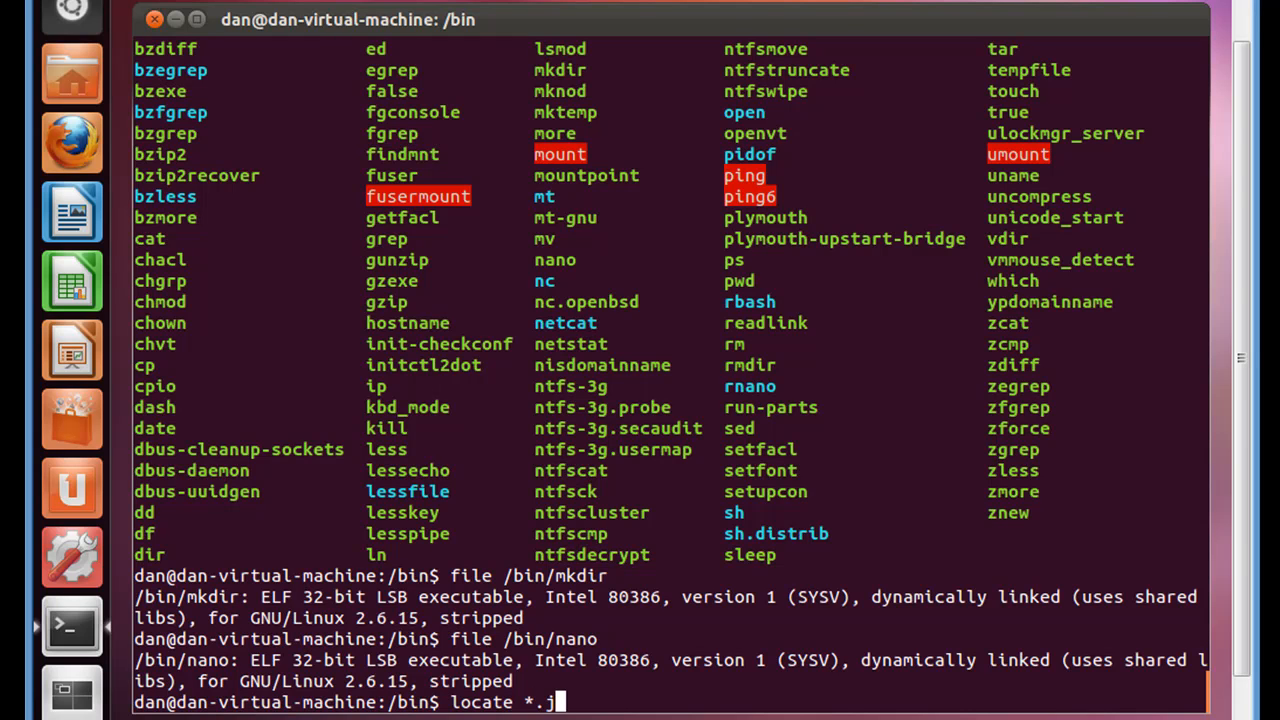
{"action": "type", "text": "pg*"}
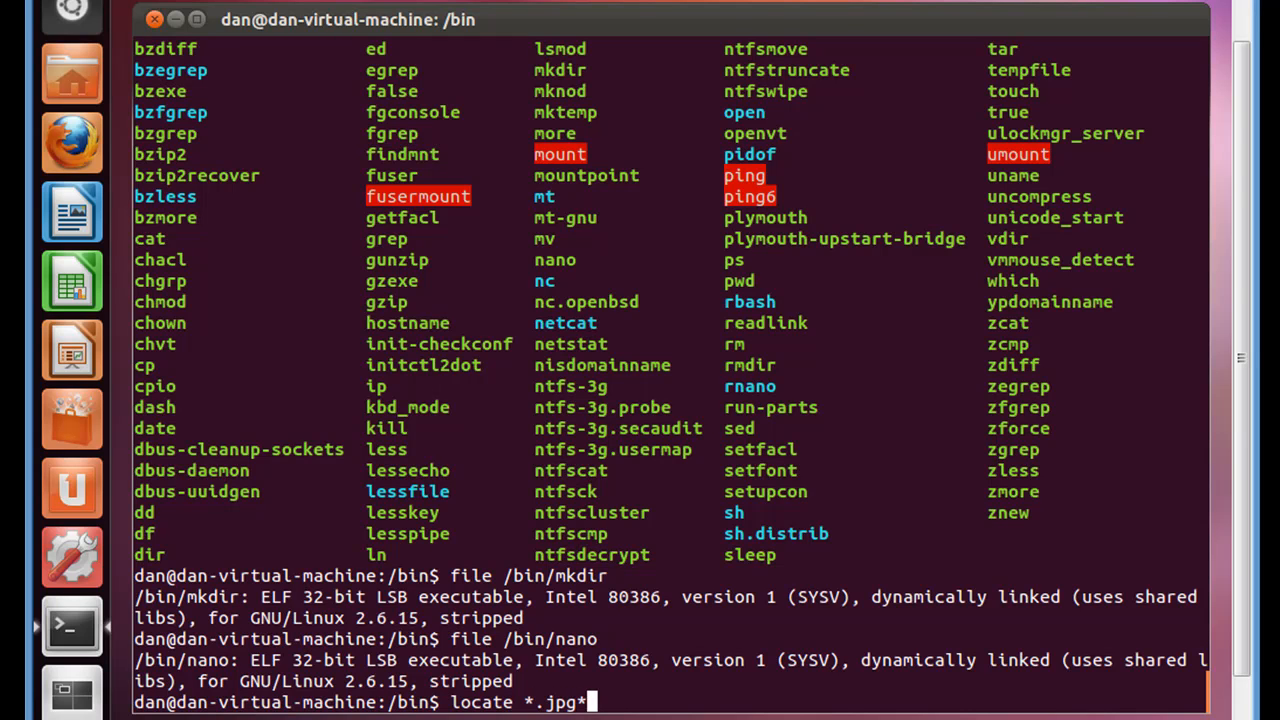
{"action": "key", "text": "Return"}
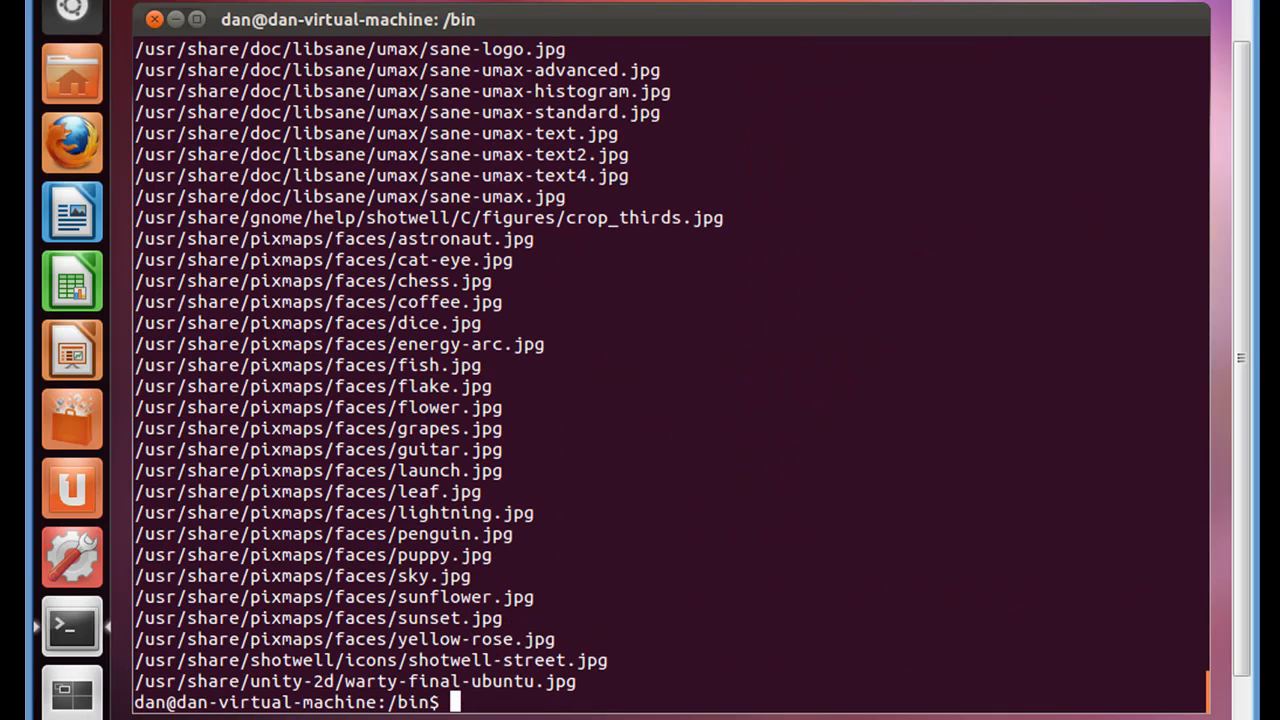
{"action": "mouse_move", "coordinate": [280, 344]}
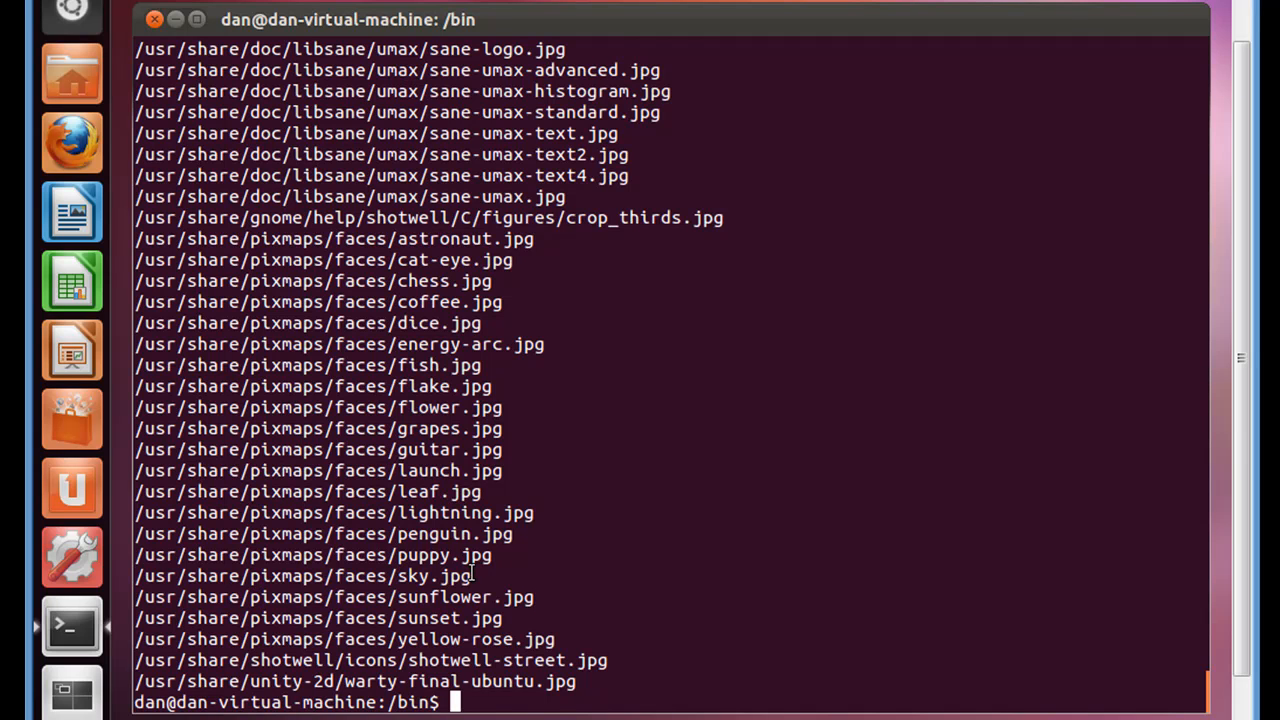
Run file on /usr/share/pixmaps/faces/puppy.jpg, reported as JPEG image data, JFIF standard 1.01
{"action": "double_click", "coordinate": [310, 556]}
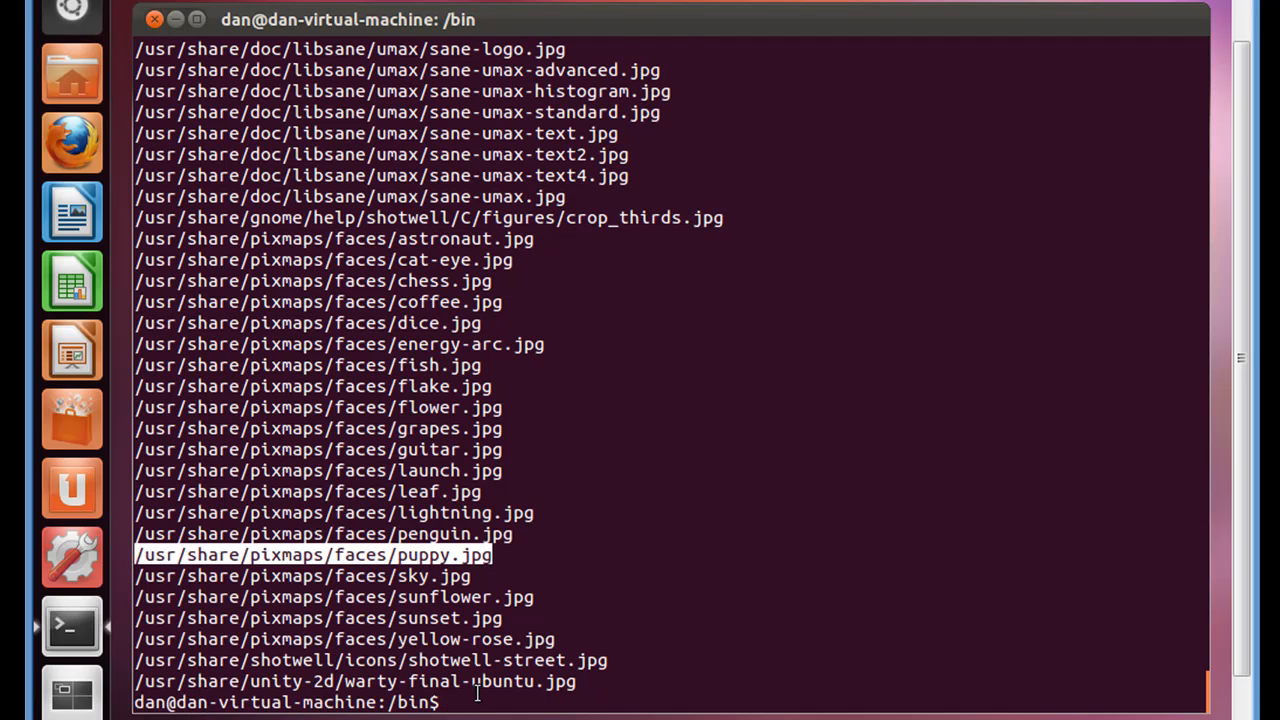
{"action": "type", "text": "file"}
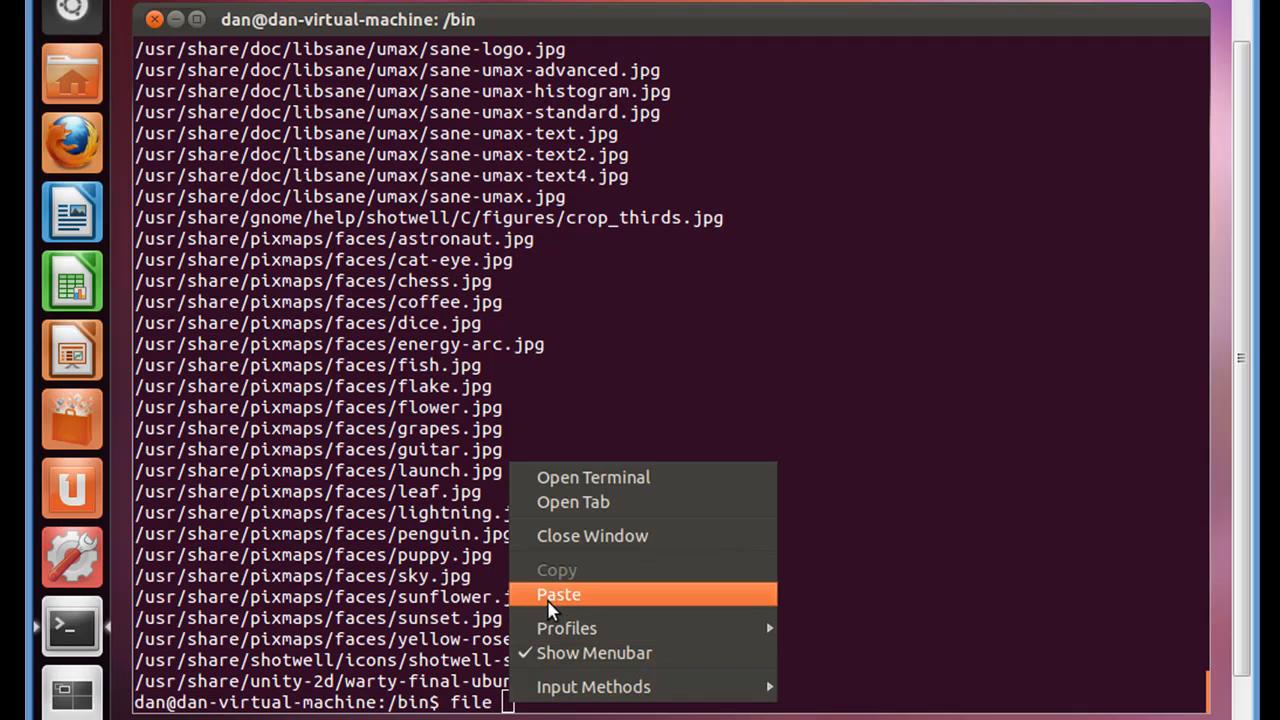
{"action": "left_click", "coordinate": [558, 594]}
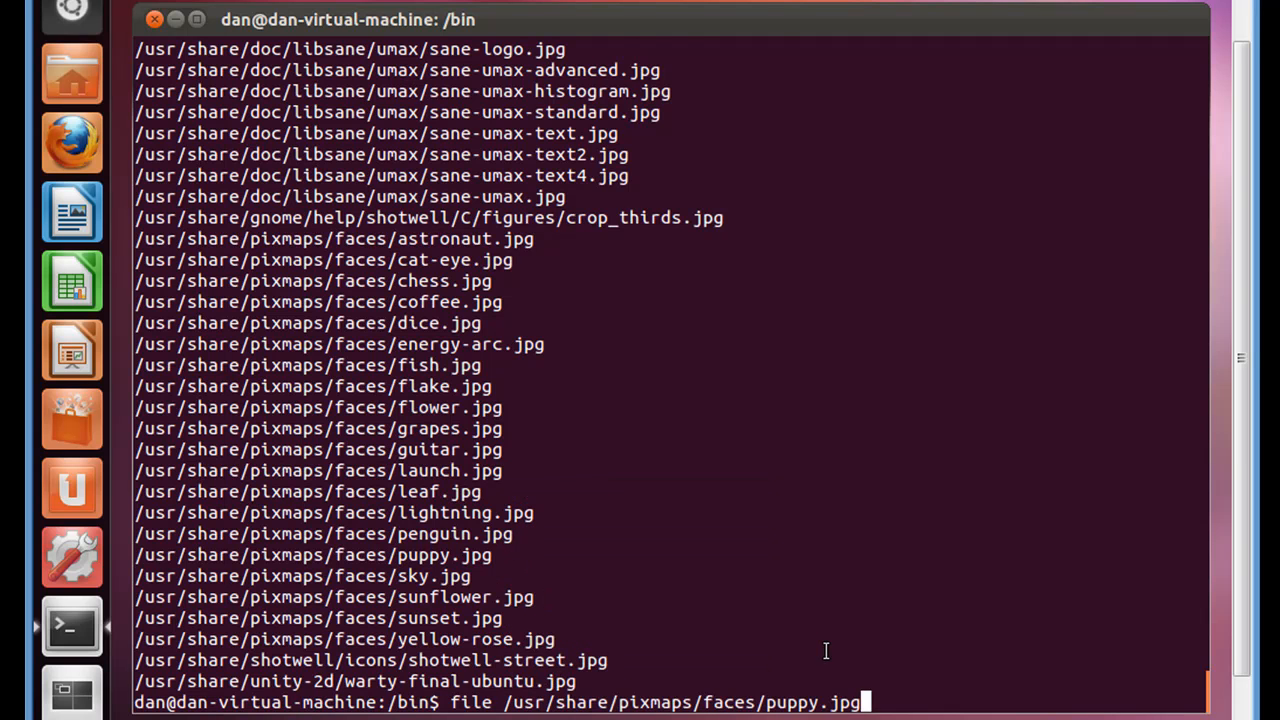
{"action": "key", "text": "Return"}
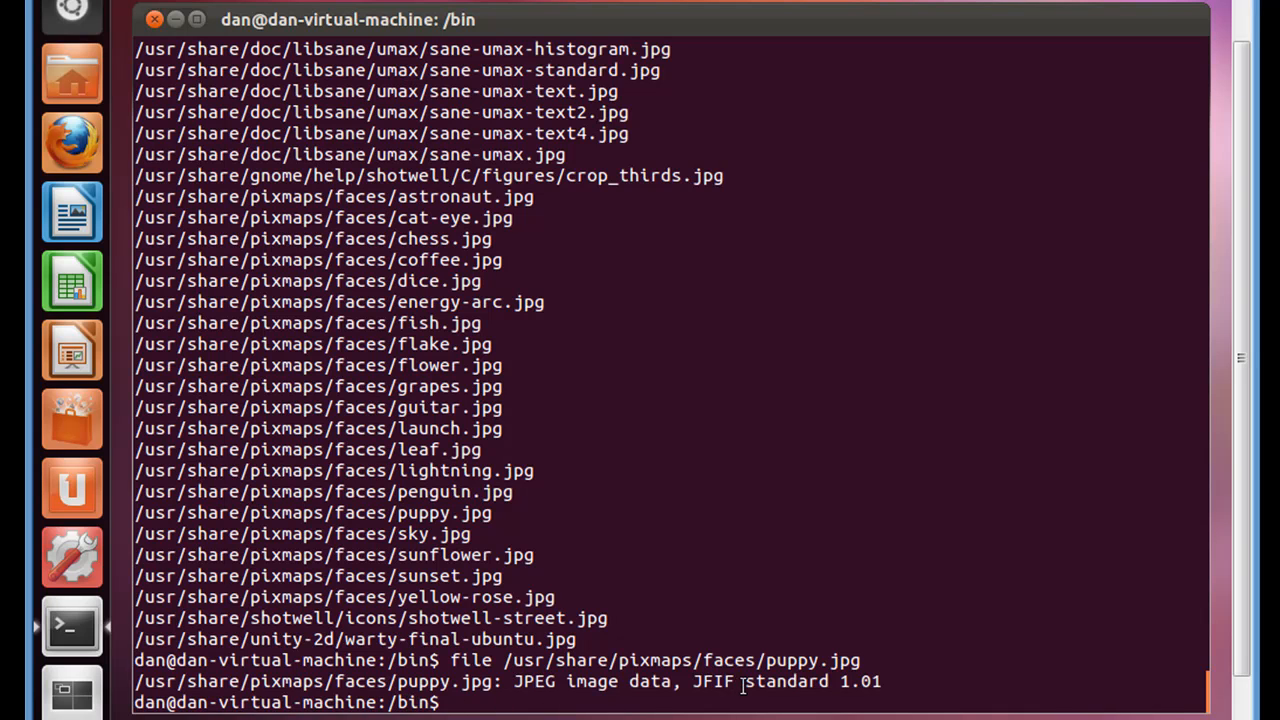
{"action": "mouse_move", "coordinate": [704, 680]}
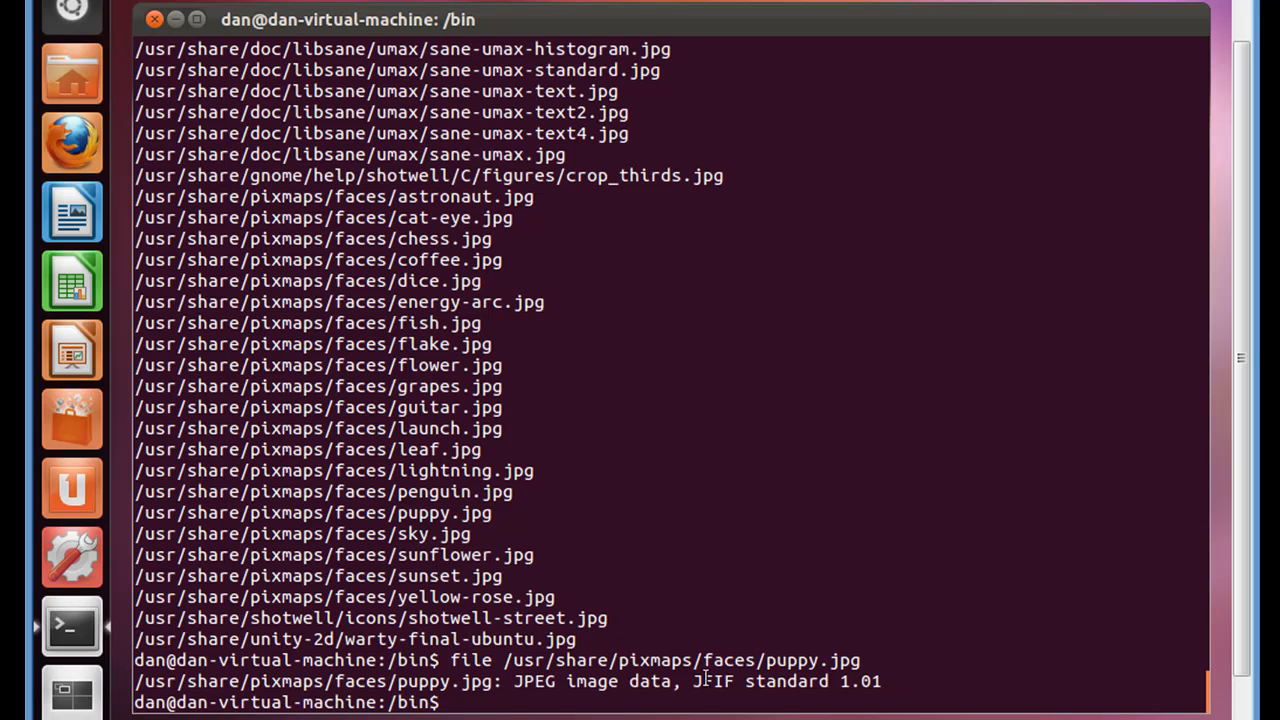